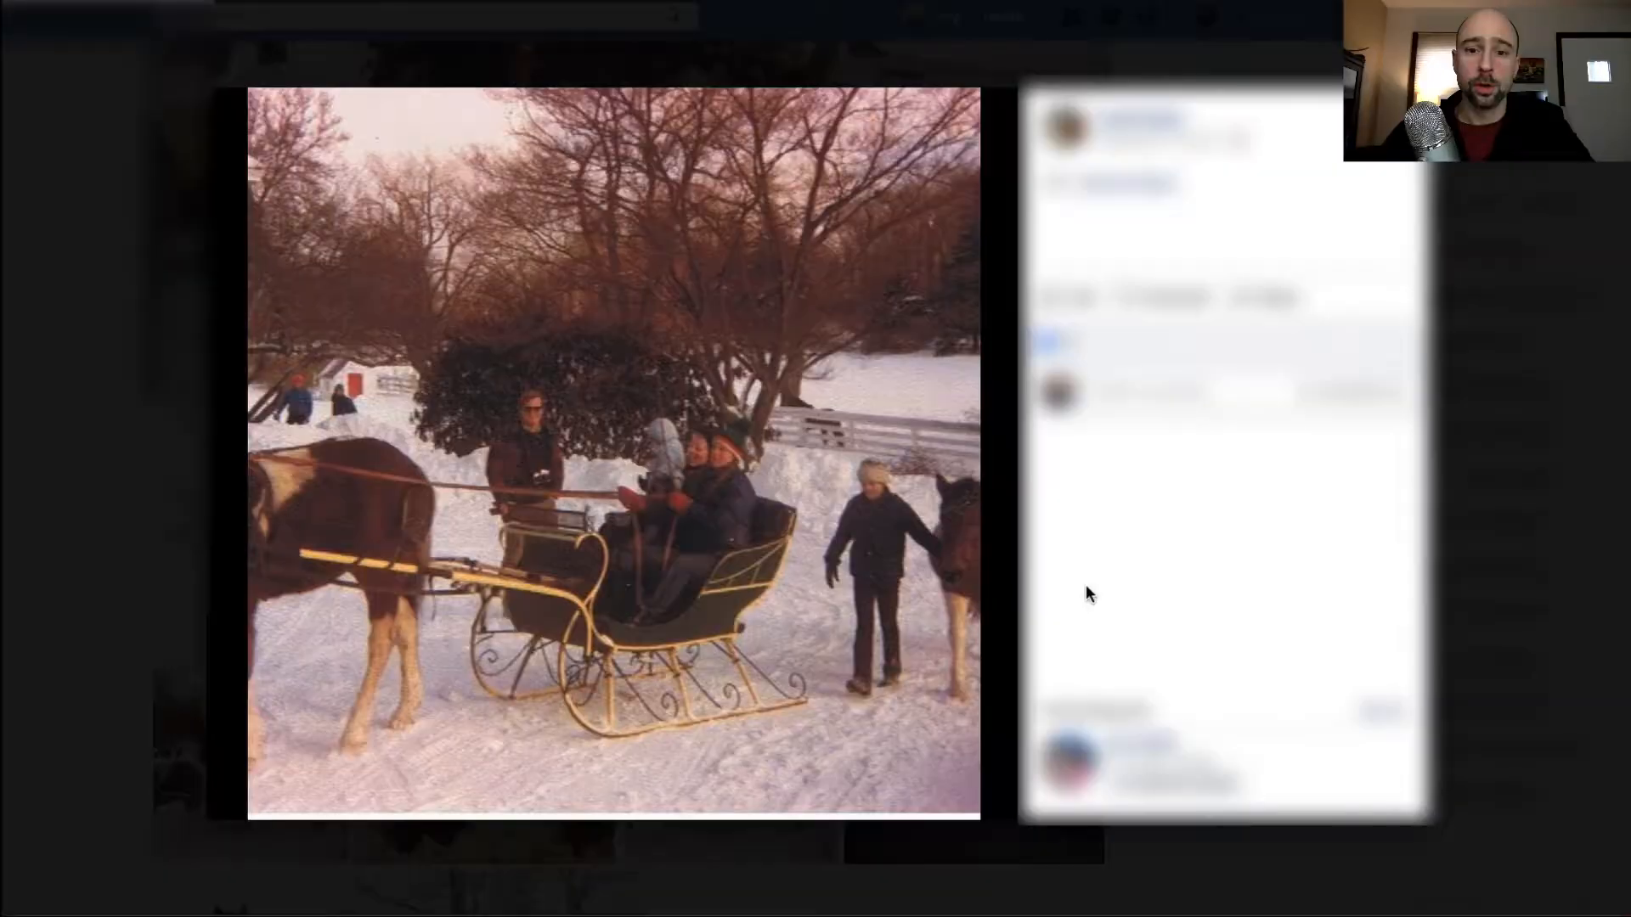
pyautogui.moveTo(192, 465)
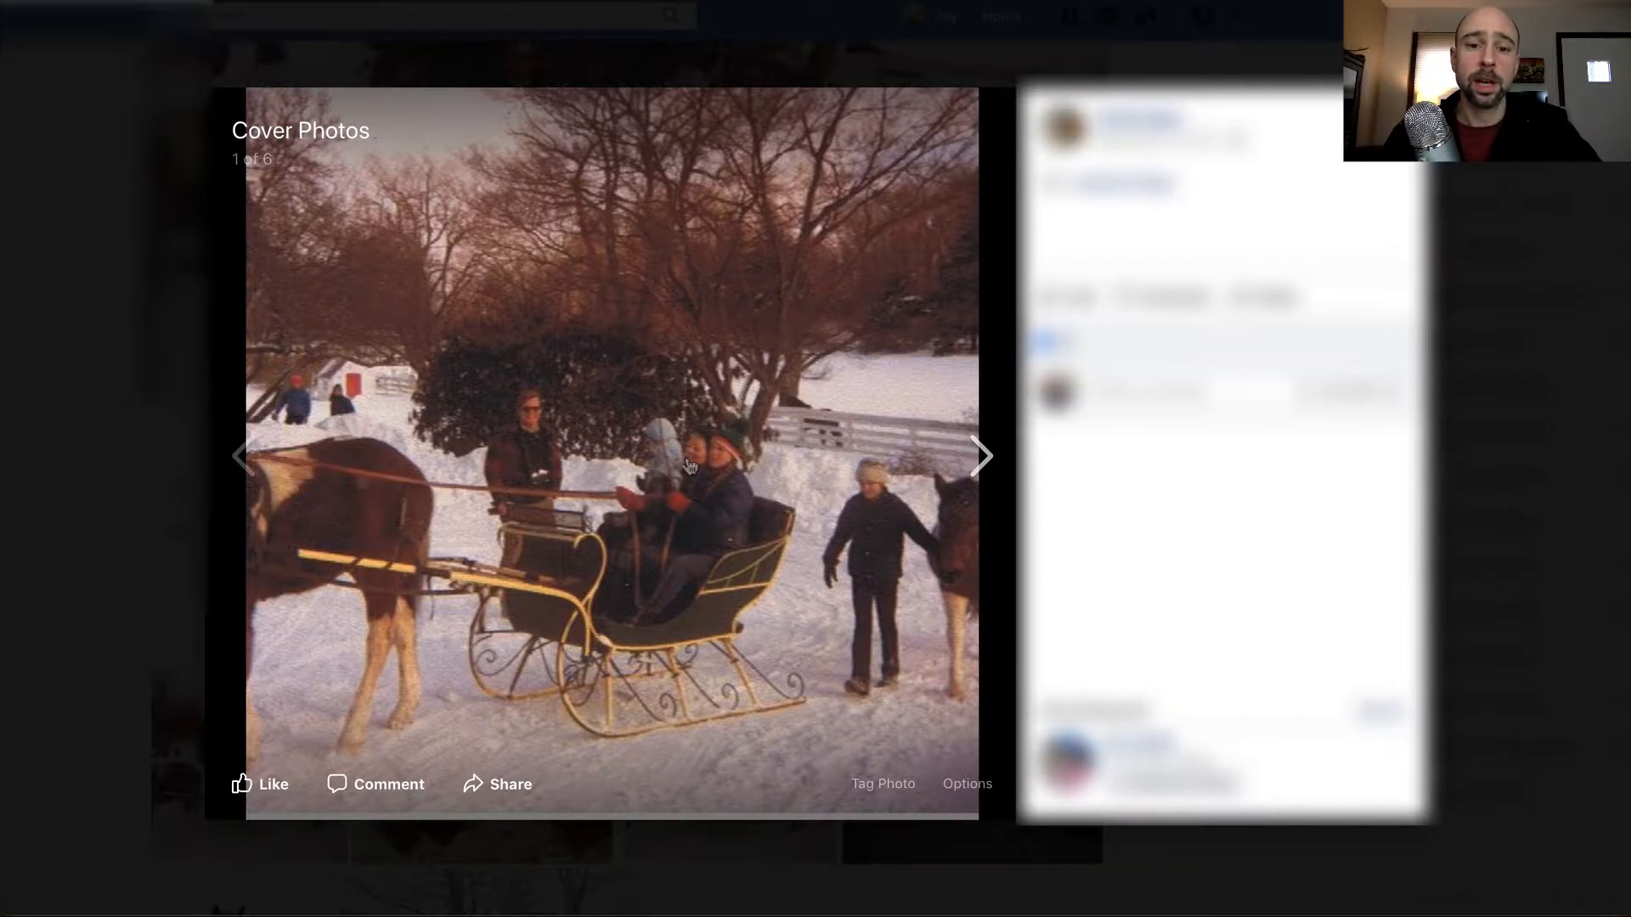
# - Save the snowy sleigh cover photo from Facebook to the computer
pyautogui.rightClick(681, 452)
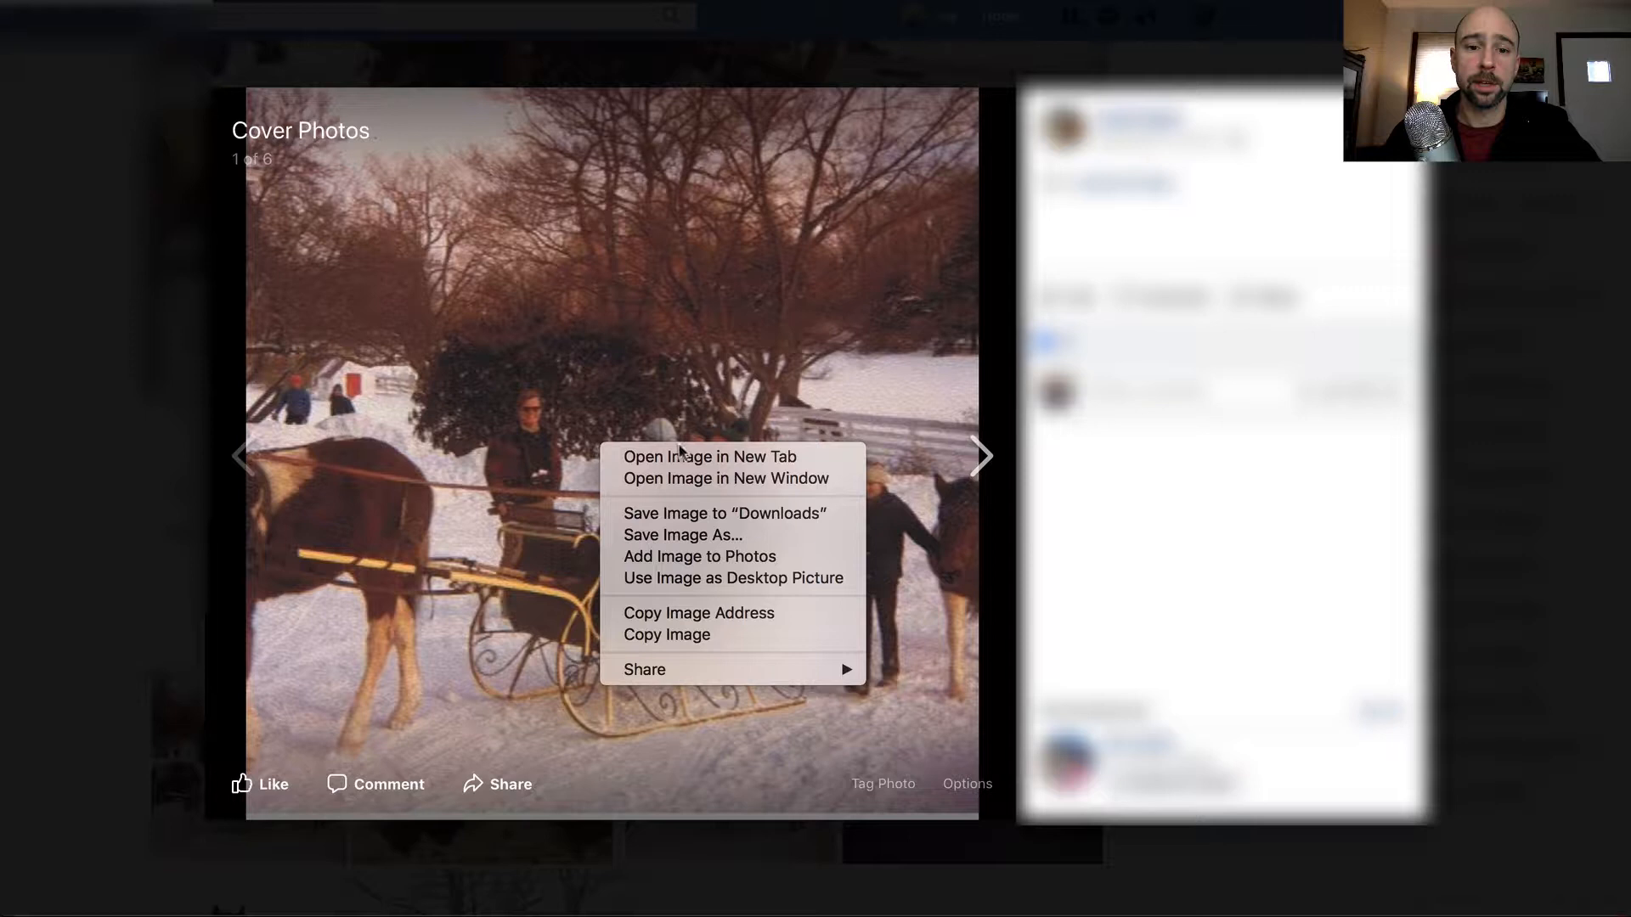
pyautogui.moveTo(703, 535)
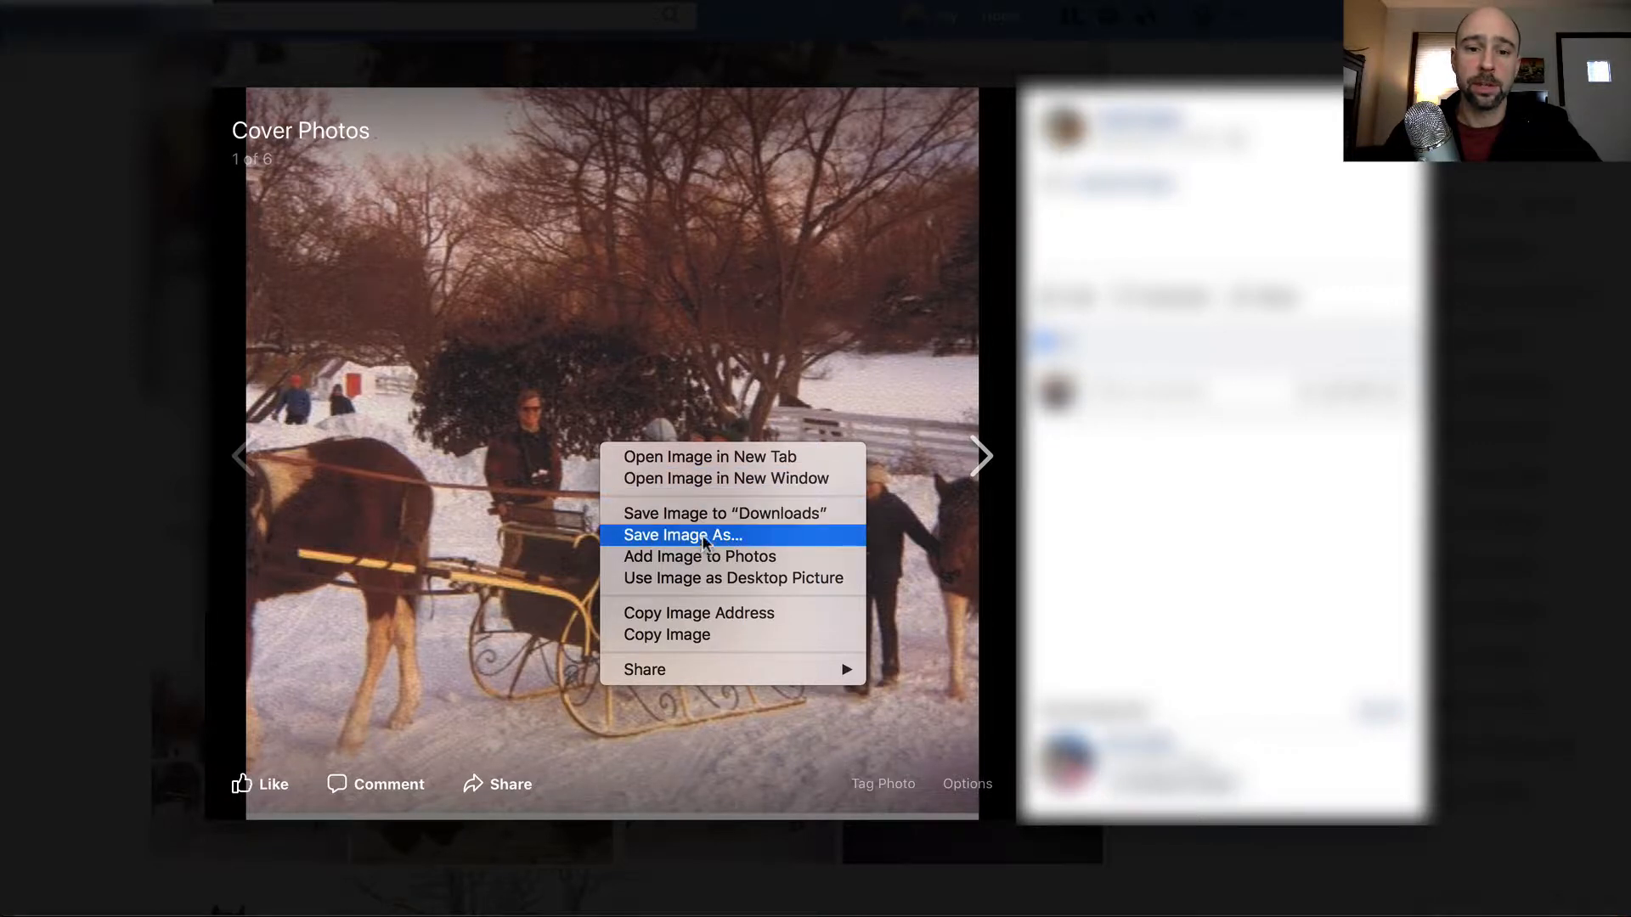
pyautogui.click(683, 535)
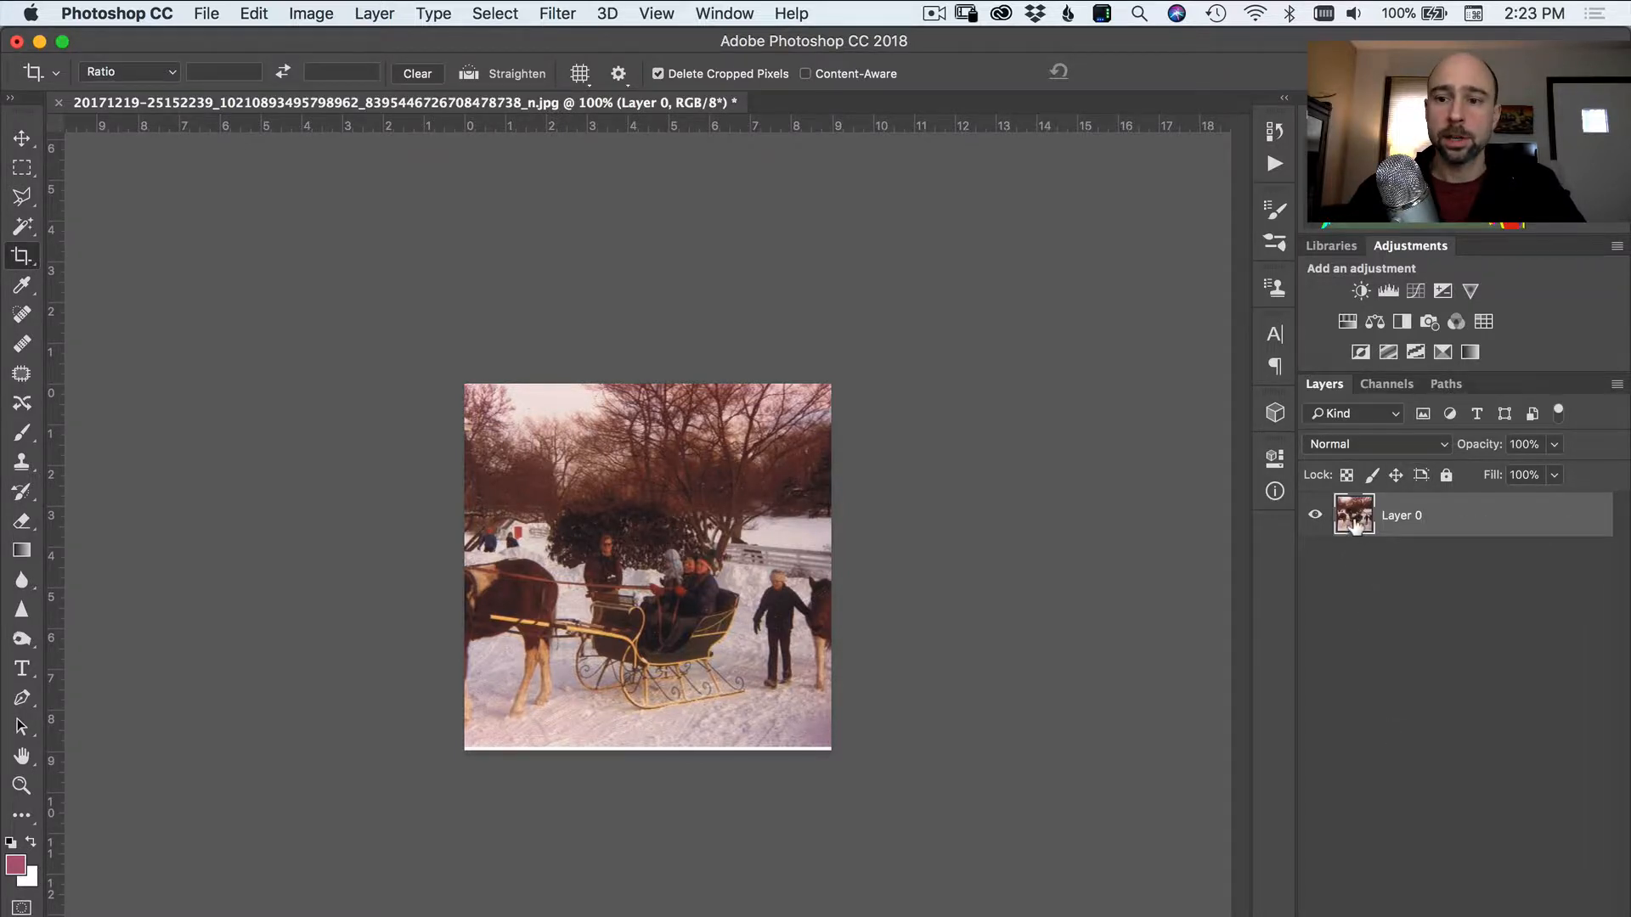
# - Convert the sleigh photo's Layer 0 into a smart object
pyautogui.rightClick(1401, 515)
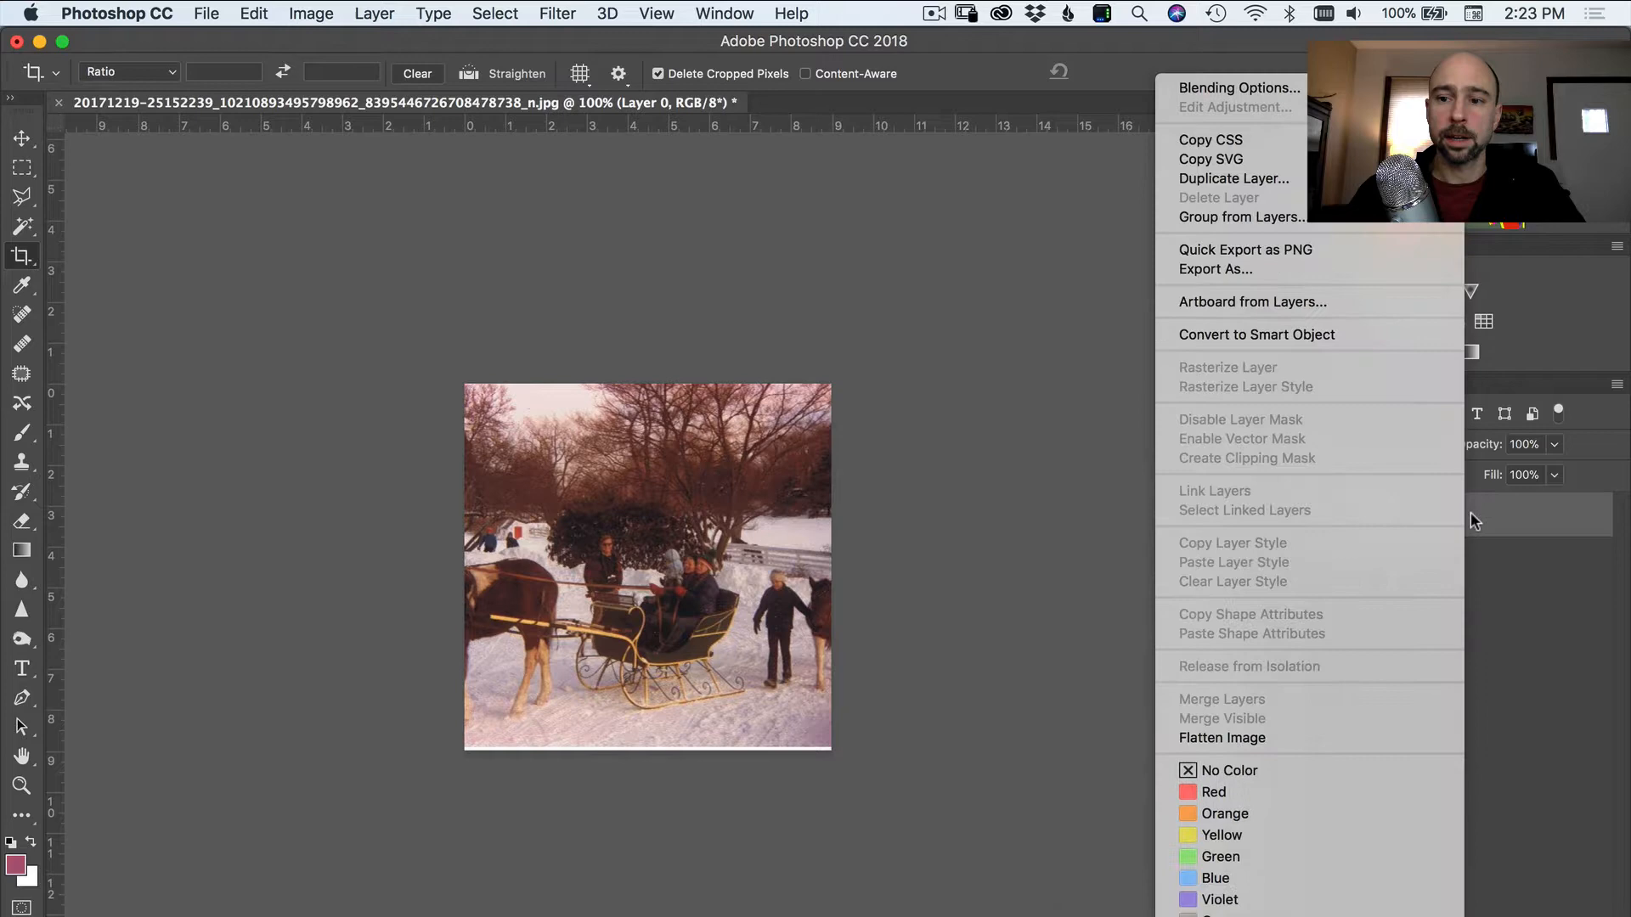
pyautogui.moveTo(1257, 335)
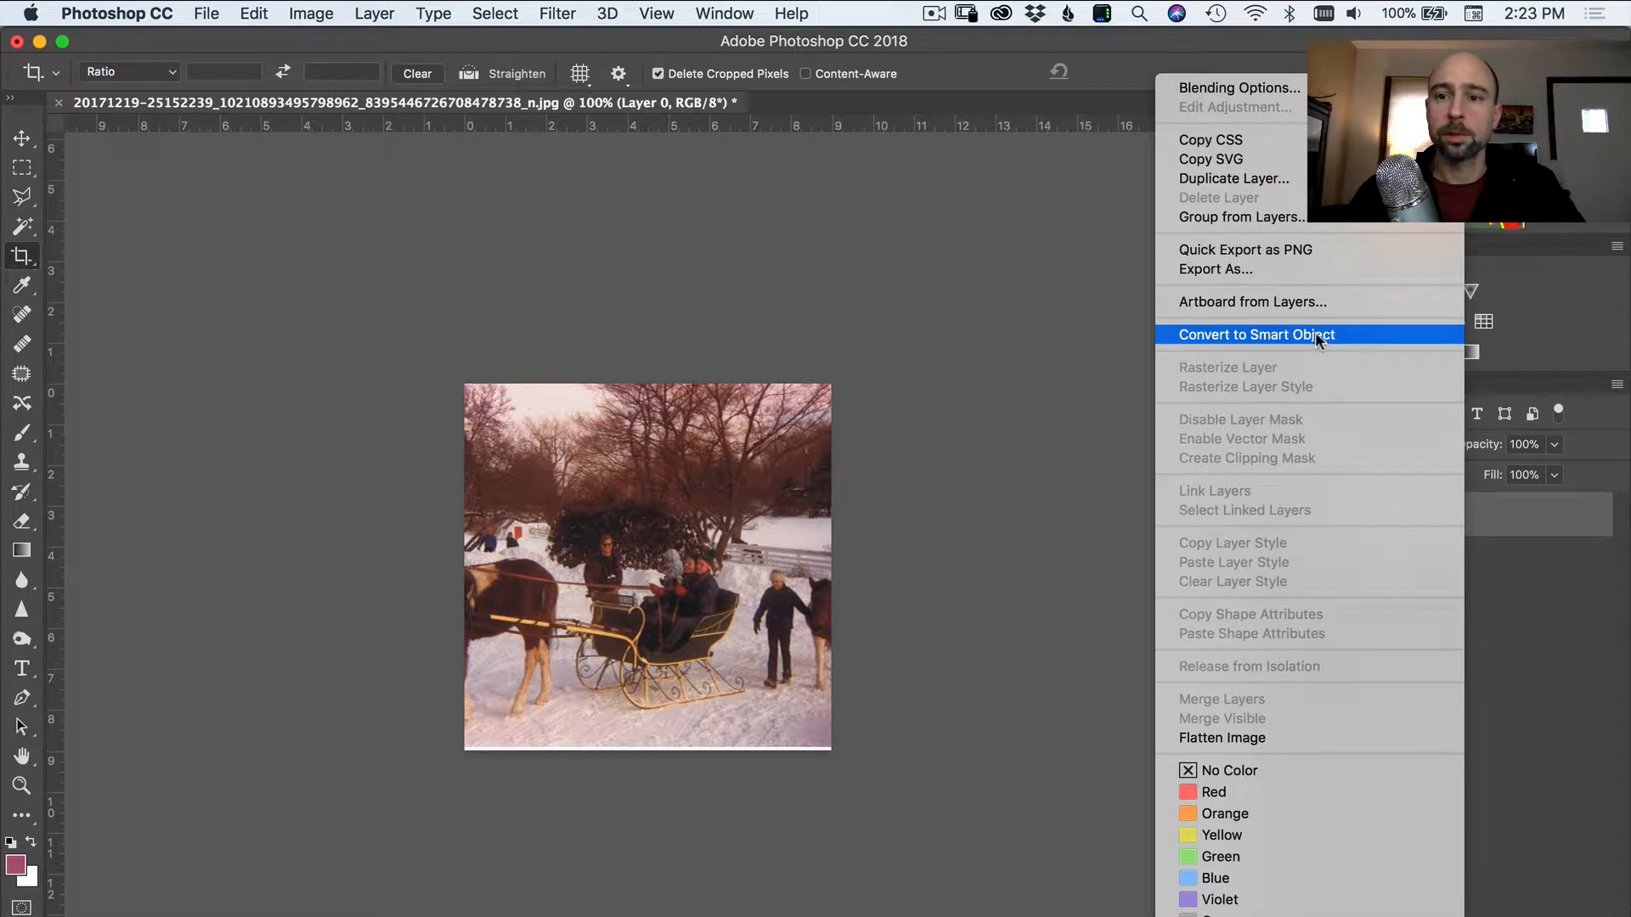
pyautogui.click(1255, 335)
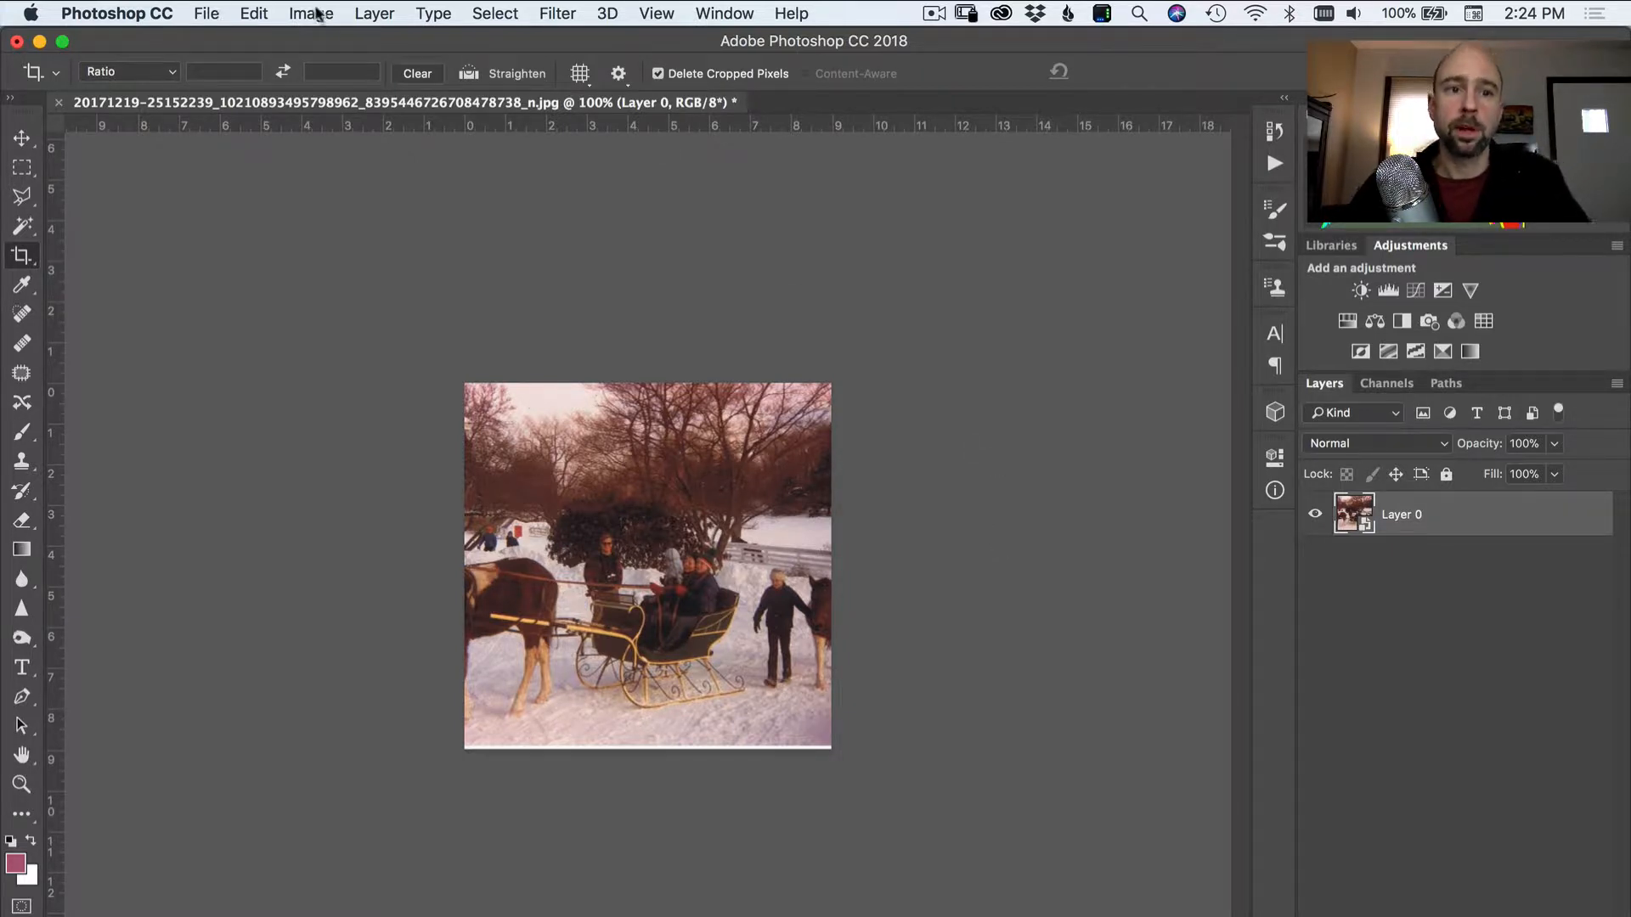
# - Set the canvas size to 10 by 8 inches and accept the clipping warning
pyautogui.click(310, 13)
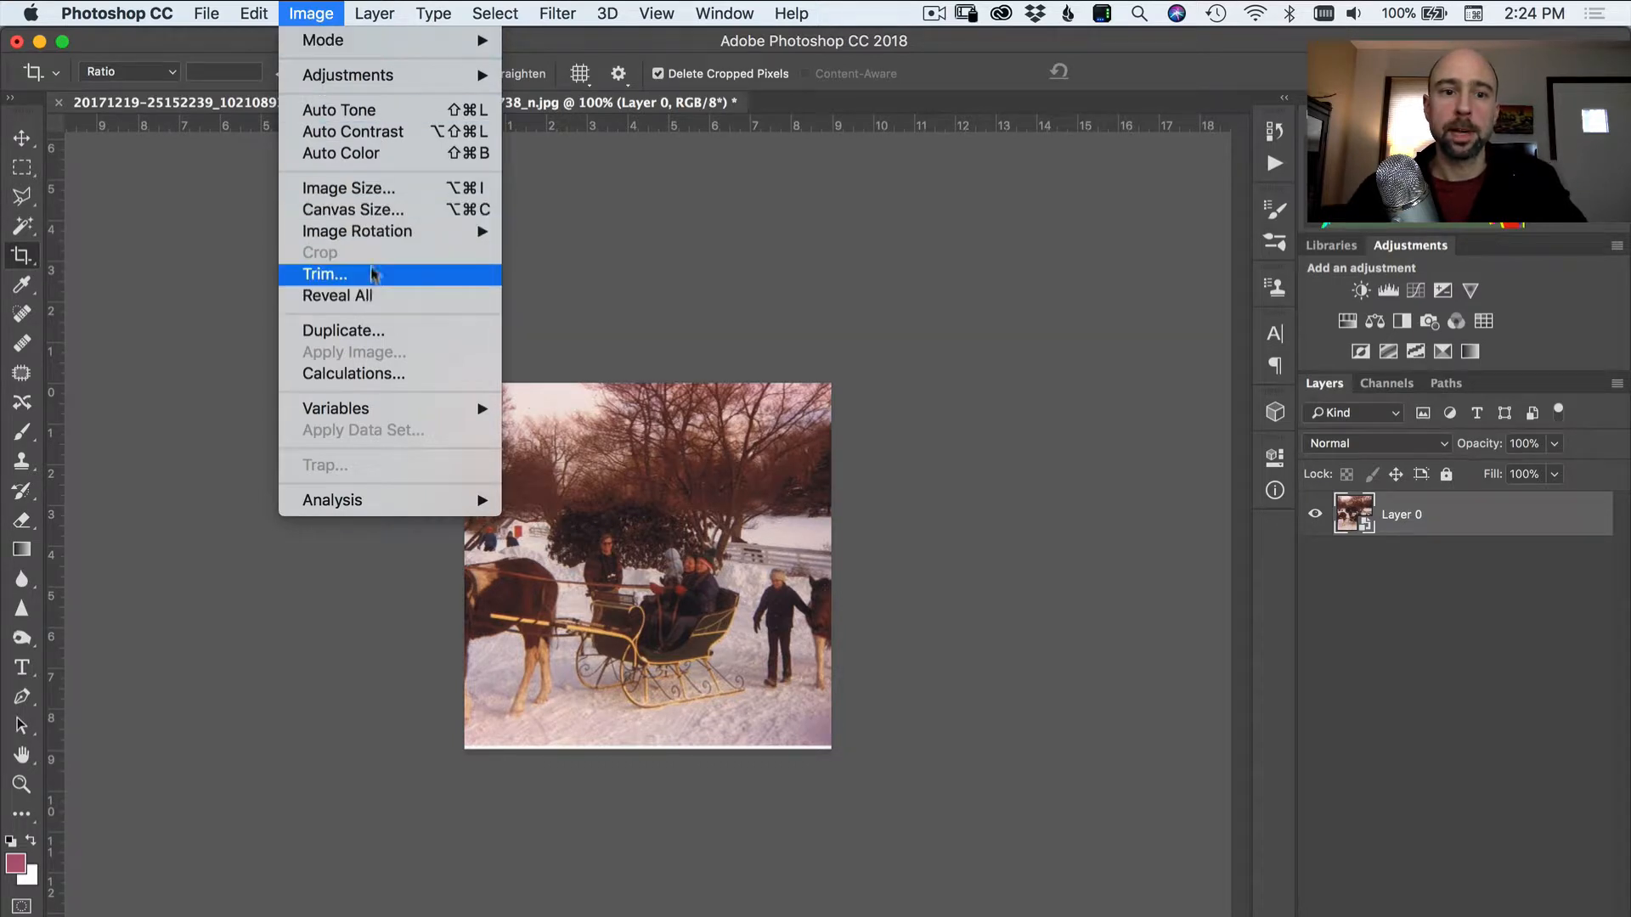
pyautogui.click(351, 209)
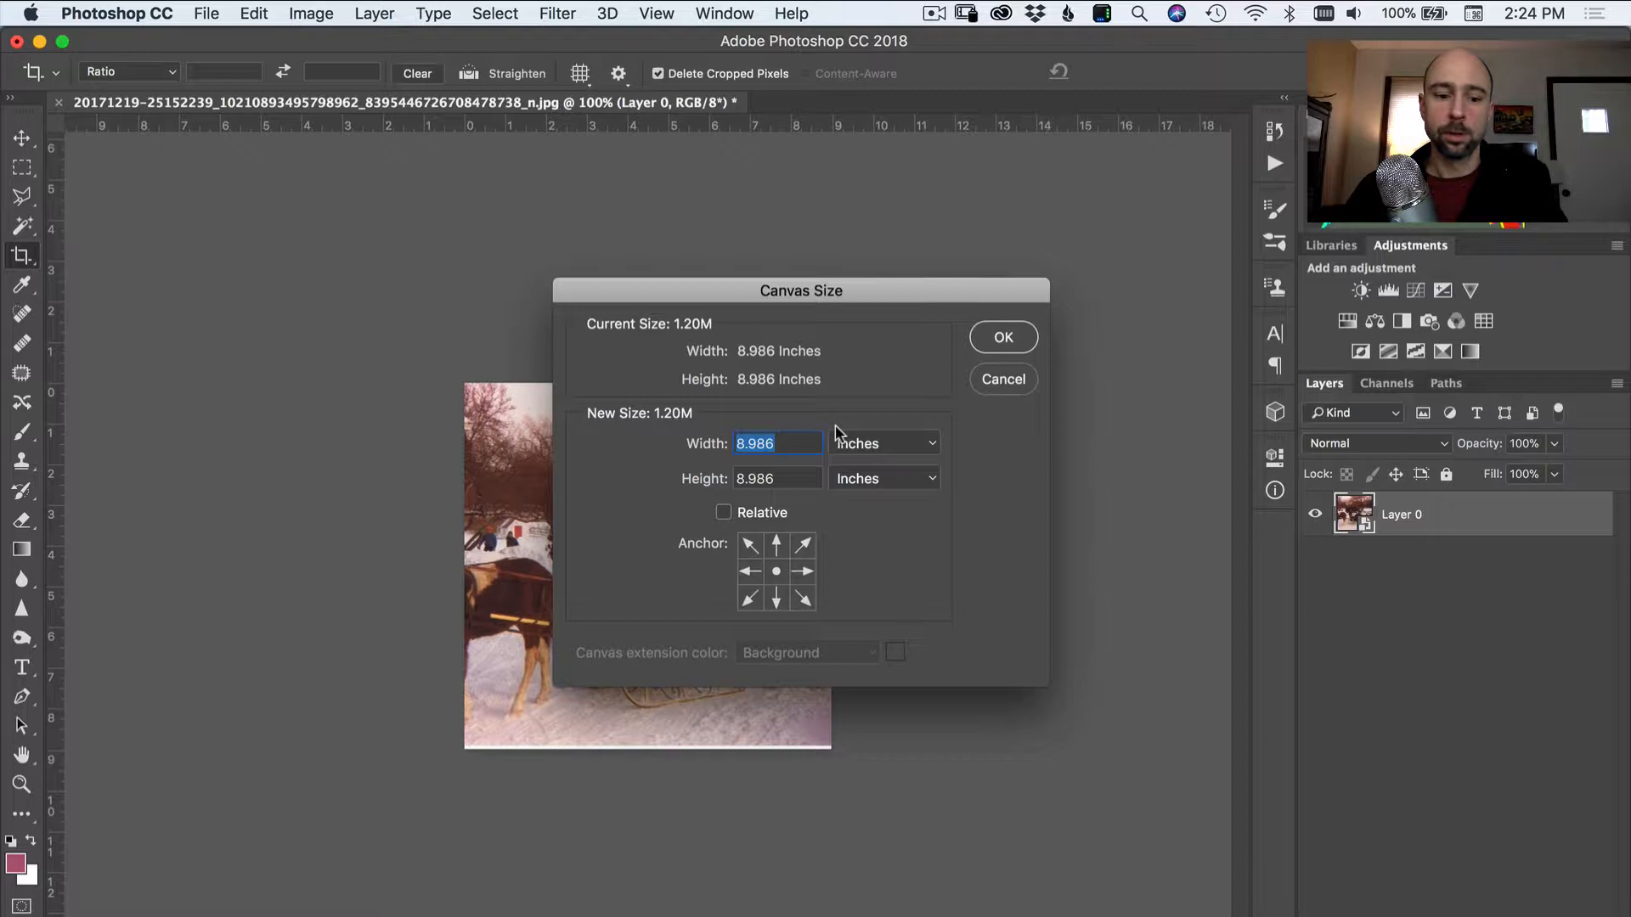
pyautogui.write('10')
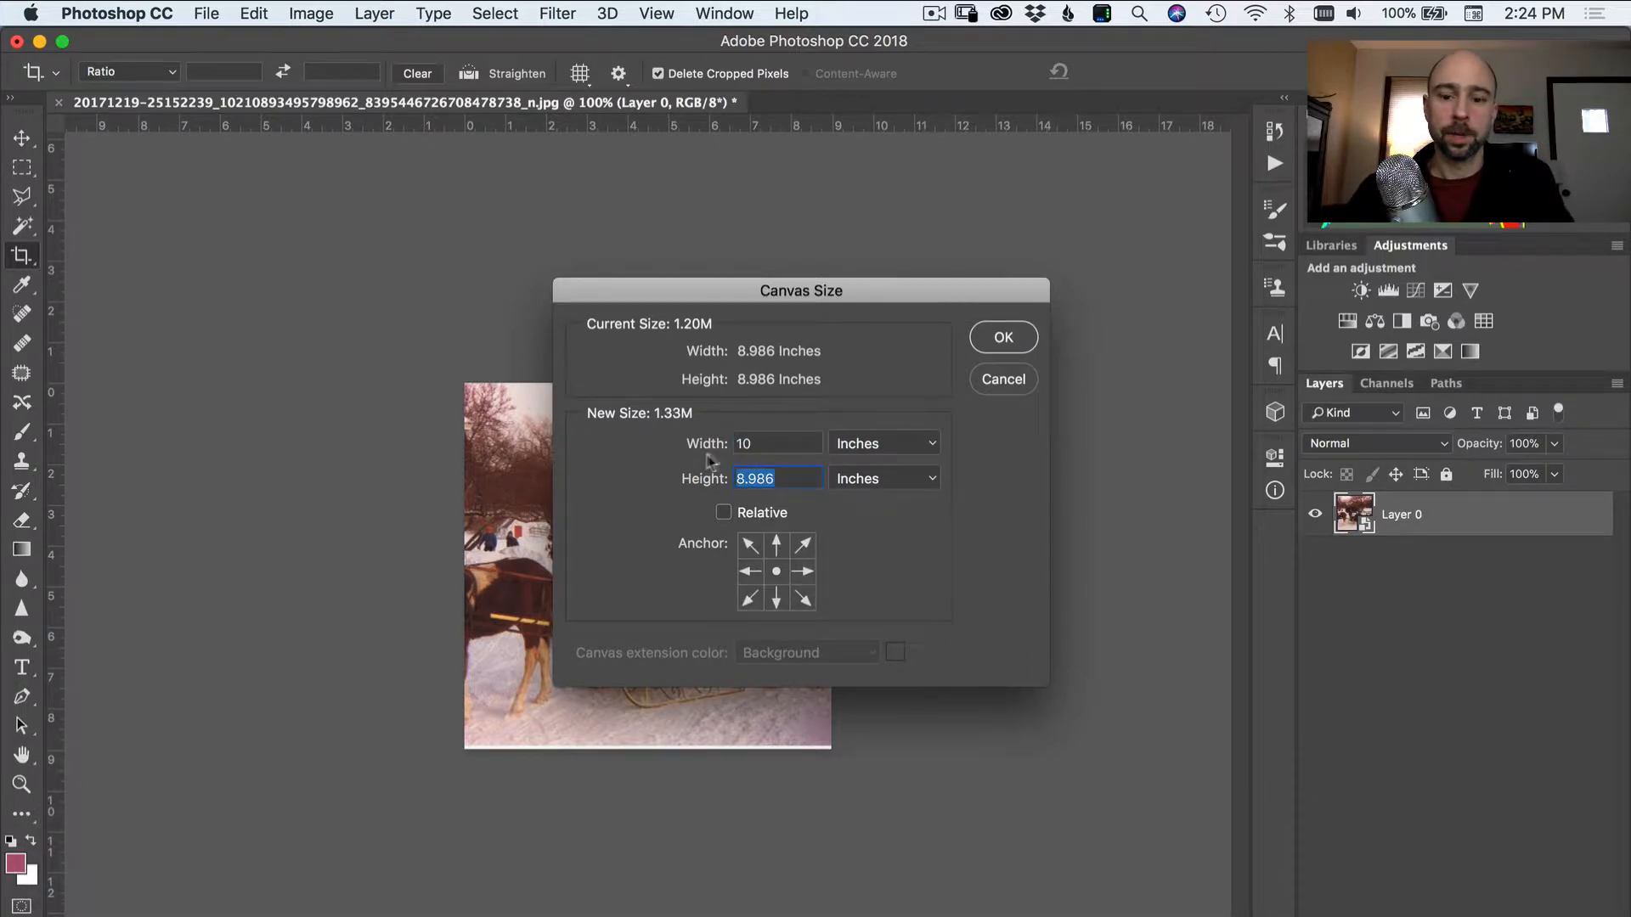
pyautogui.write('8')
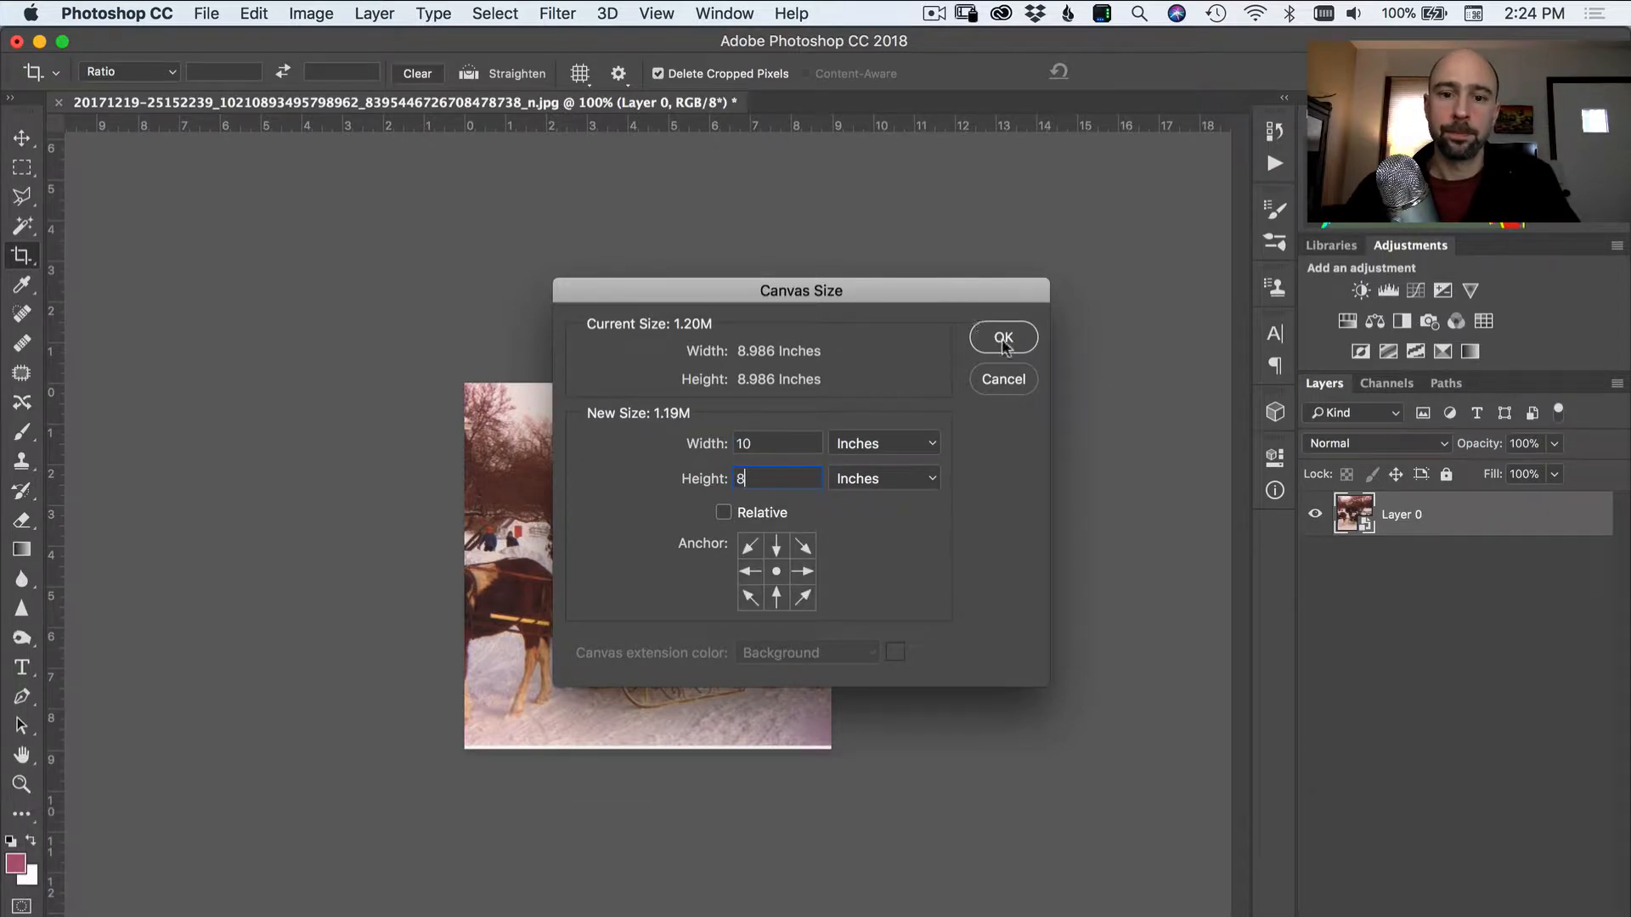
pyautogui.click(1003, 337)
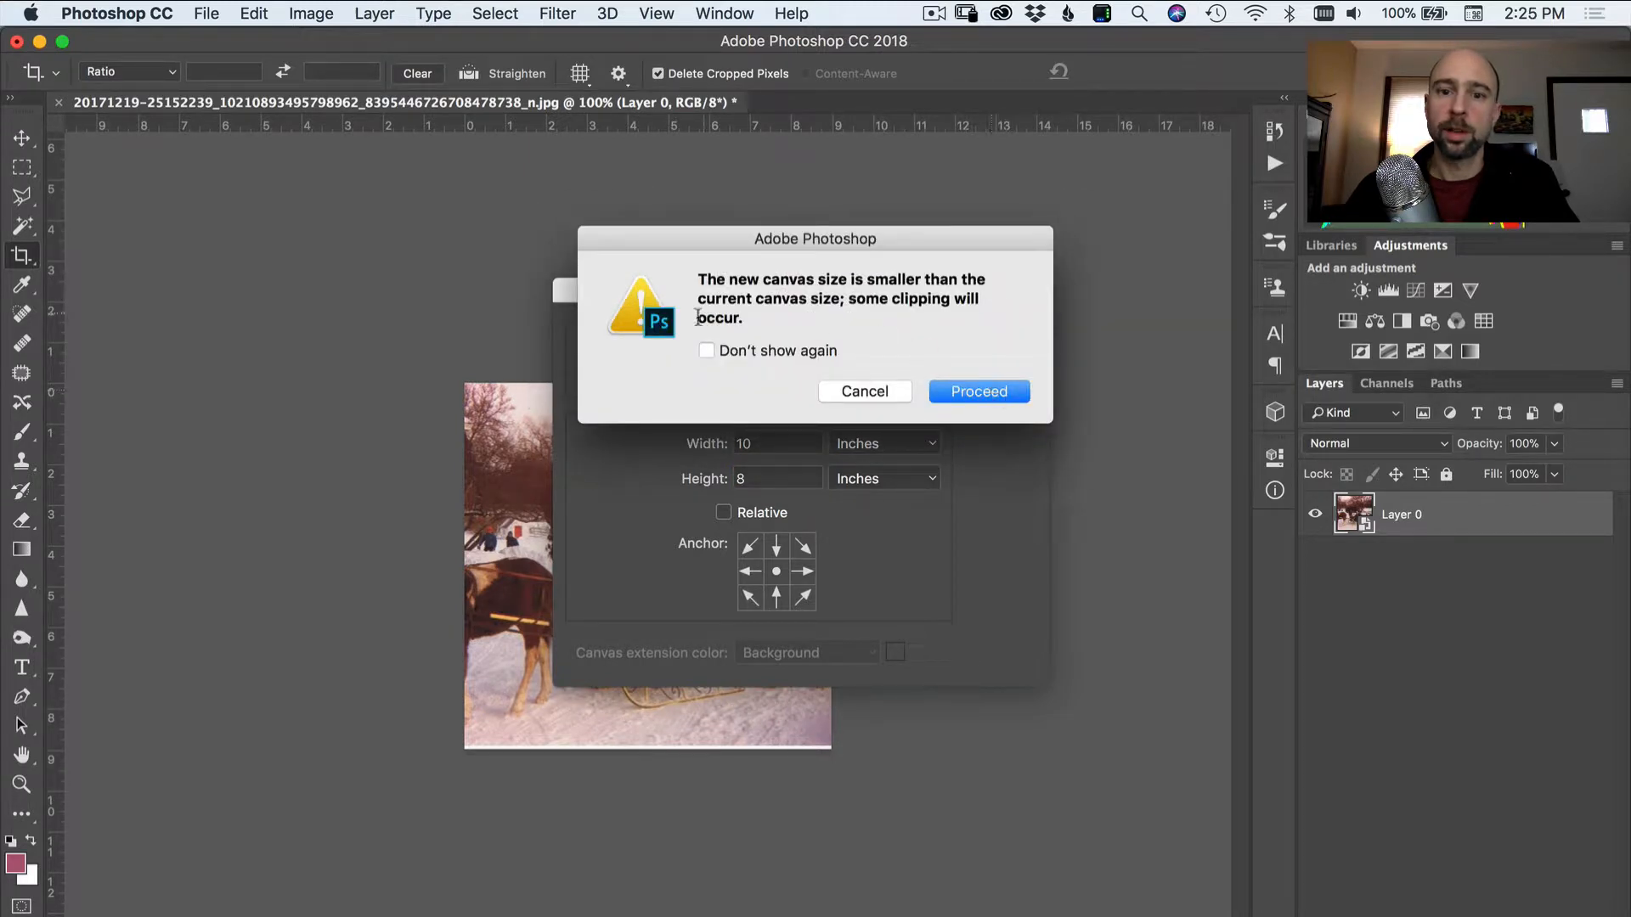
pyautogui.click(977, 391)
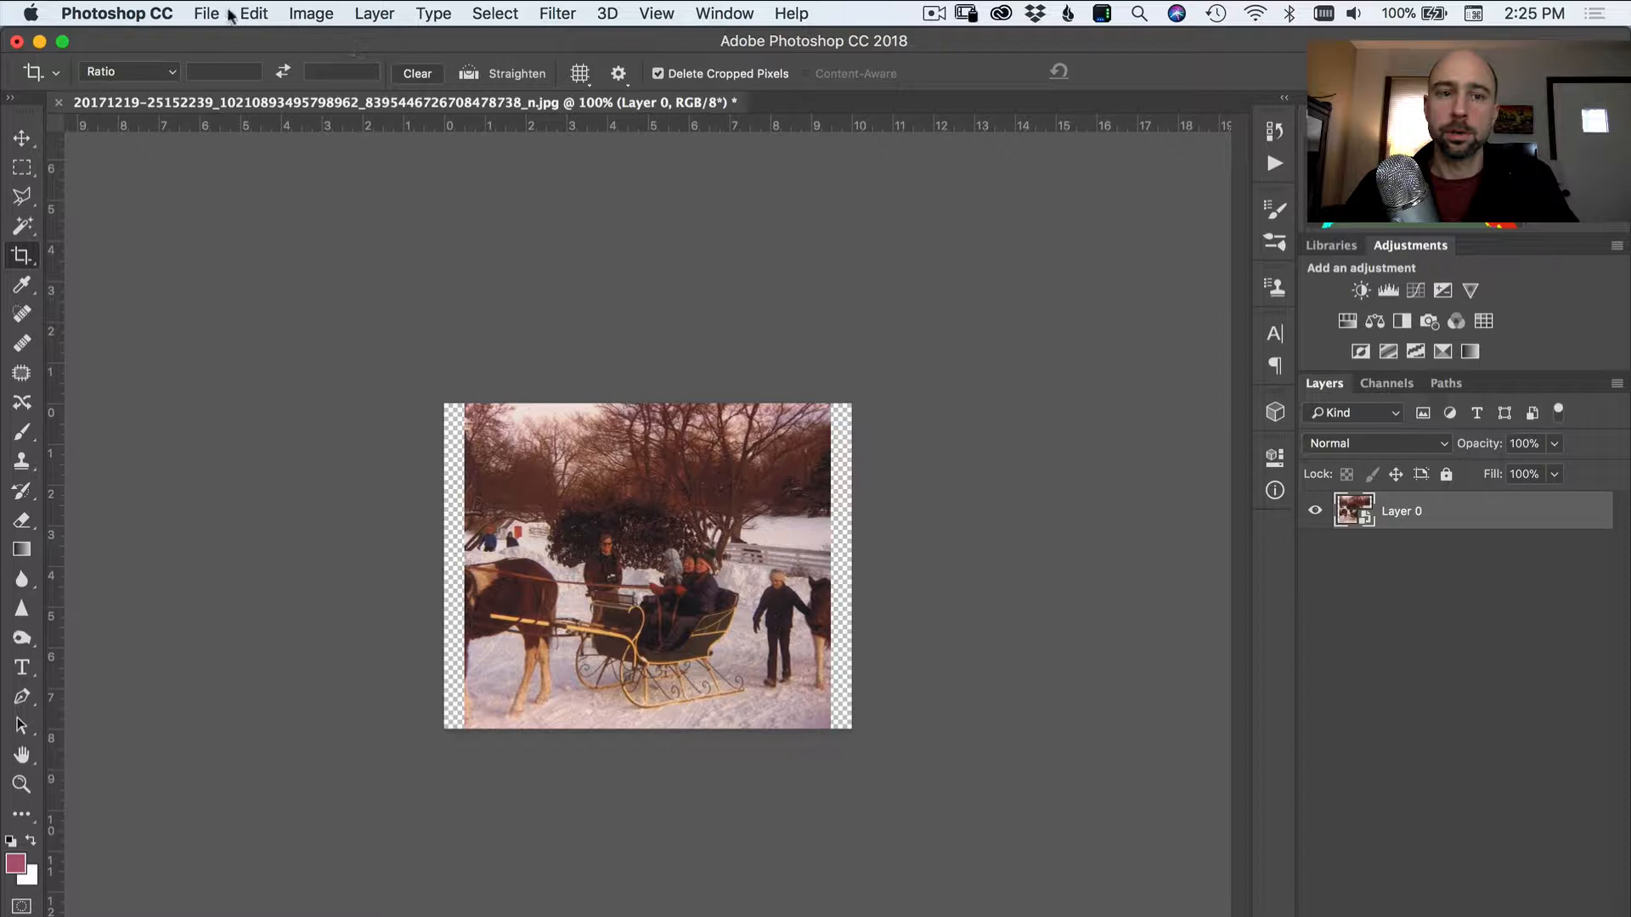
# - Resample the image to 300 pixels per inch via Image Size
pyautogui.click(311, 14)
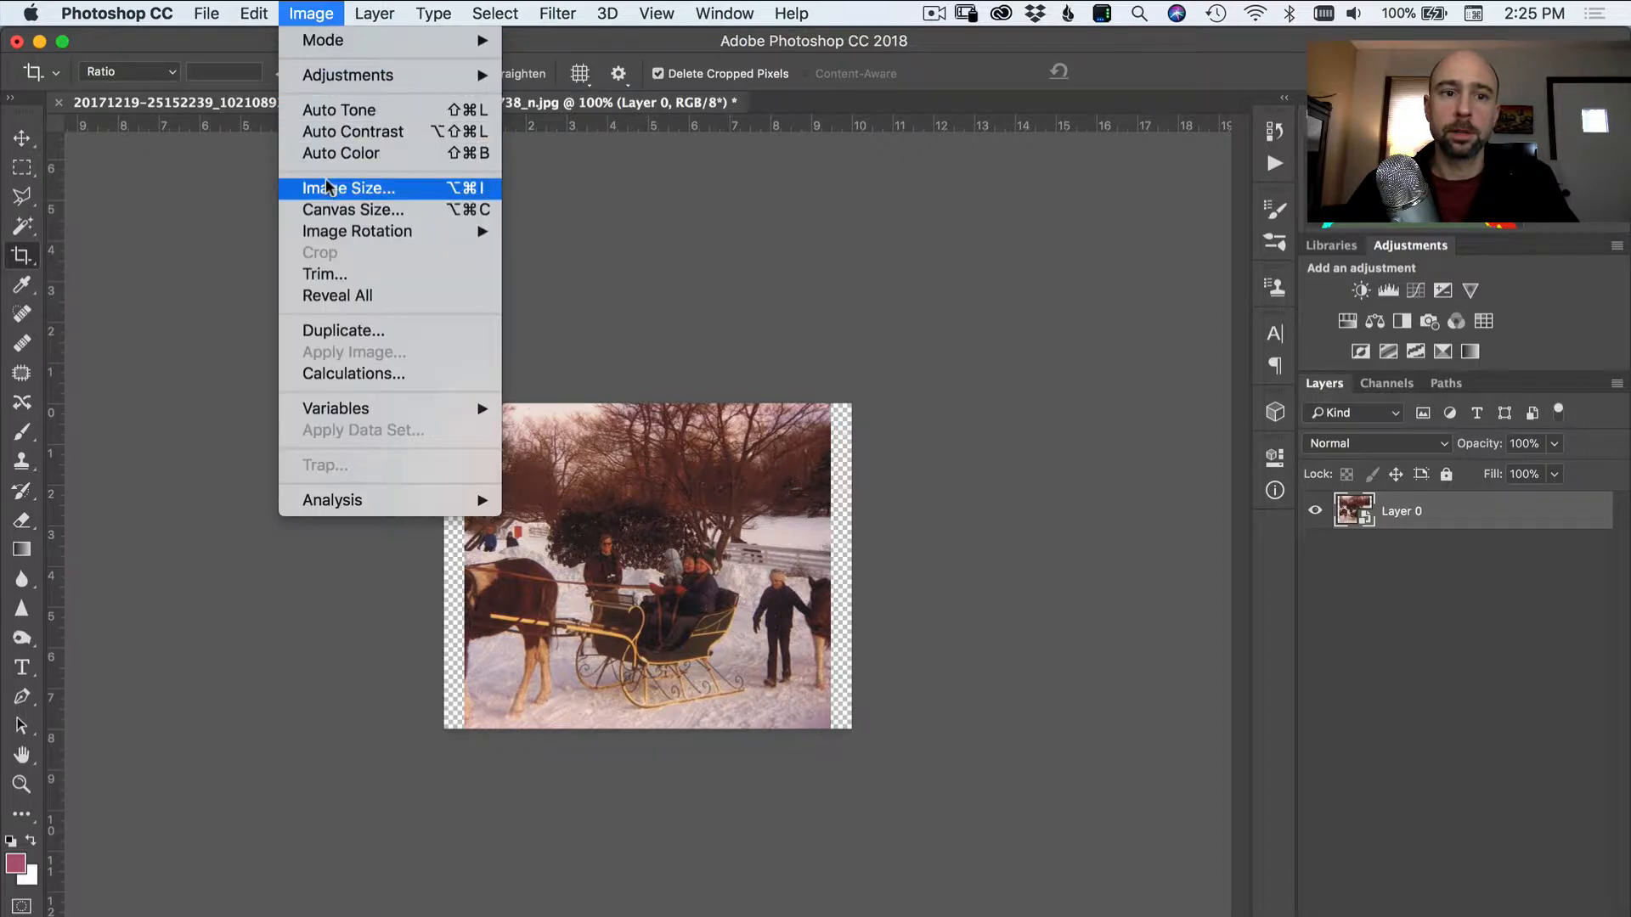
pyautogui.click(347, 187)
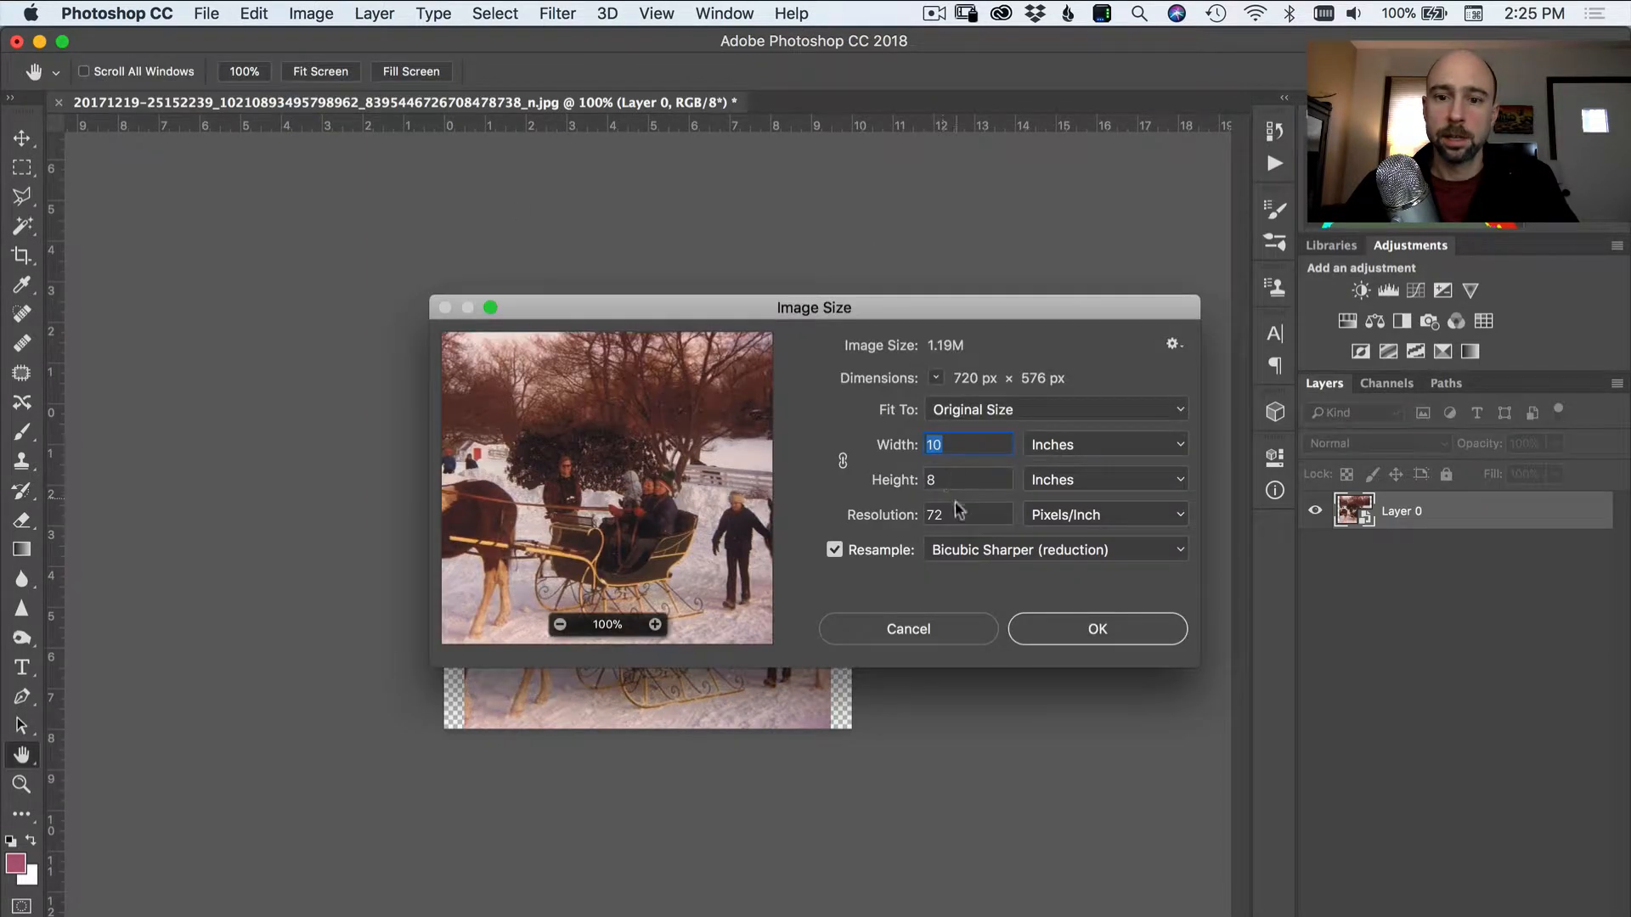
pyautogui.click(966, 513)
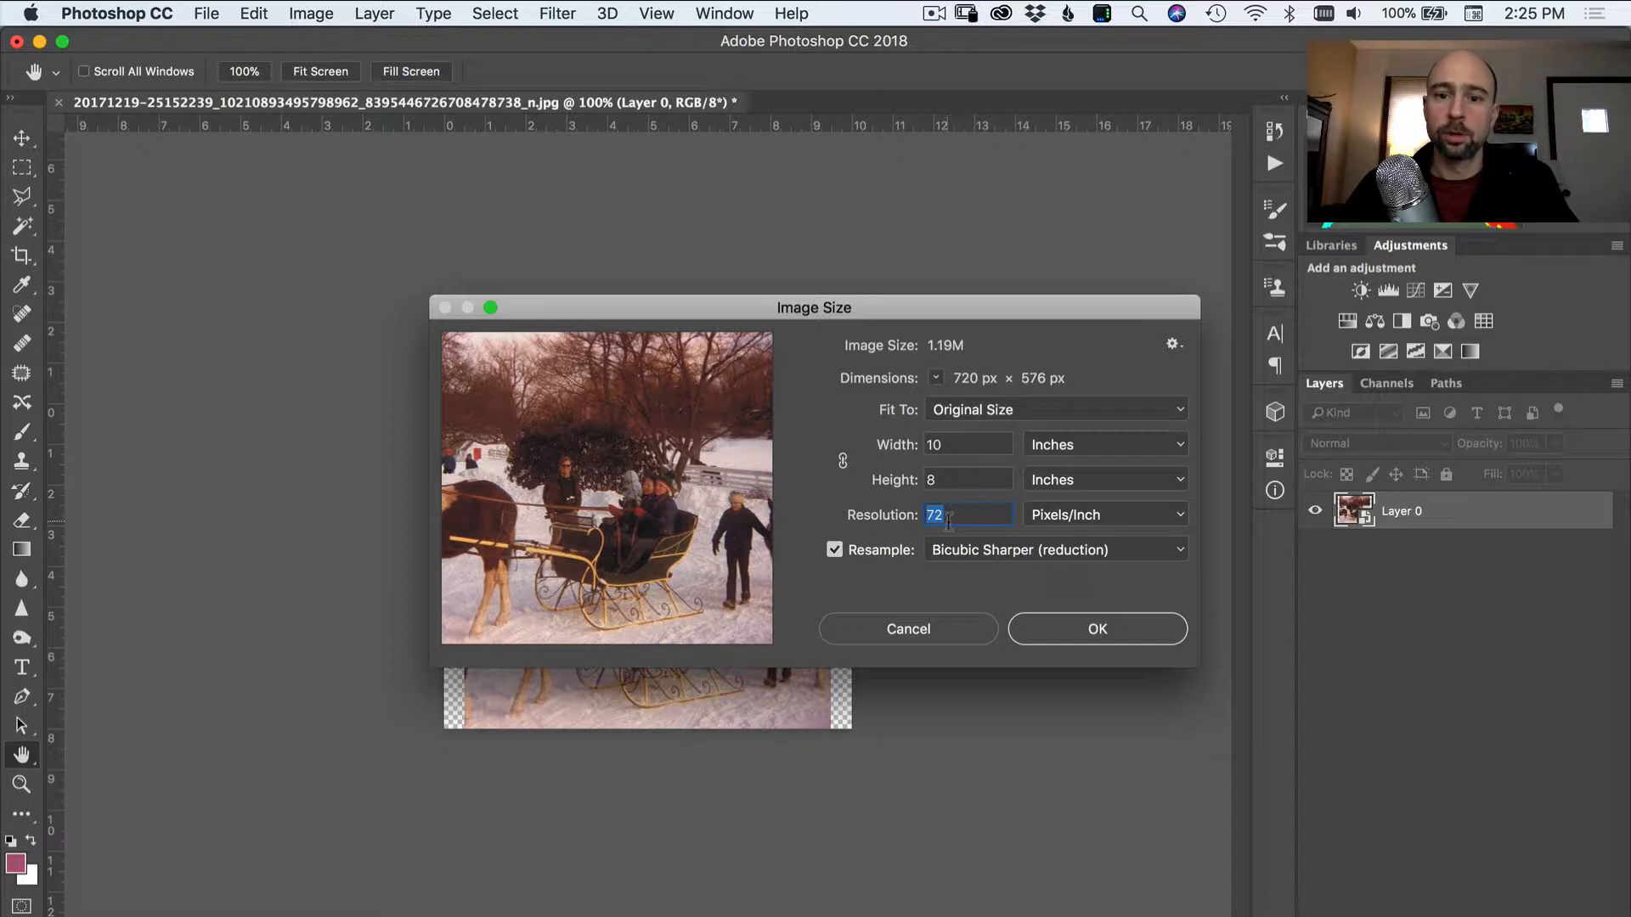
pyautogui.write('300')
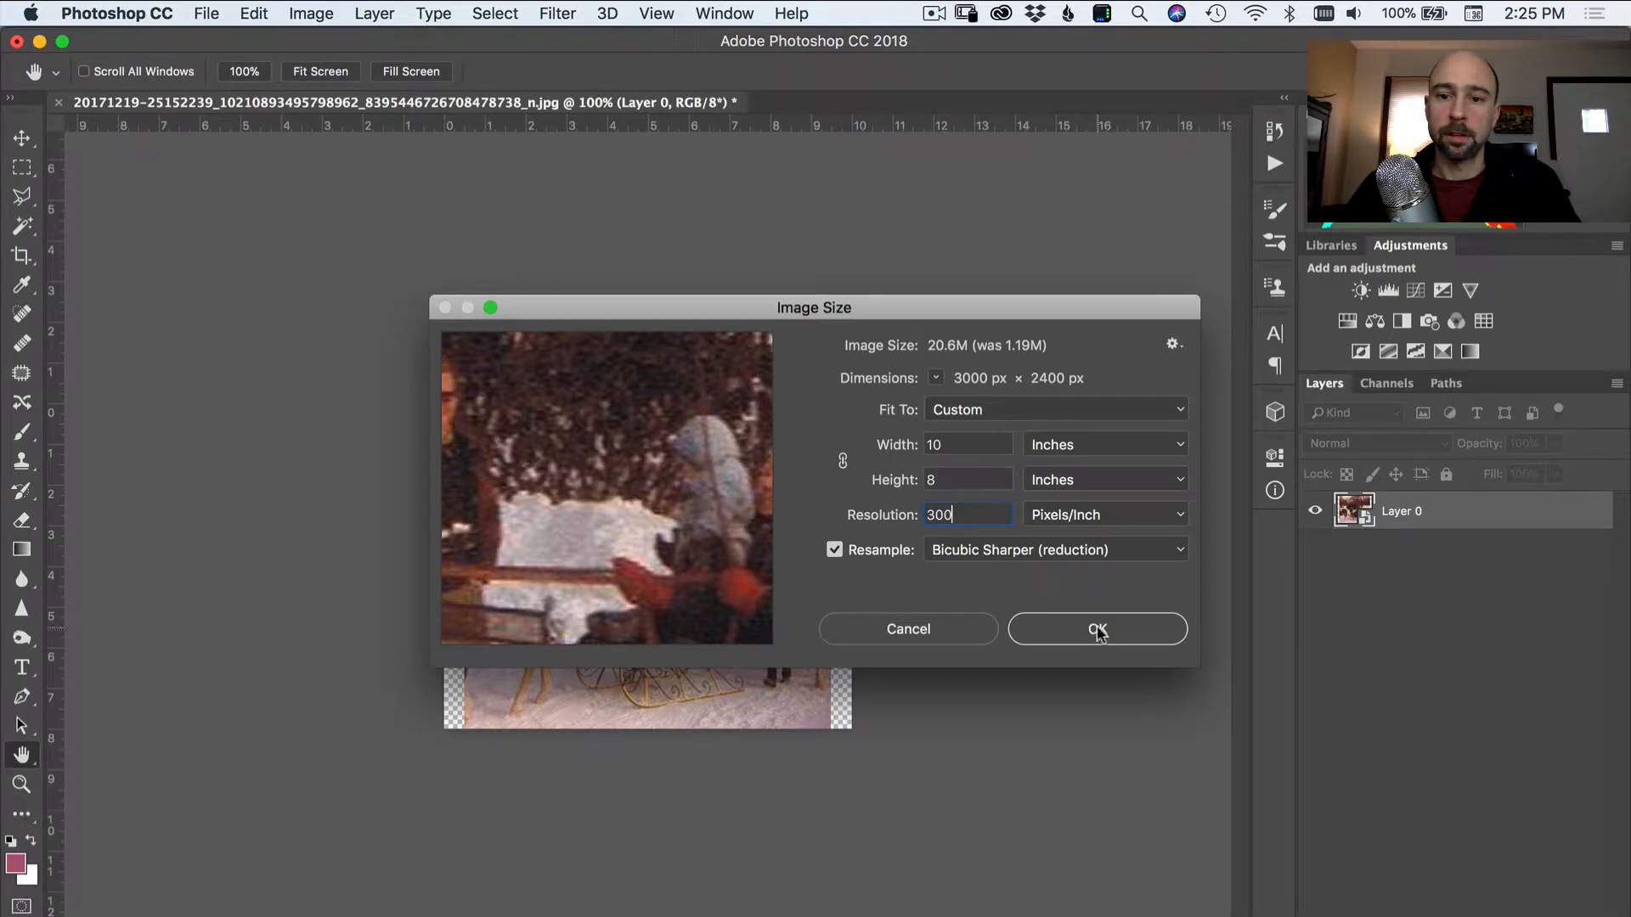
pyautogui.click(1096, 629)
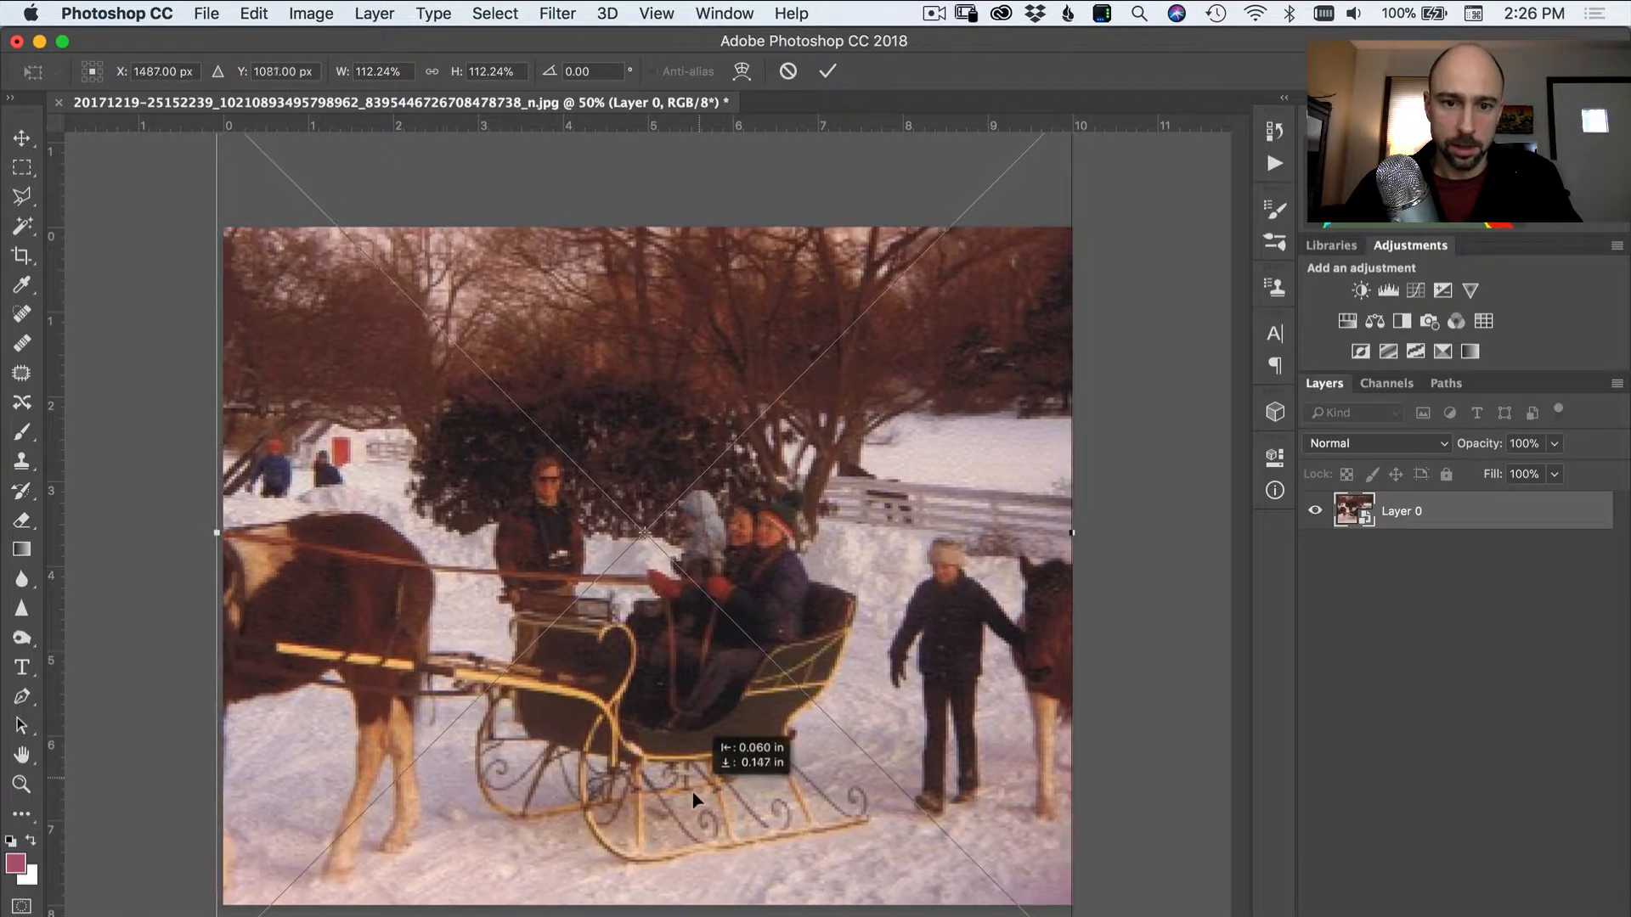
# - Shift the enlarged photo slightly within the 10 by 8 canvas during Free Transform
pyautogui.moveTo(697, 801); pyautogui.dragTo(697, 768)
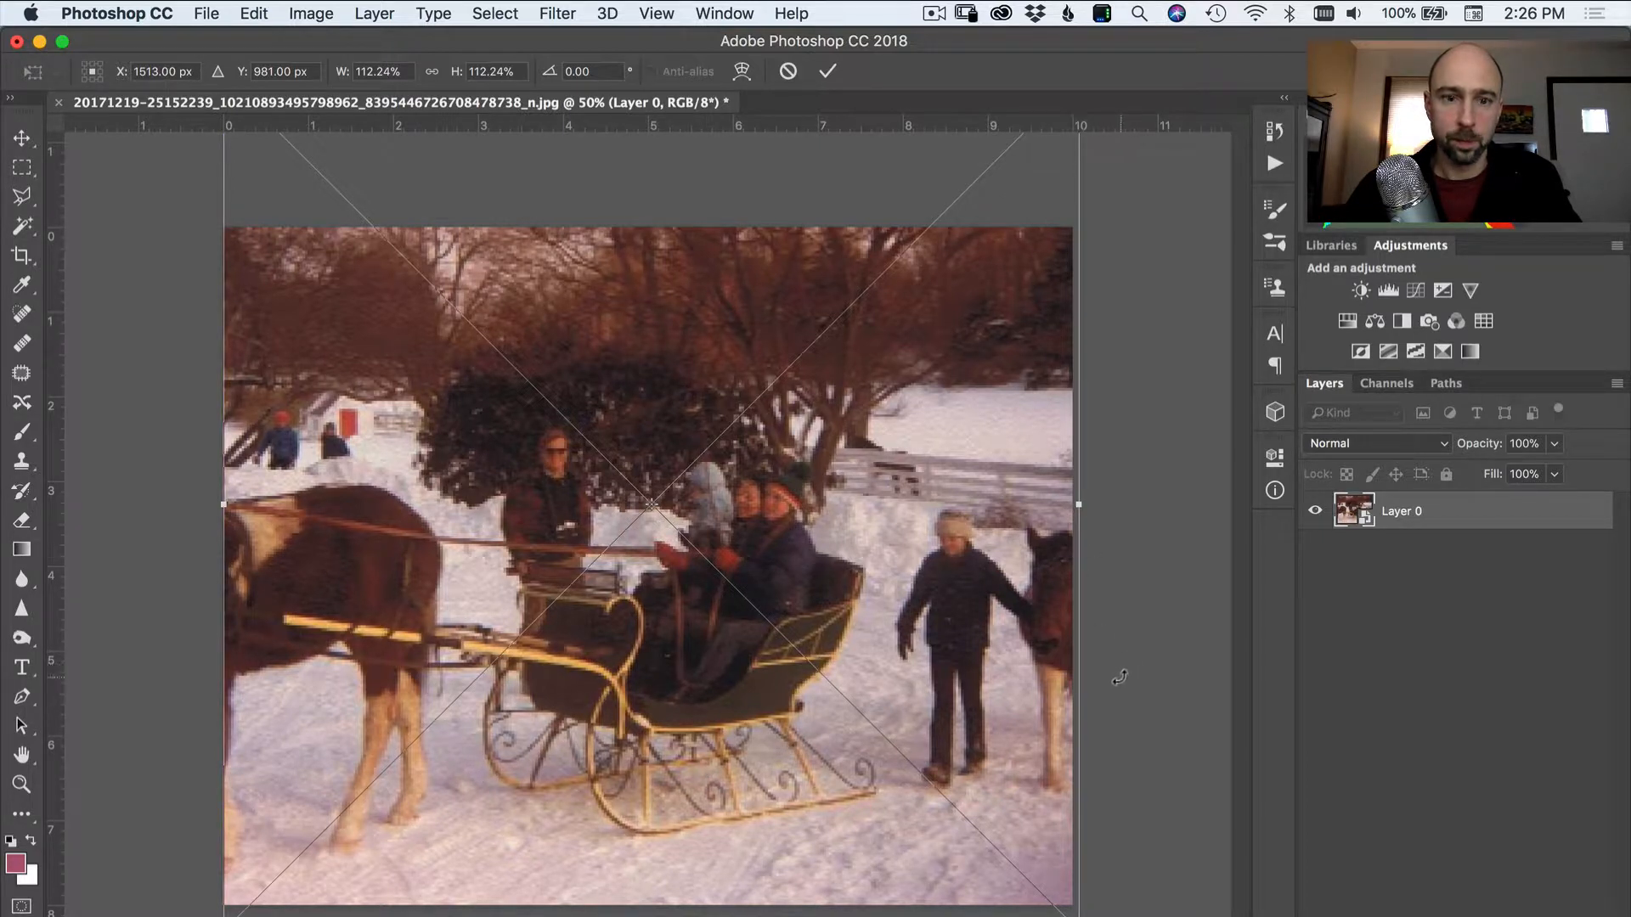
pyautogui.moveTo(1104, 652)
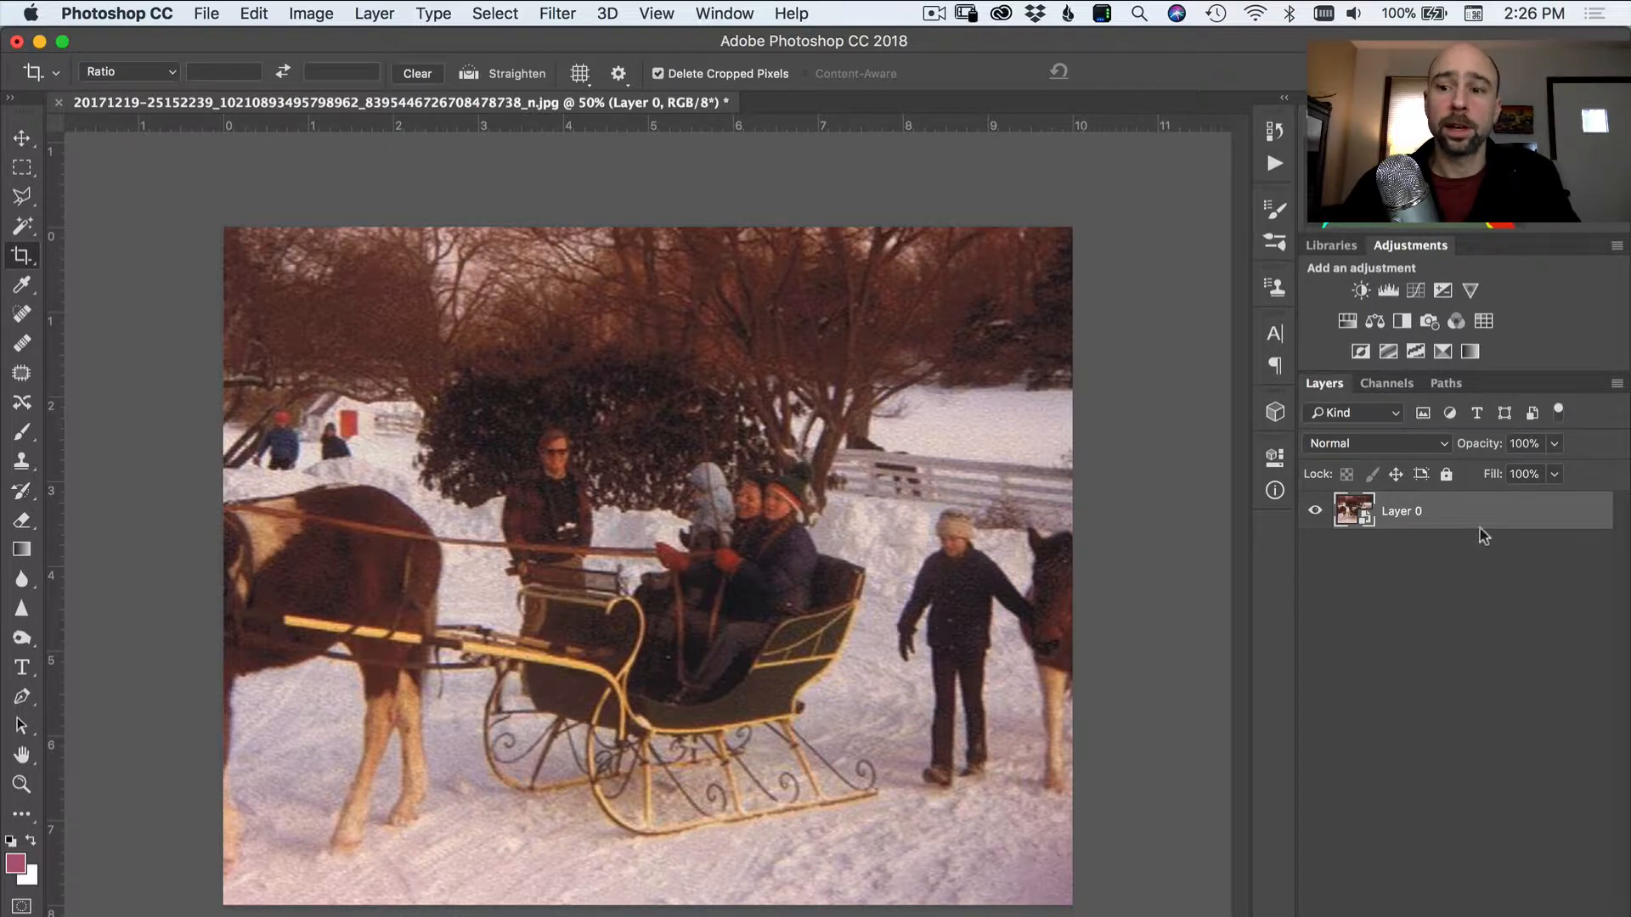
# - Rename the layer Original and apply a 4-pixel Gaussian Blur to its duplicate
pyautogui.doubleClick(1401, 511)
pyautogui.write('Original')
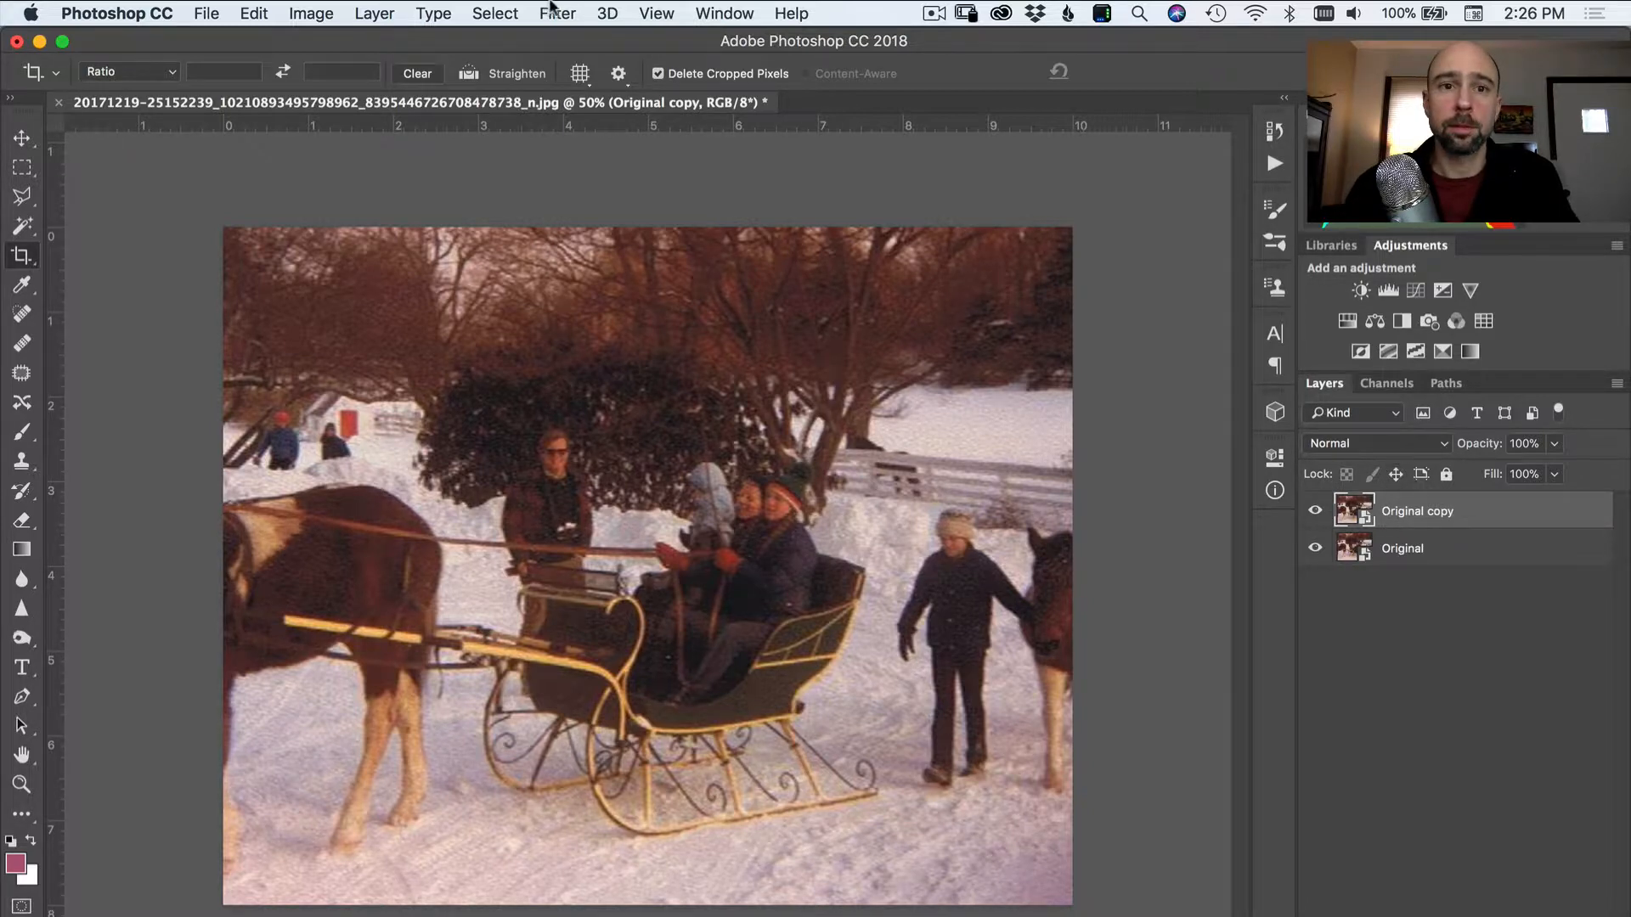
pyautogui.click(557, 13)
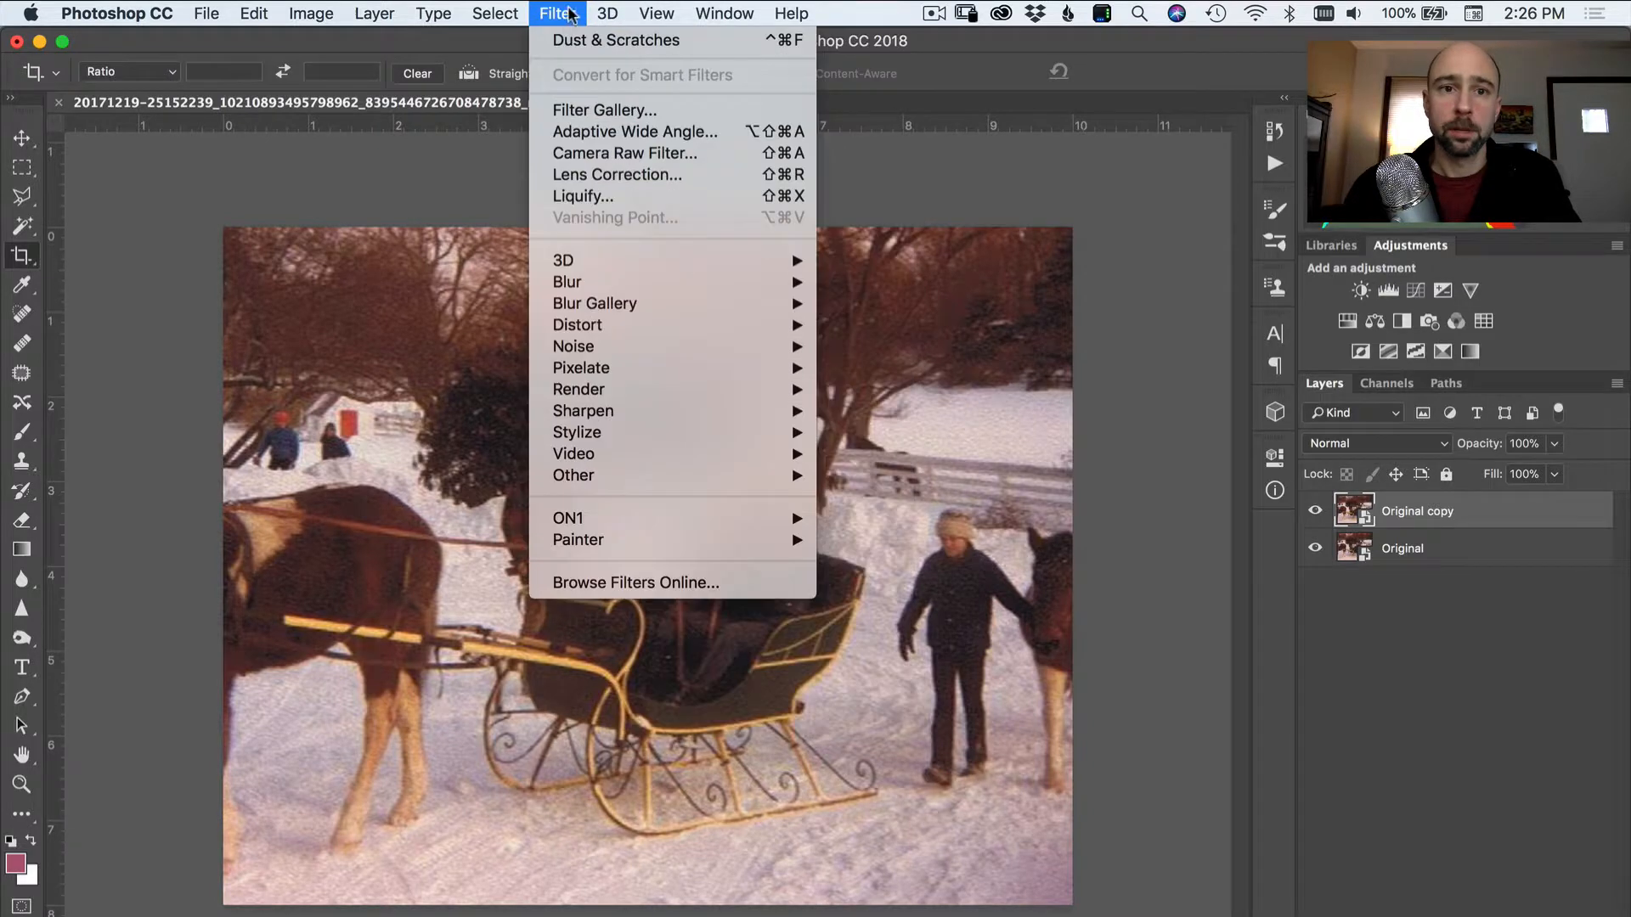
pyautogui.moveTo(564, 259)
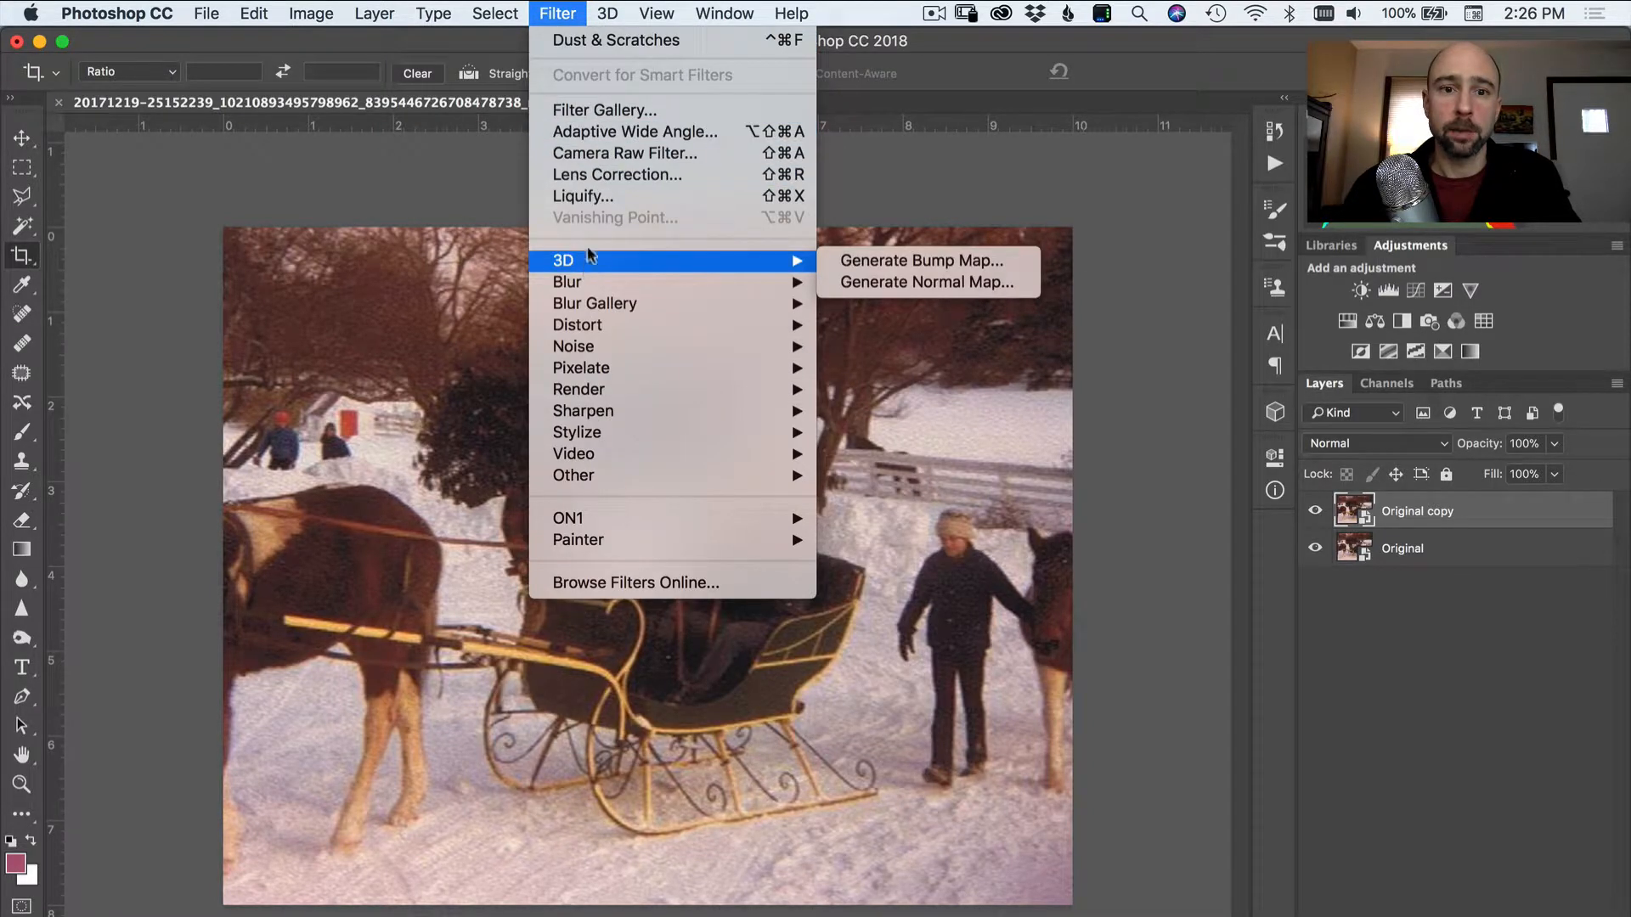
pyautogui.moveTo(567, 282)
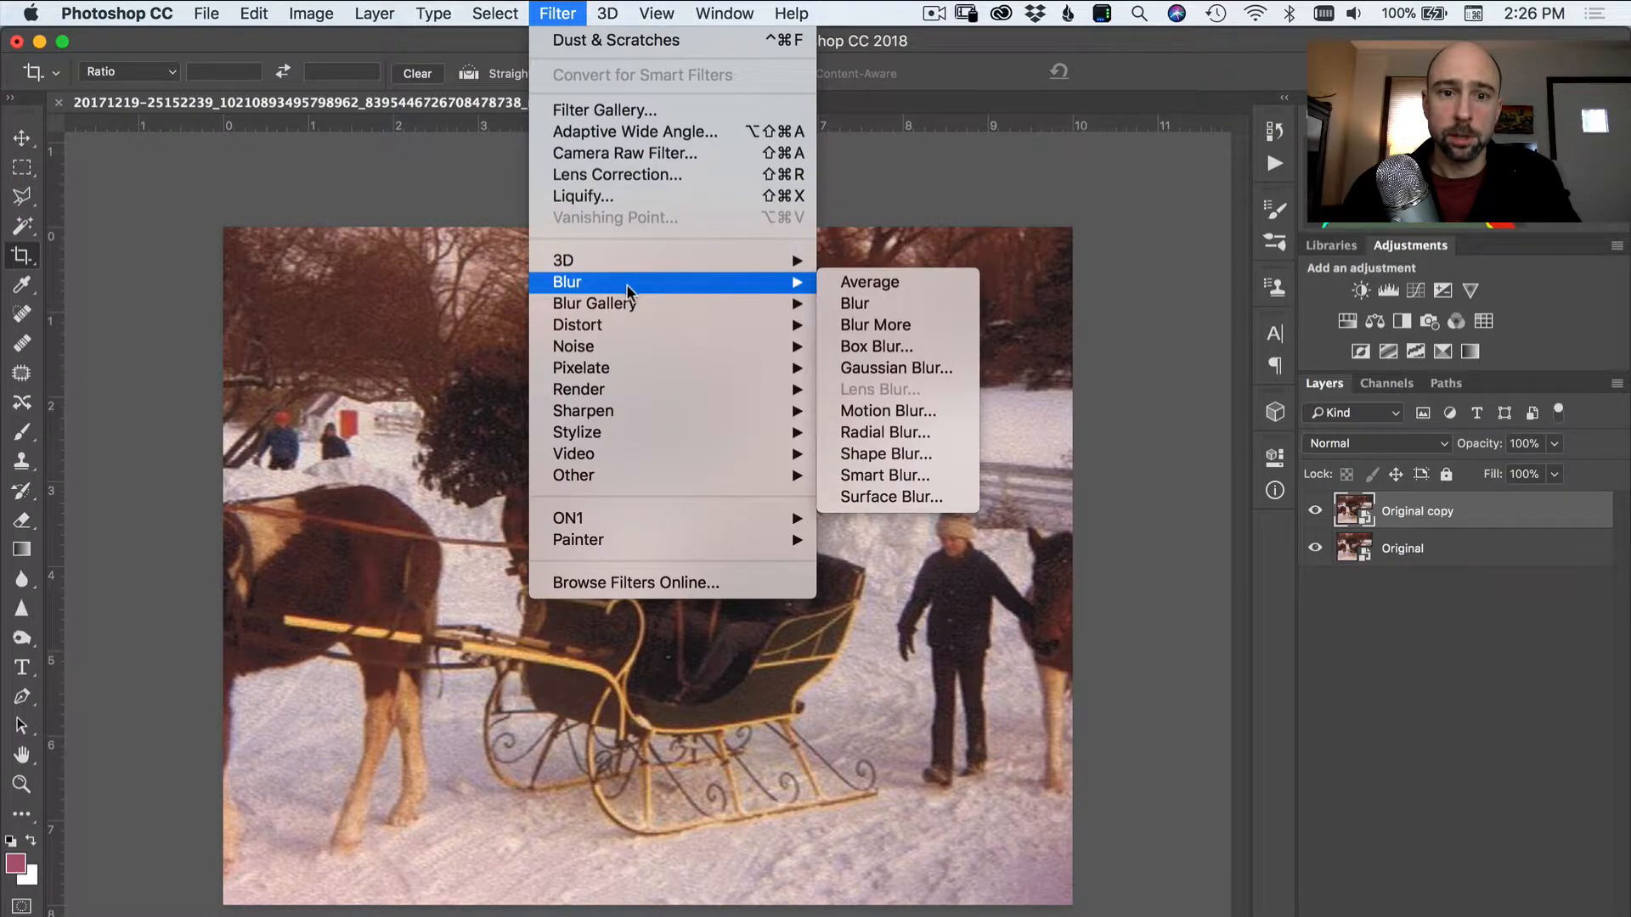
pyautogui.moveTo(812, 301)
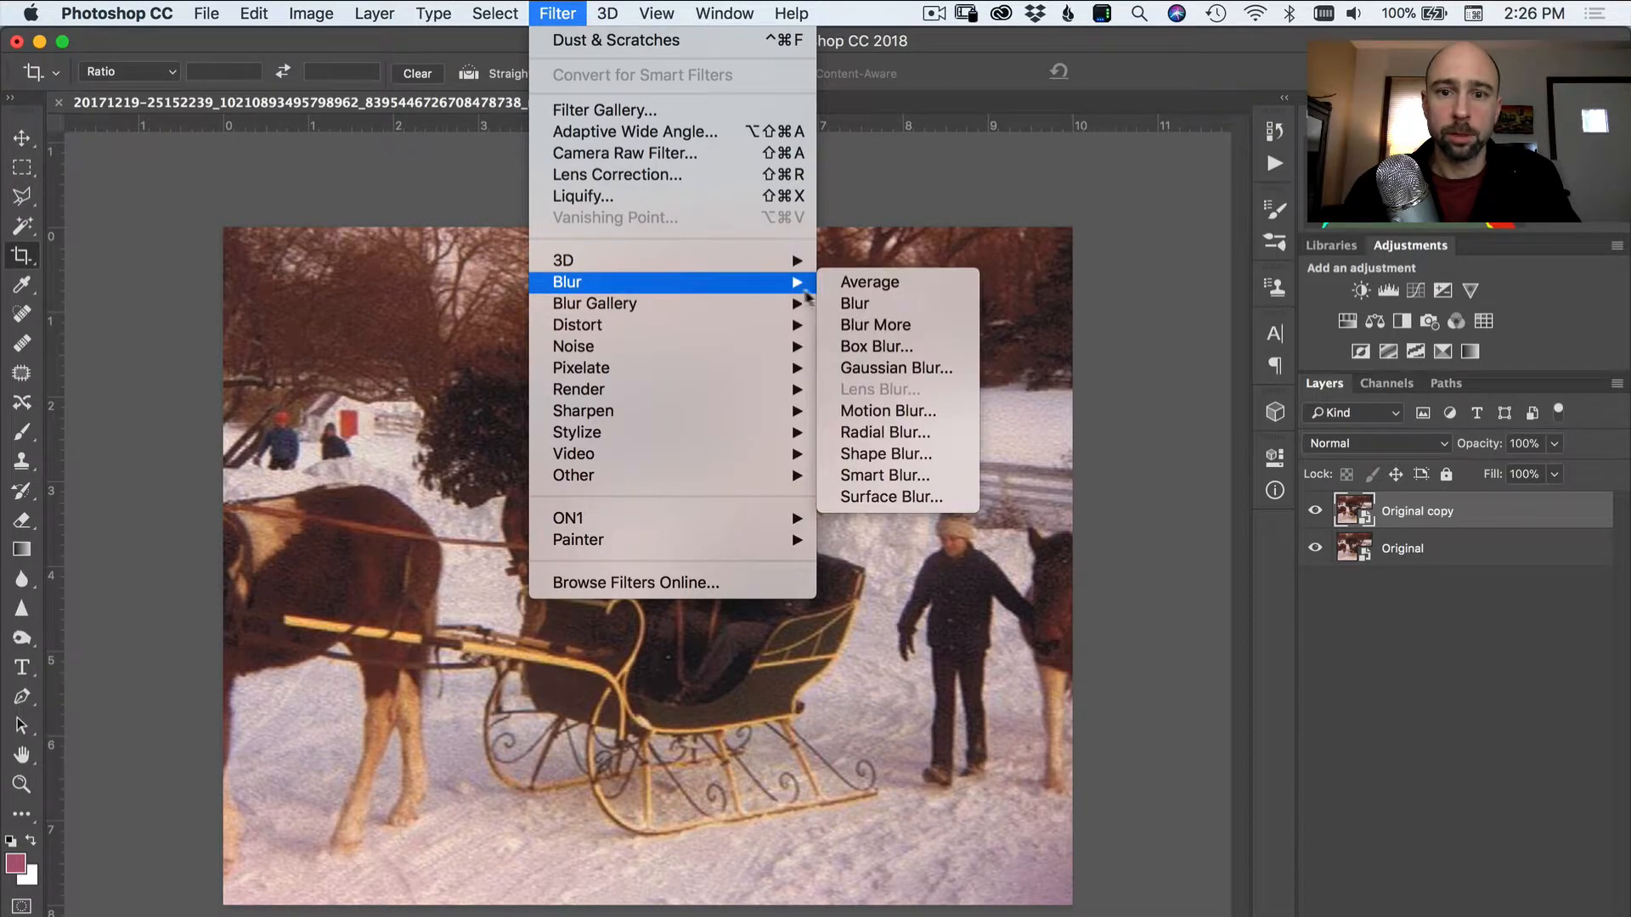
pyautogui.click(896, 366)
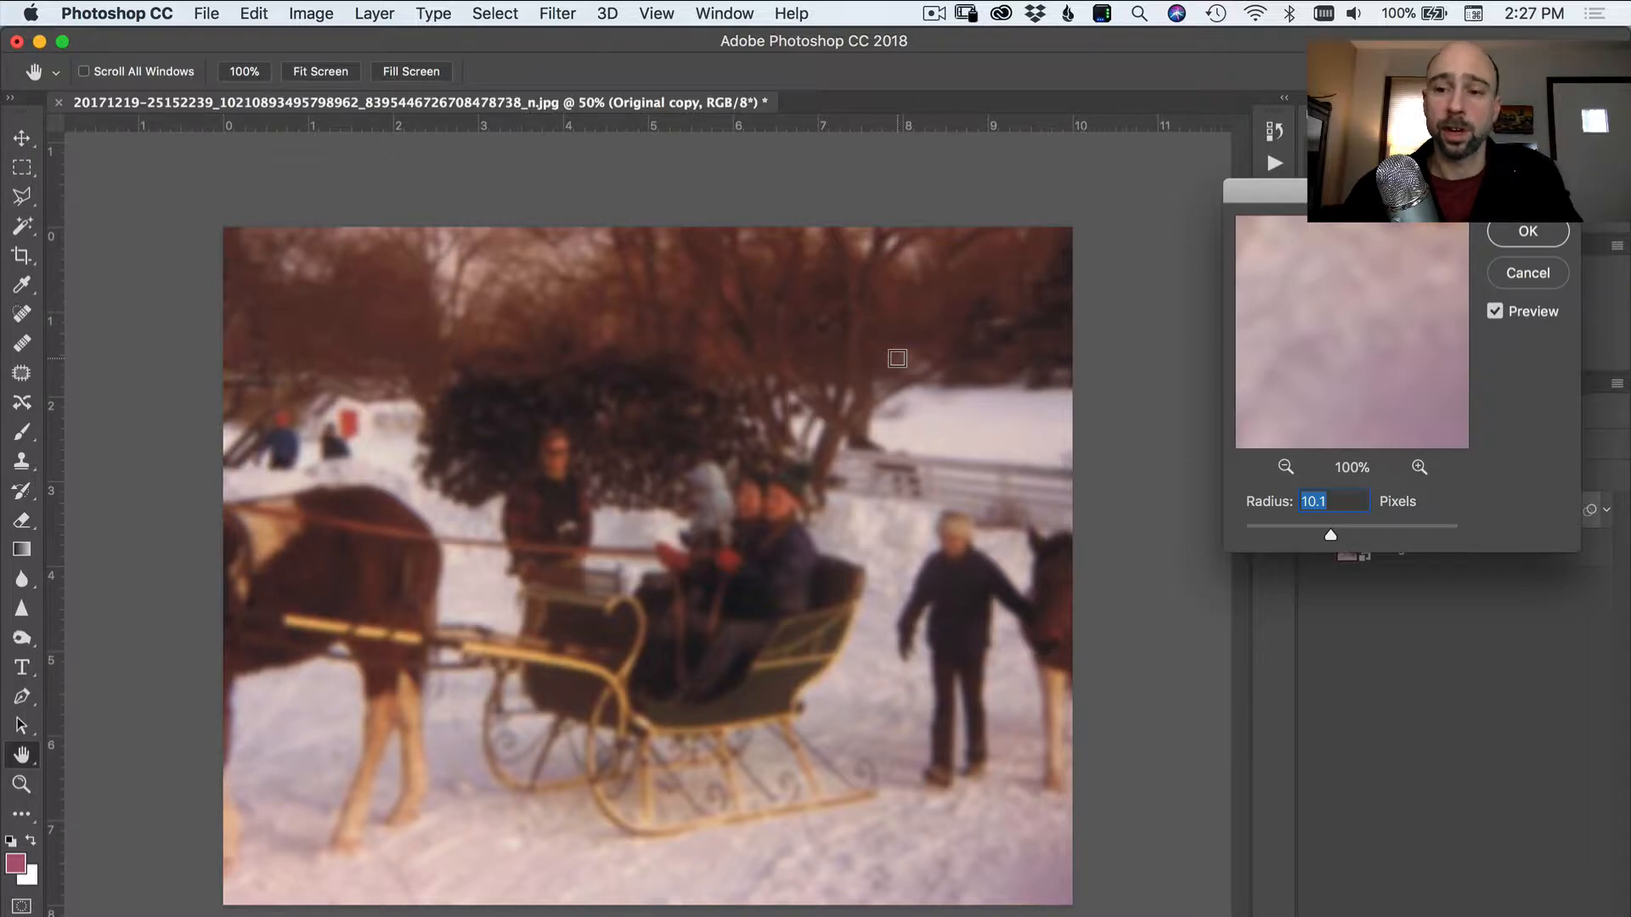
pyautogui.moveTo(1035, 411)
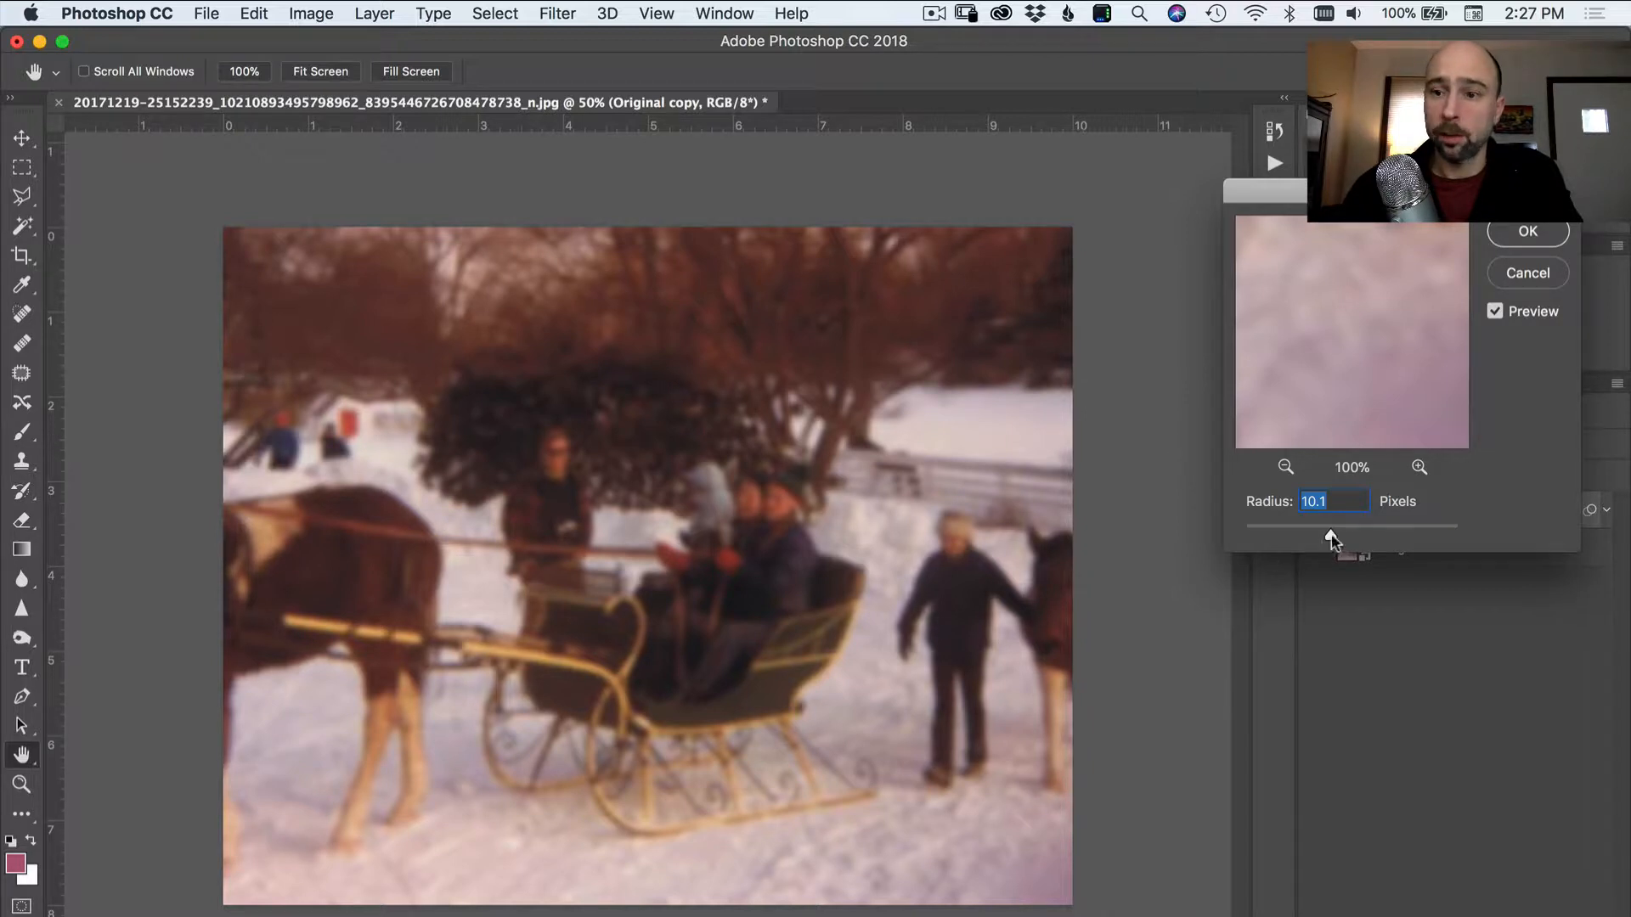
pyautogui.moveTo(1335, 539); pyautogui.dragTo(1296, 539)
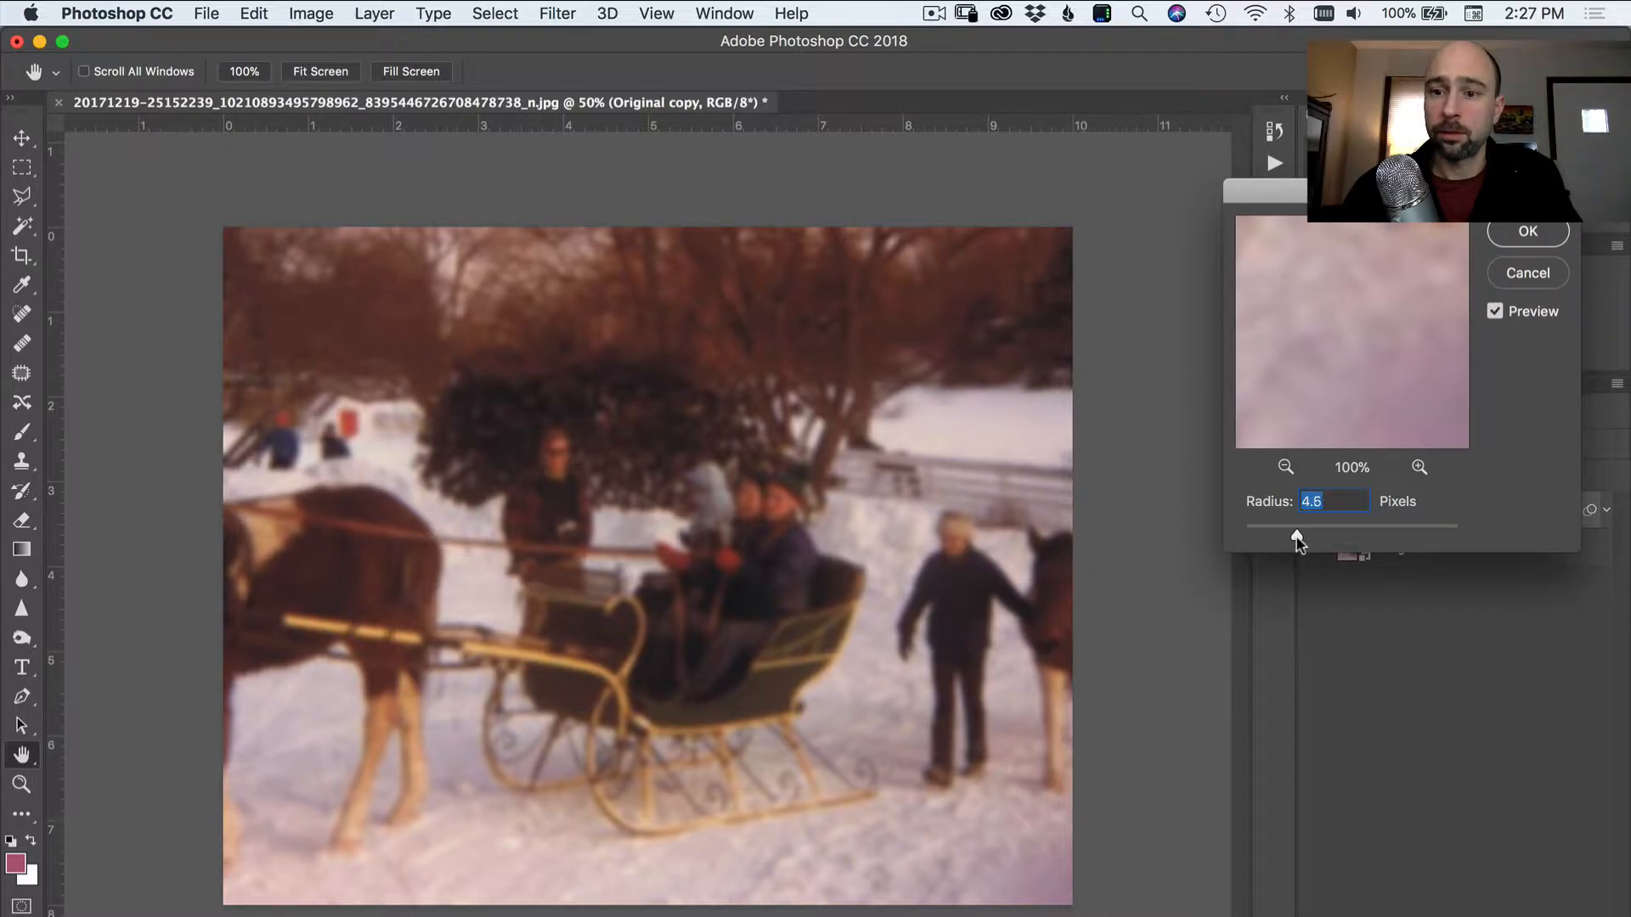
pyautogui.moveTo(1296, 535); pyautogui.dragTo(1289, 535)
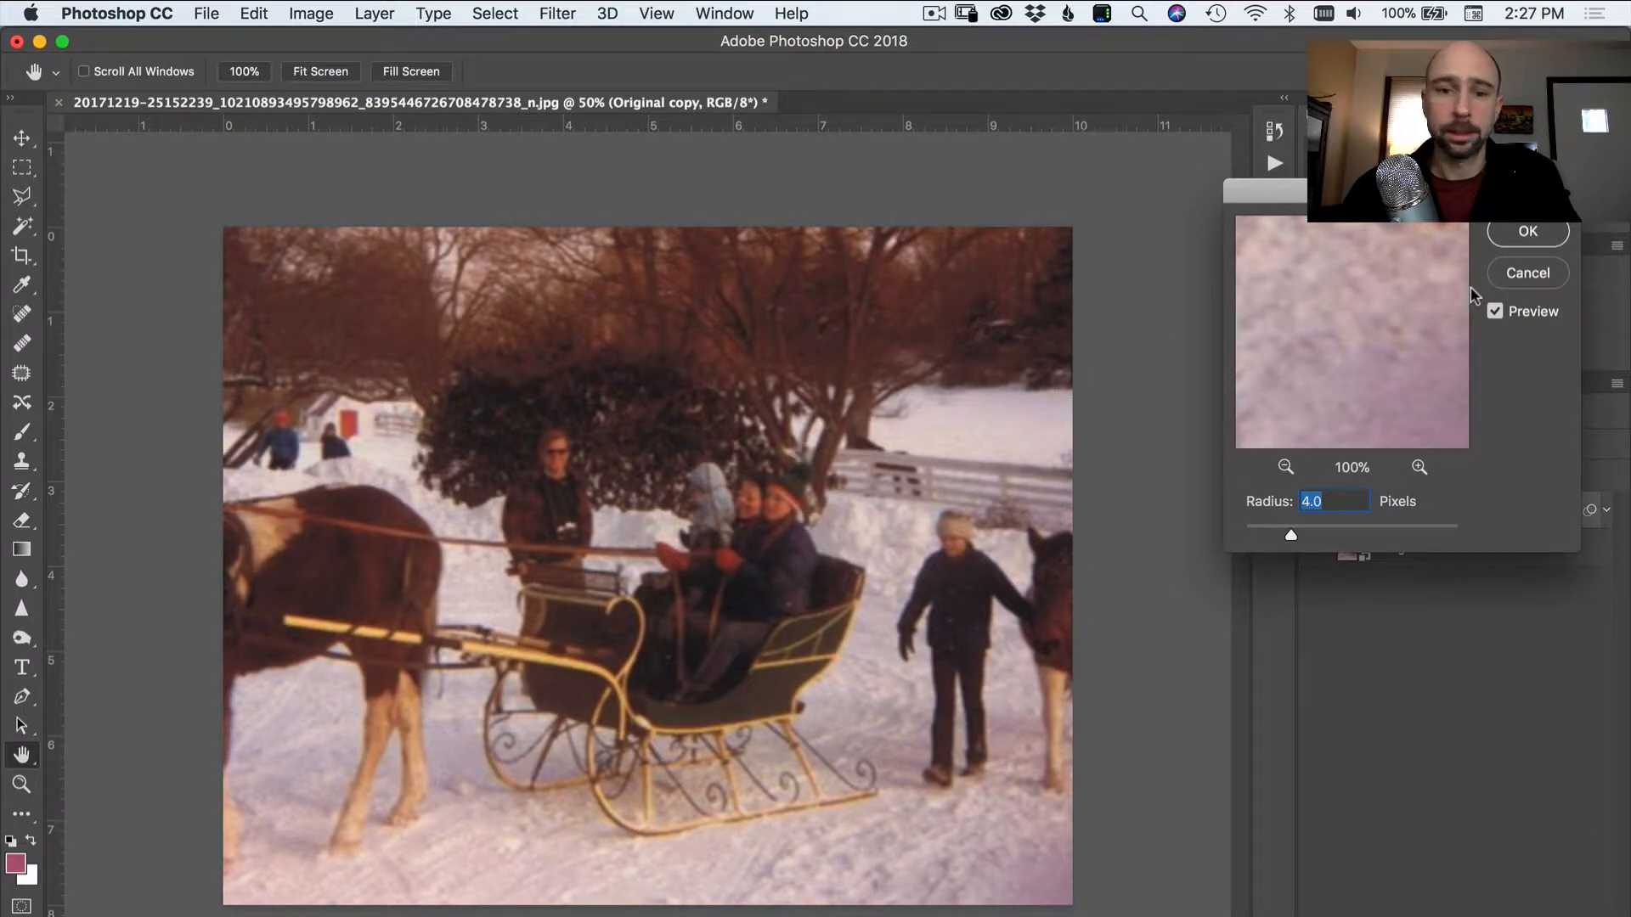
pyautogui.click(1525, 231)
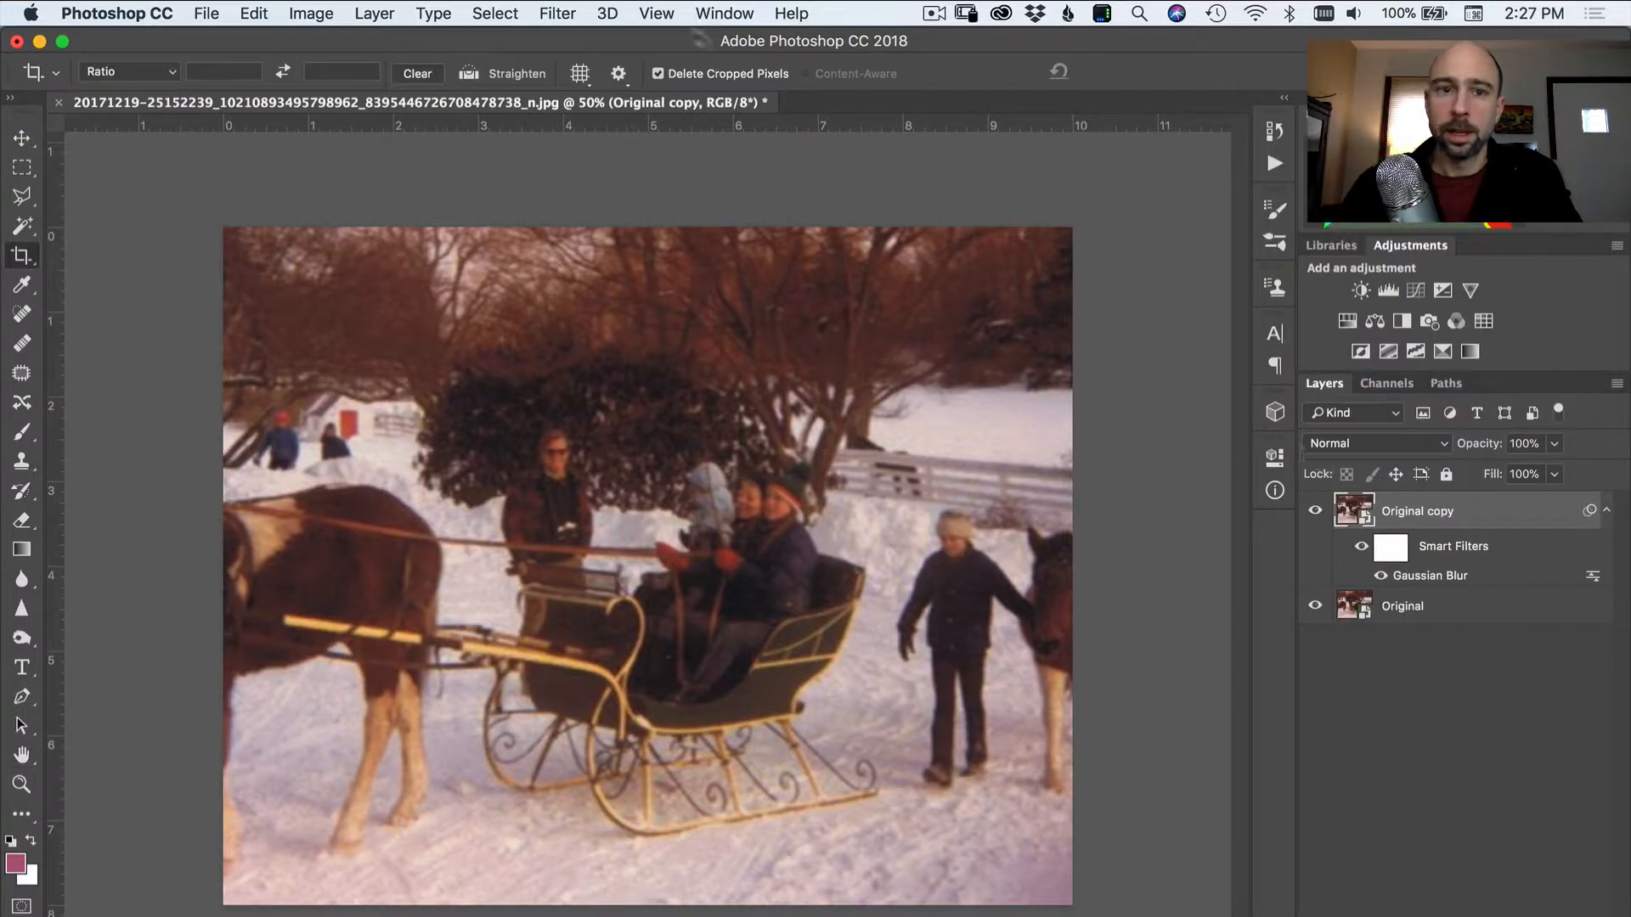
# - Apply Dust & Scratches at radius 6, threshold 8 to the copy layer, then zoom in
pyautogui.click(557, 12)
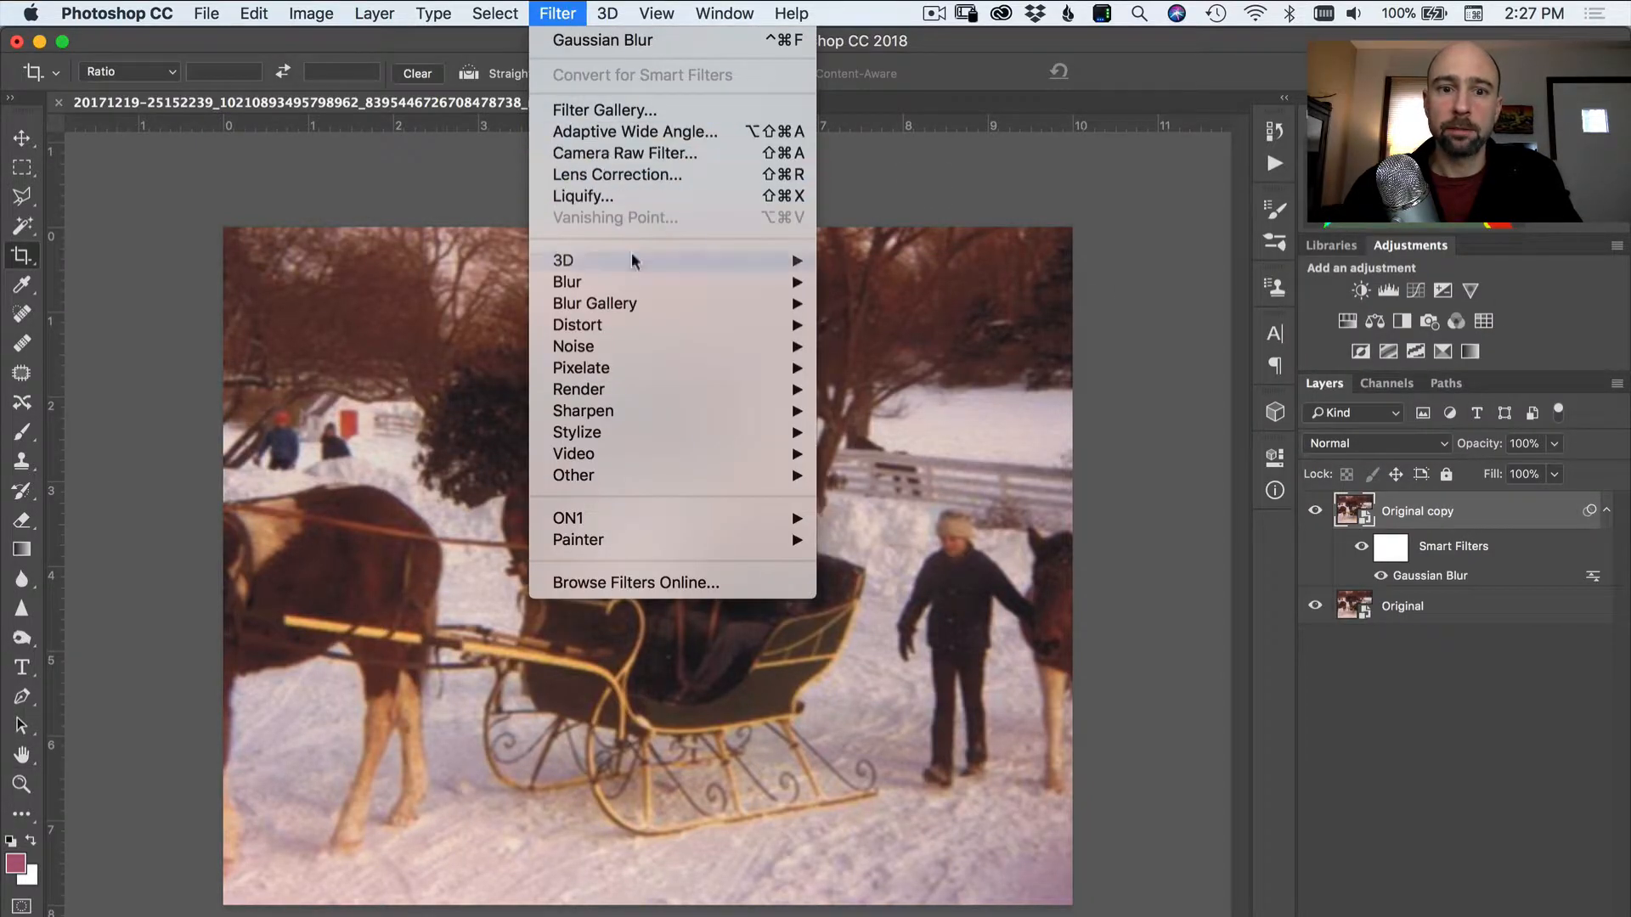
pyautogui.moveTo(572, 346)
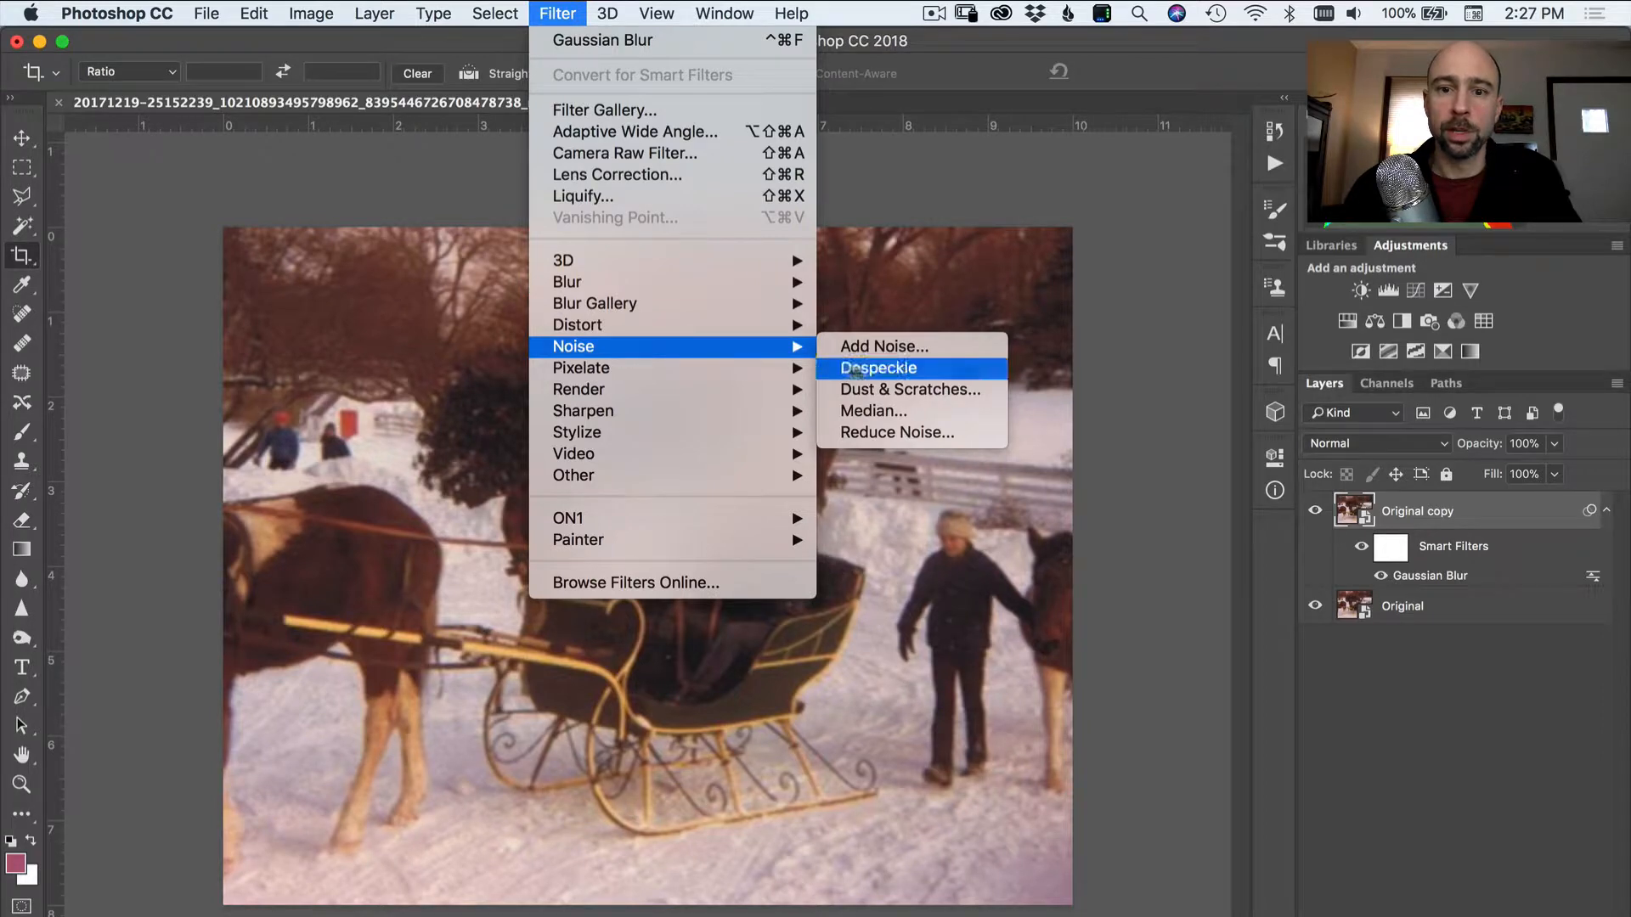
pyautogui.click(910, 389)
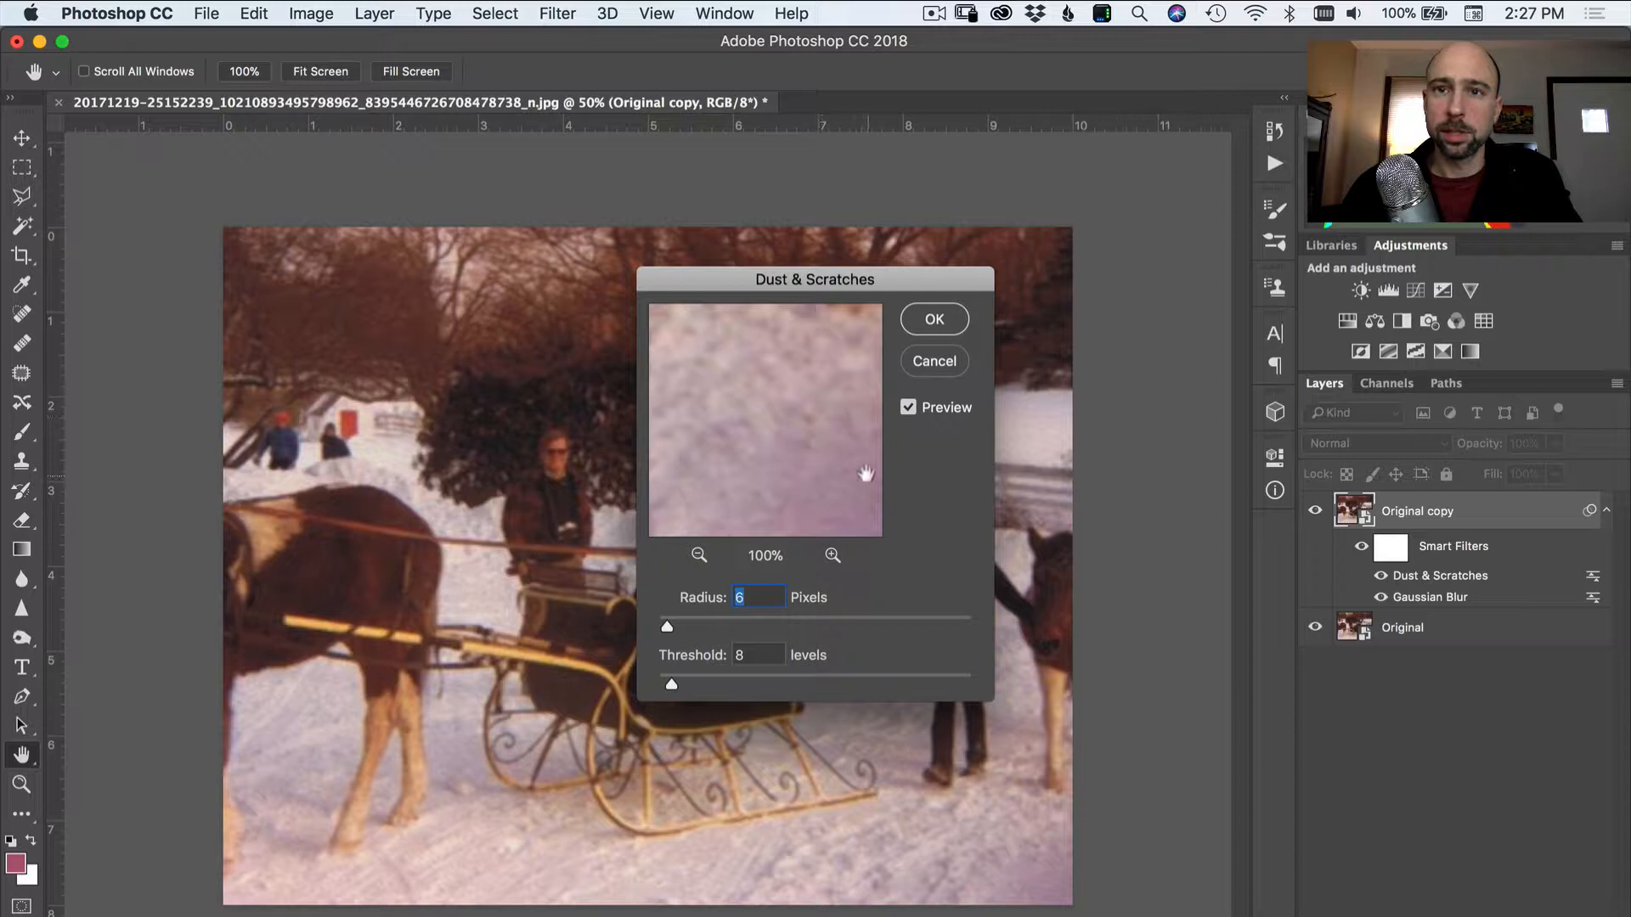
pyautogui.moveTo(728, 506)
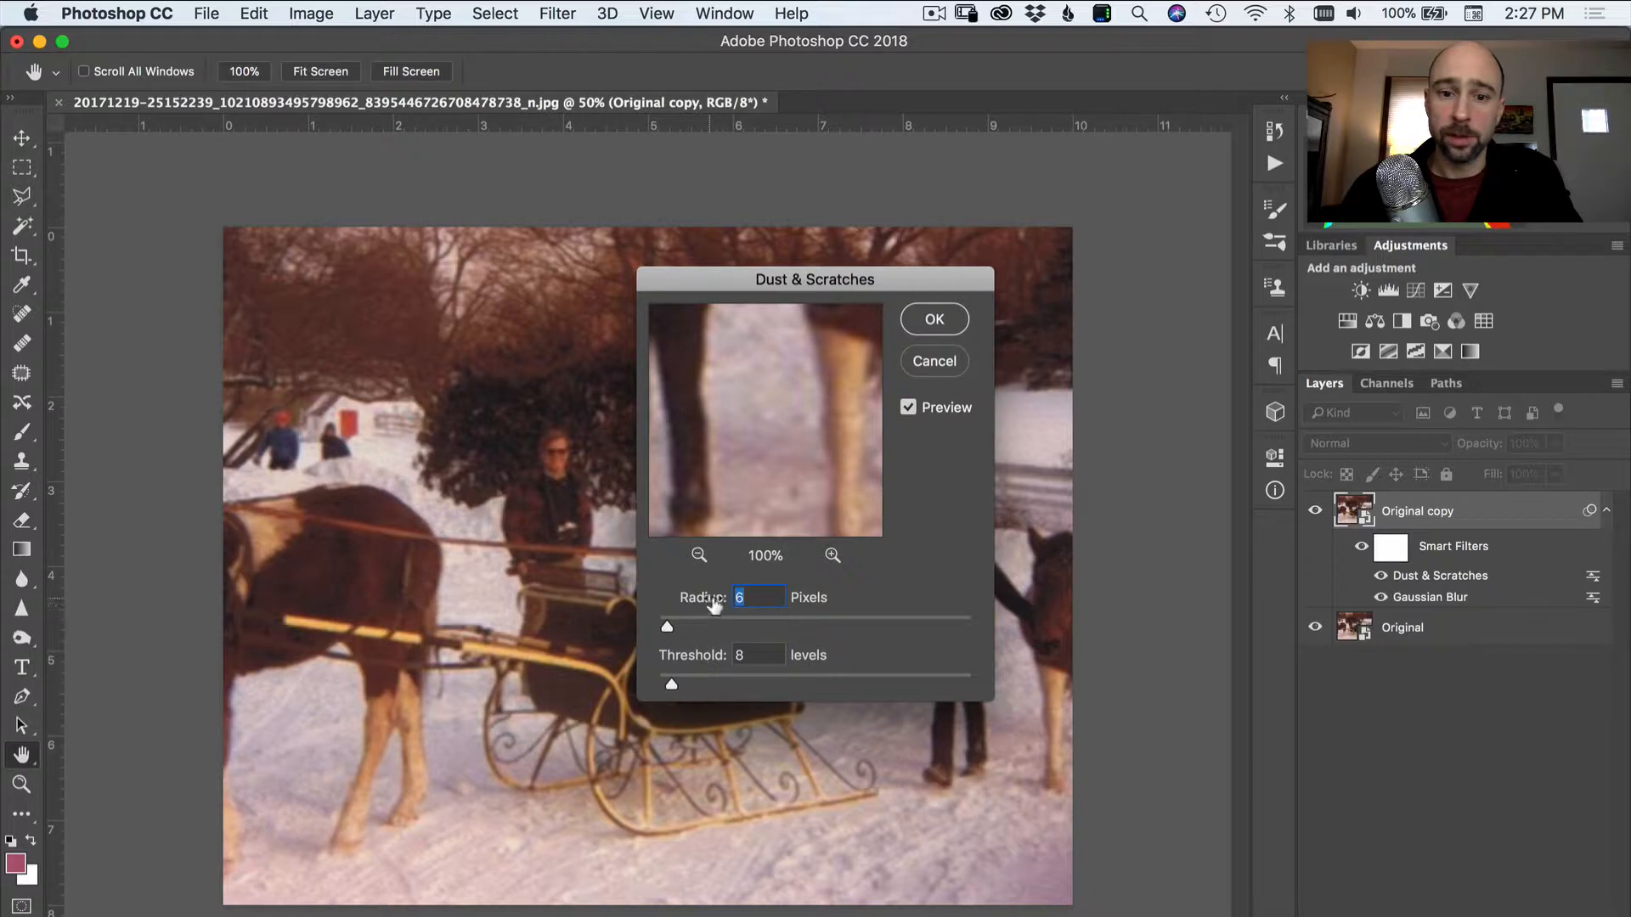
pyautogui.moveTo(739, 674)
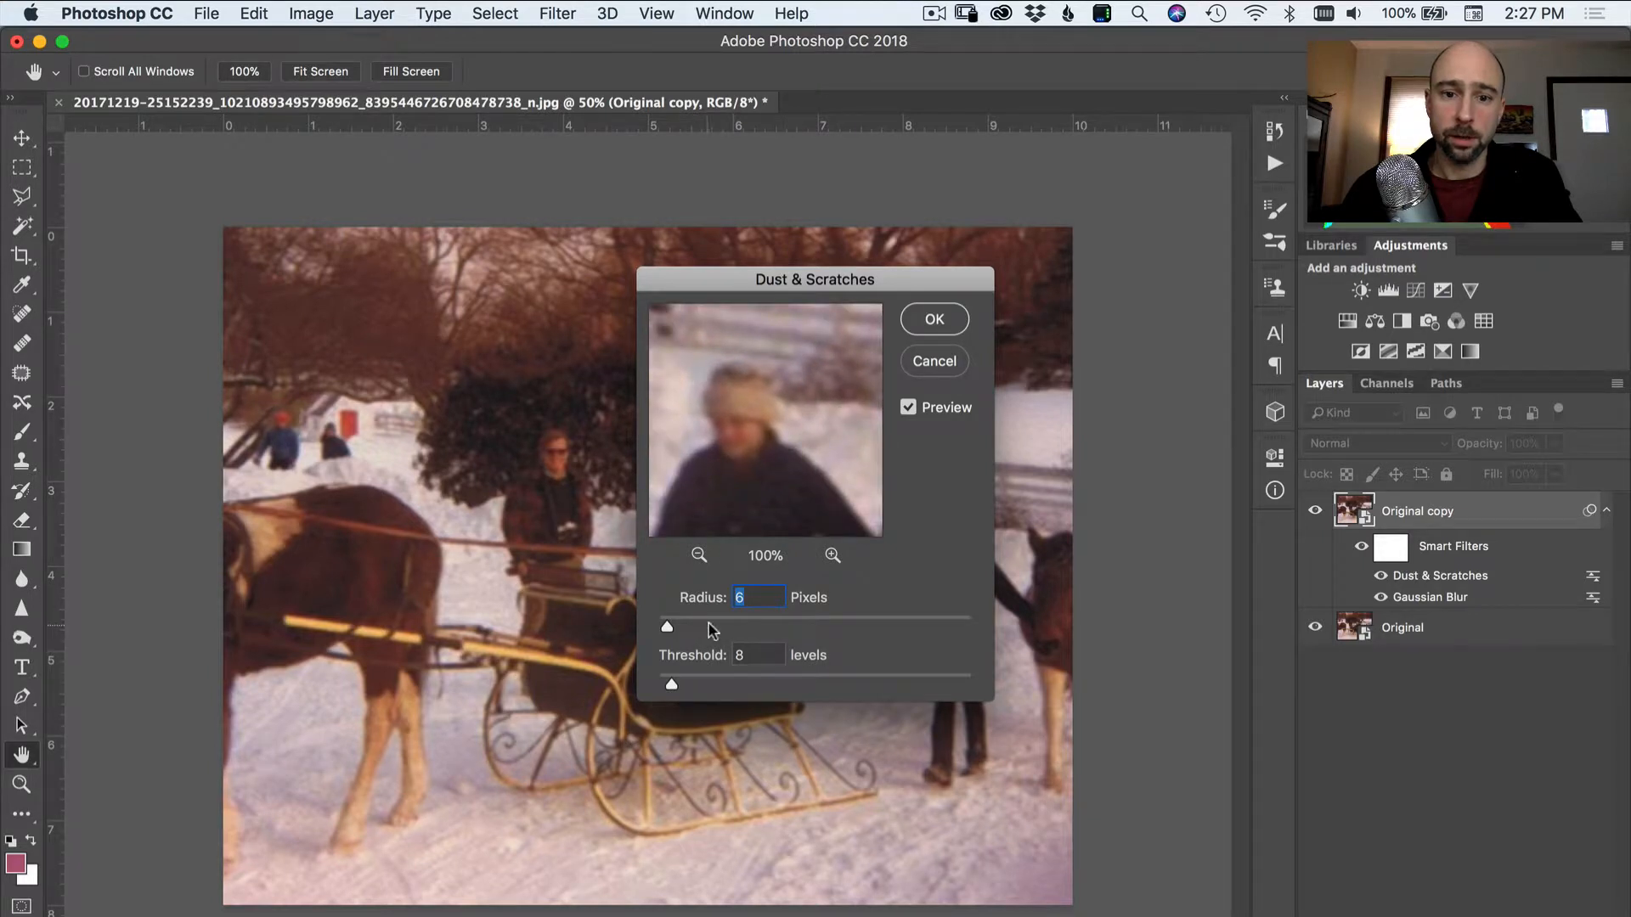
pyautogui.moveTo(666, 627); pyautogui.dragTo(707, 627)
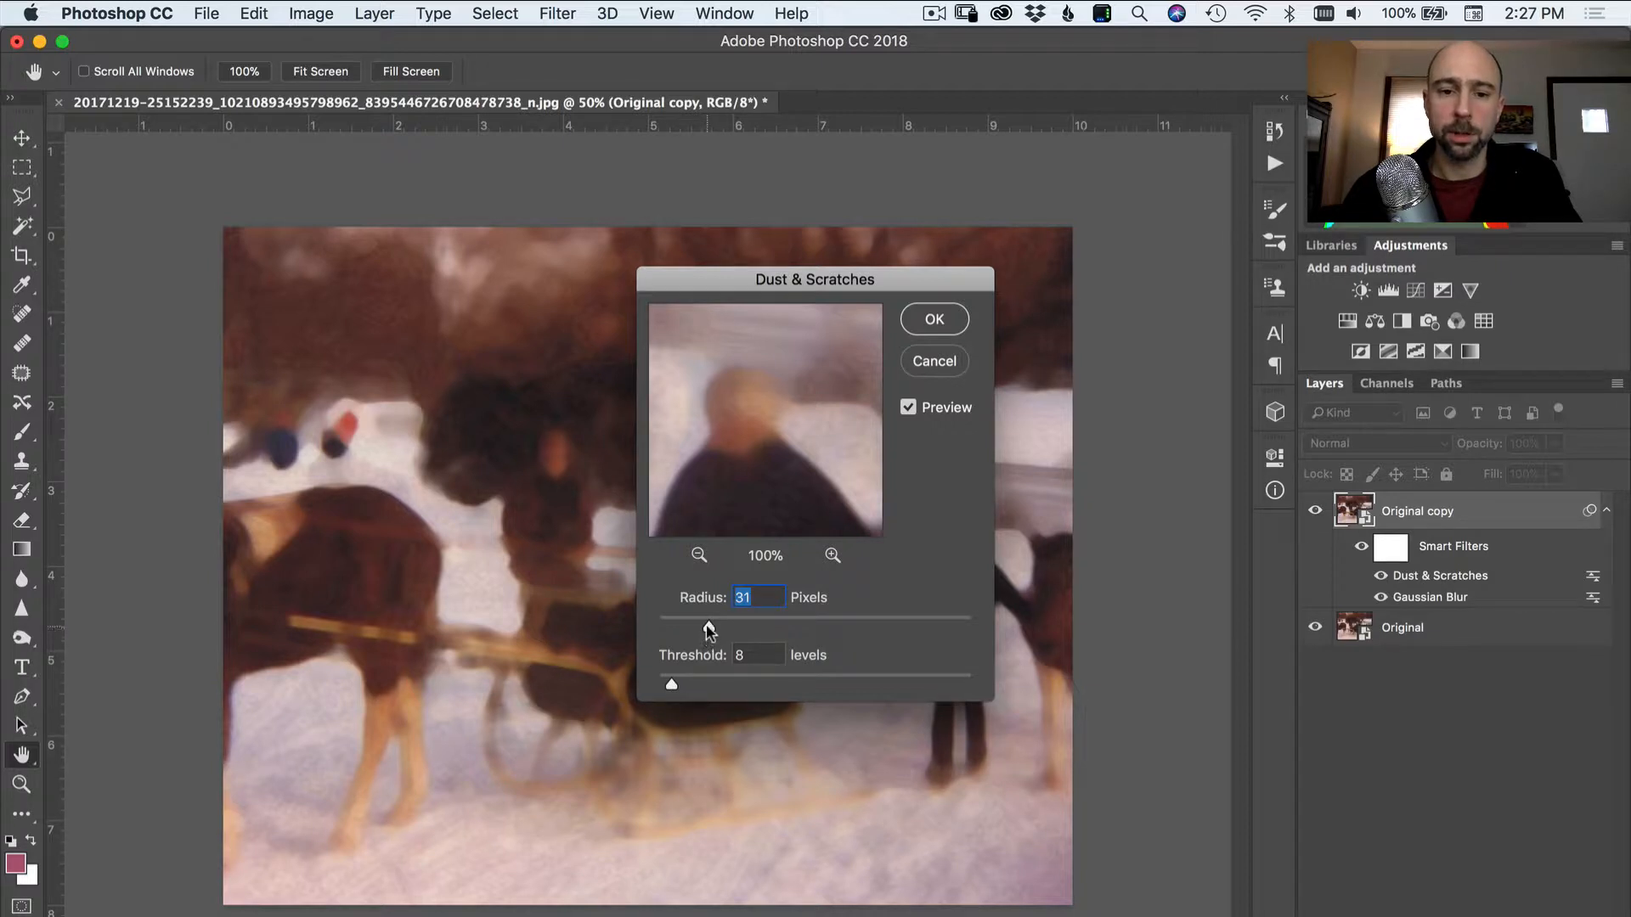
pyautogui.moveTo(707, 632); pyautogui.dragTo(671, 632)
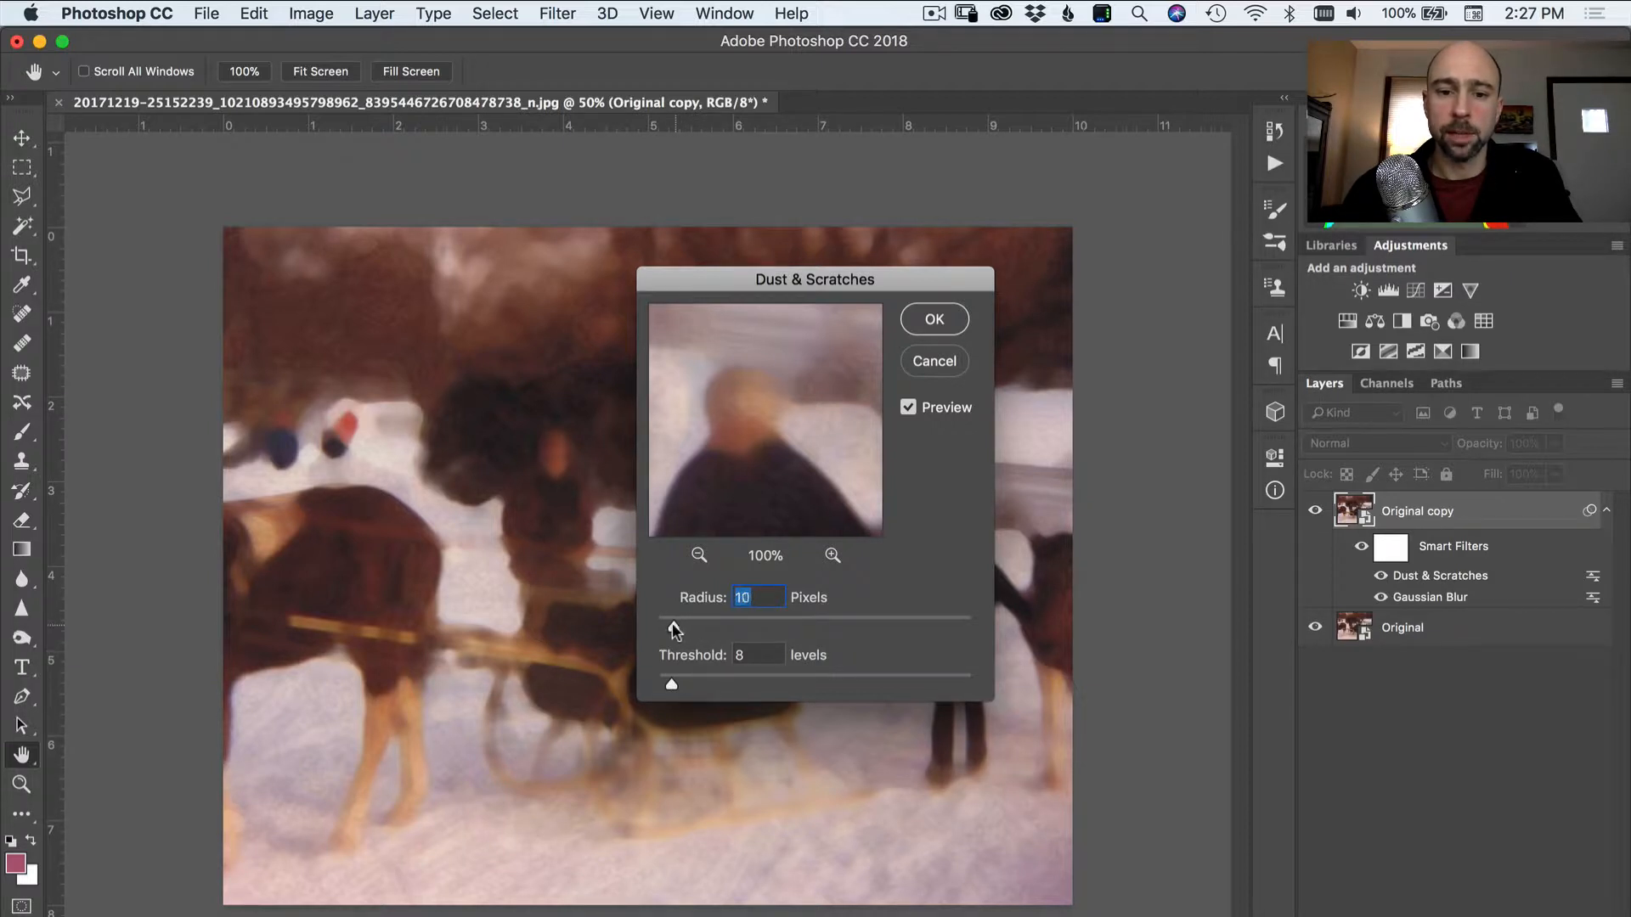
pyautogui.moveTo(671, 624); pyautogui.dragTo(663, 627)
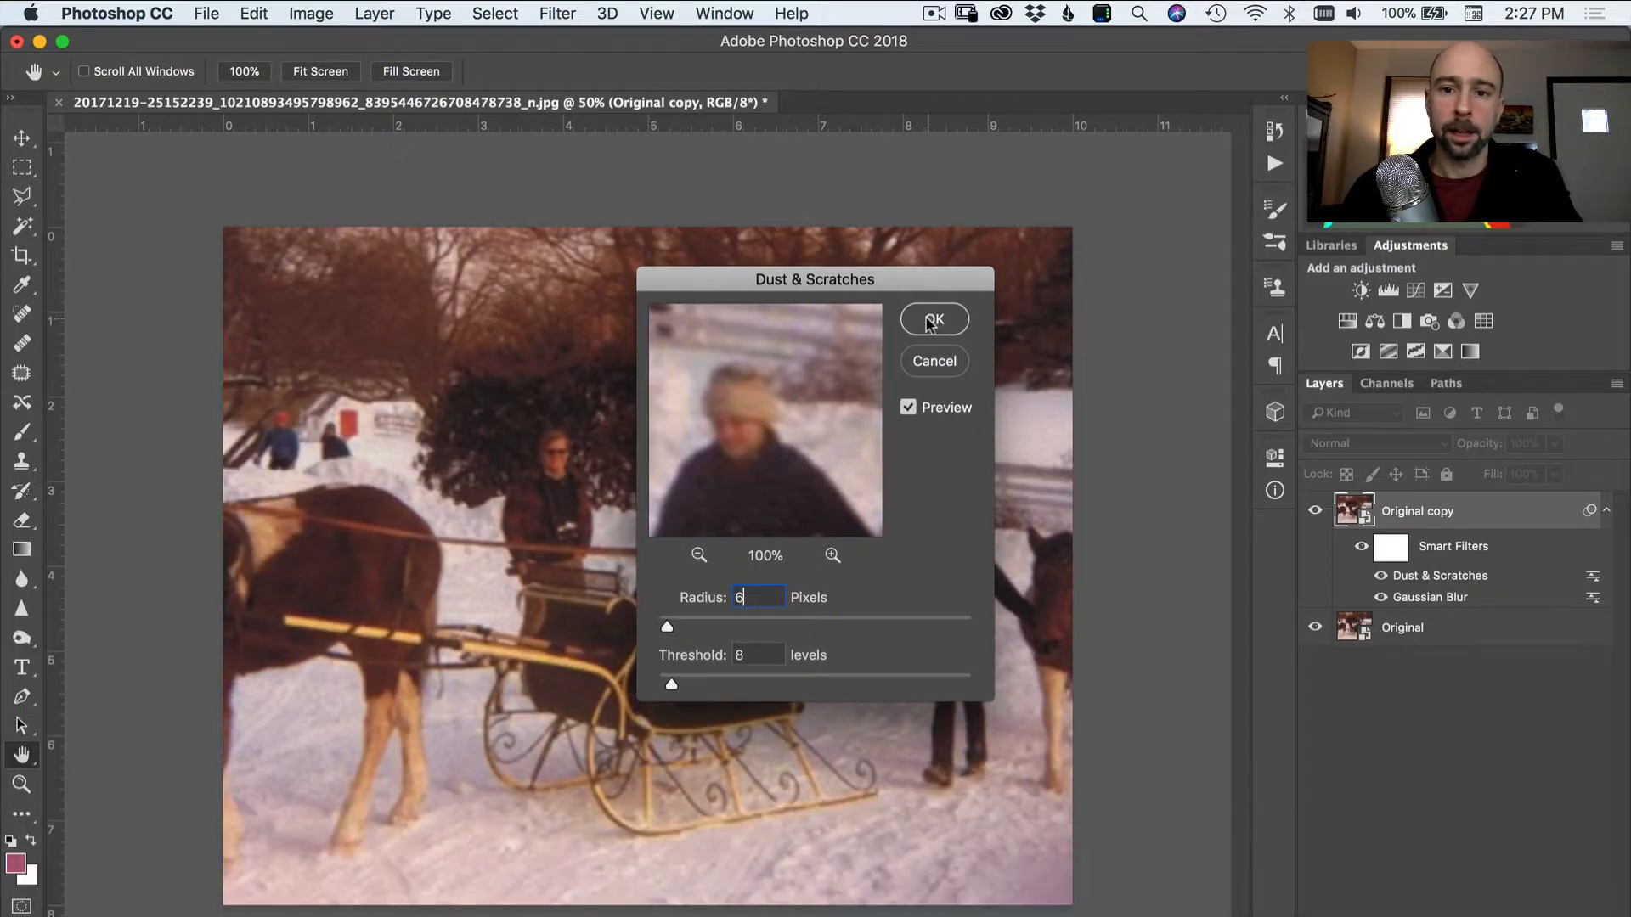
pyautogui.click(933, 319)
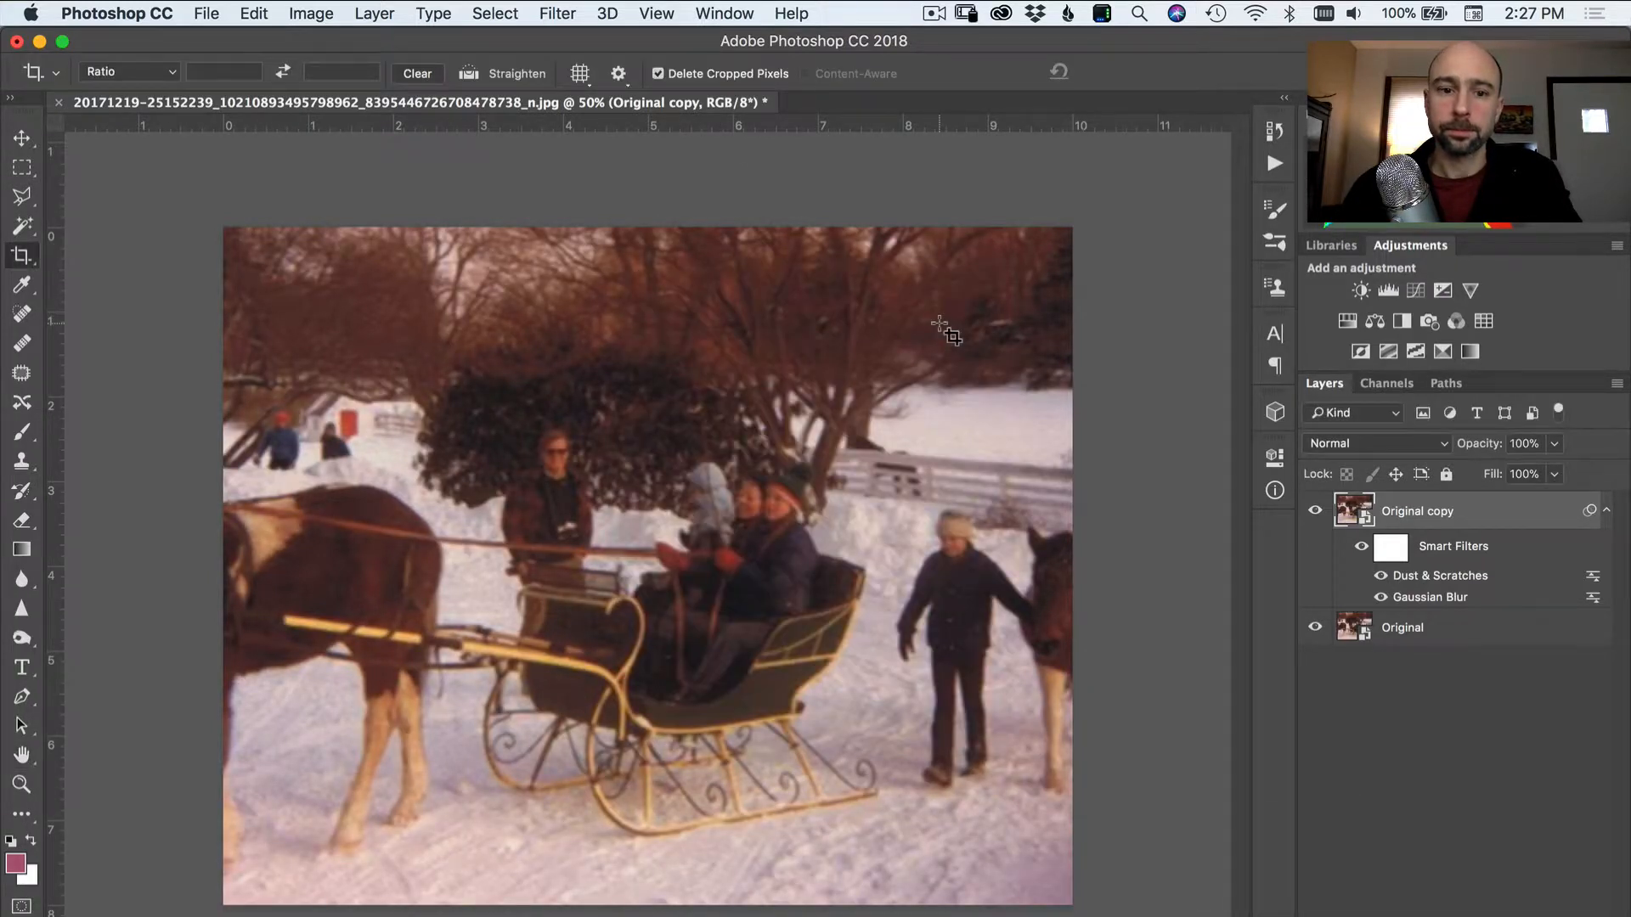
pyautogui.press('cmd+=')
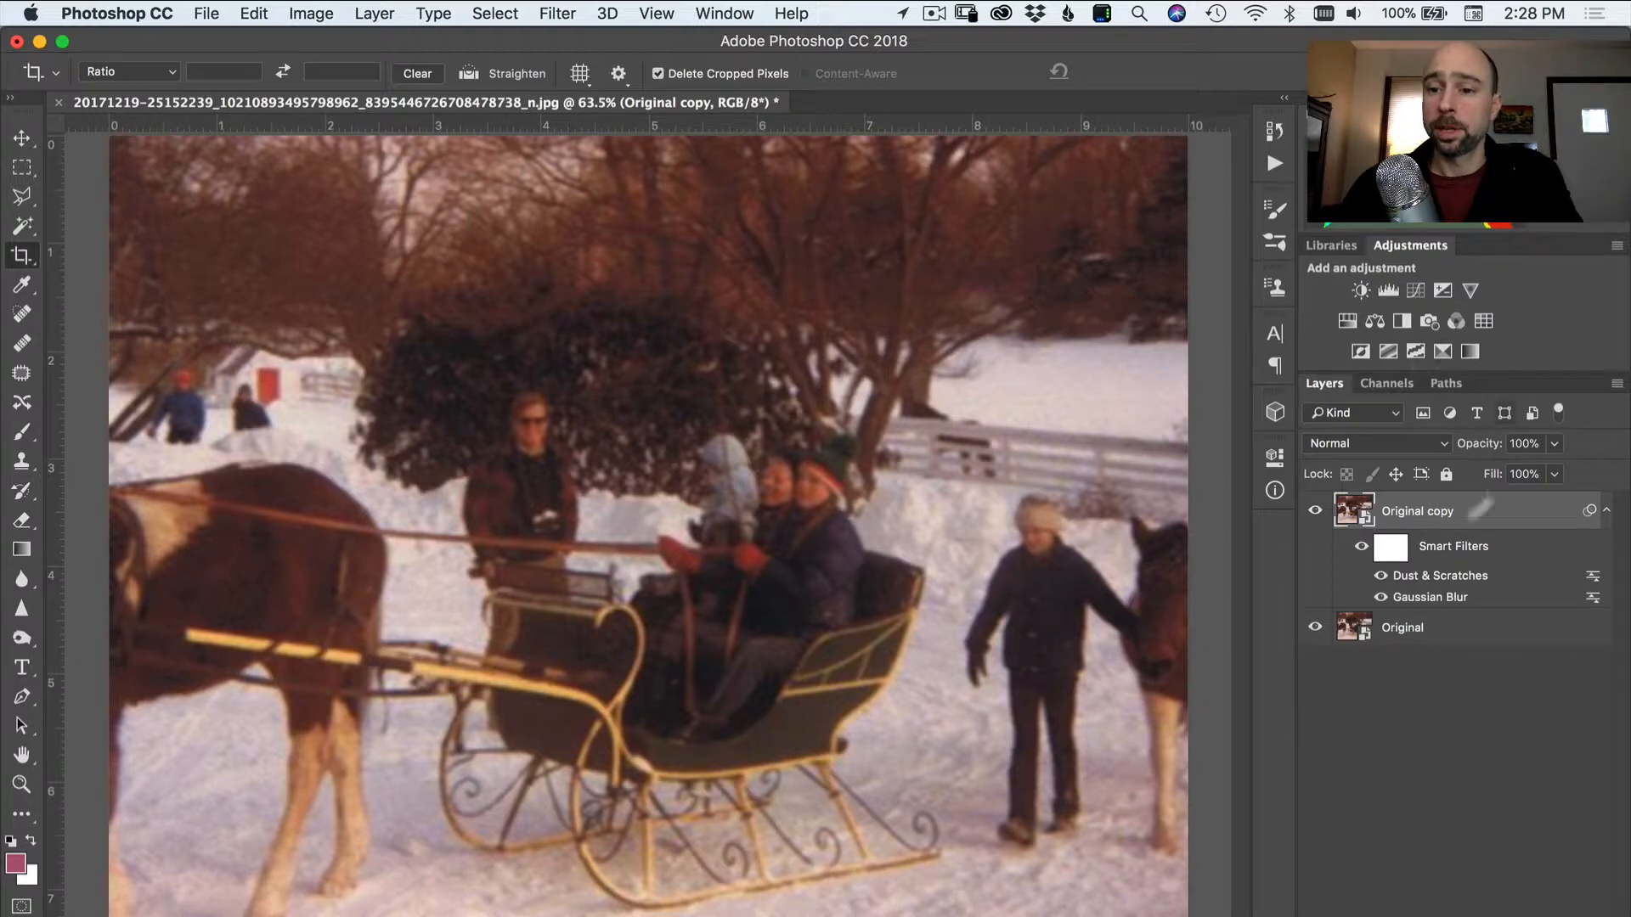
# - Apply a High Pass filter at a 9.7-pixel radius to the duplicated layer
pyautogui.click(1402, 626)
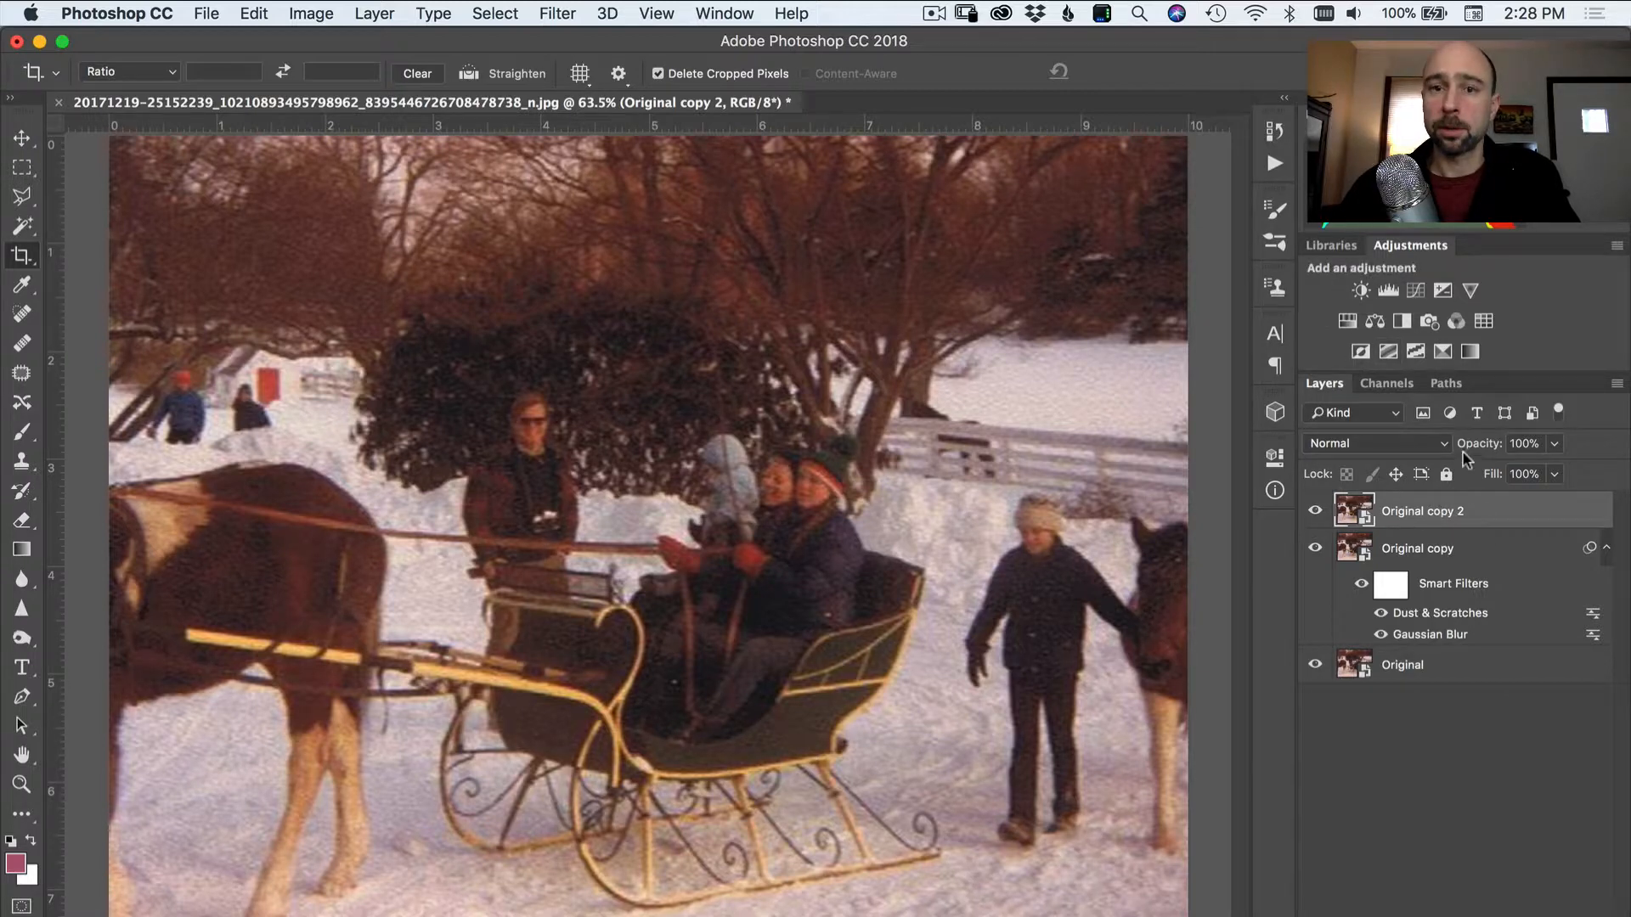
pyautogui.click(557, 12)
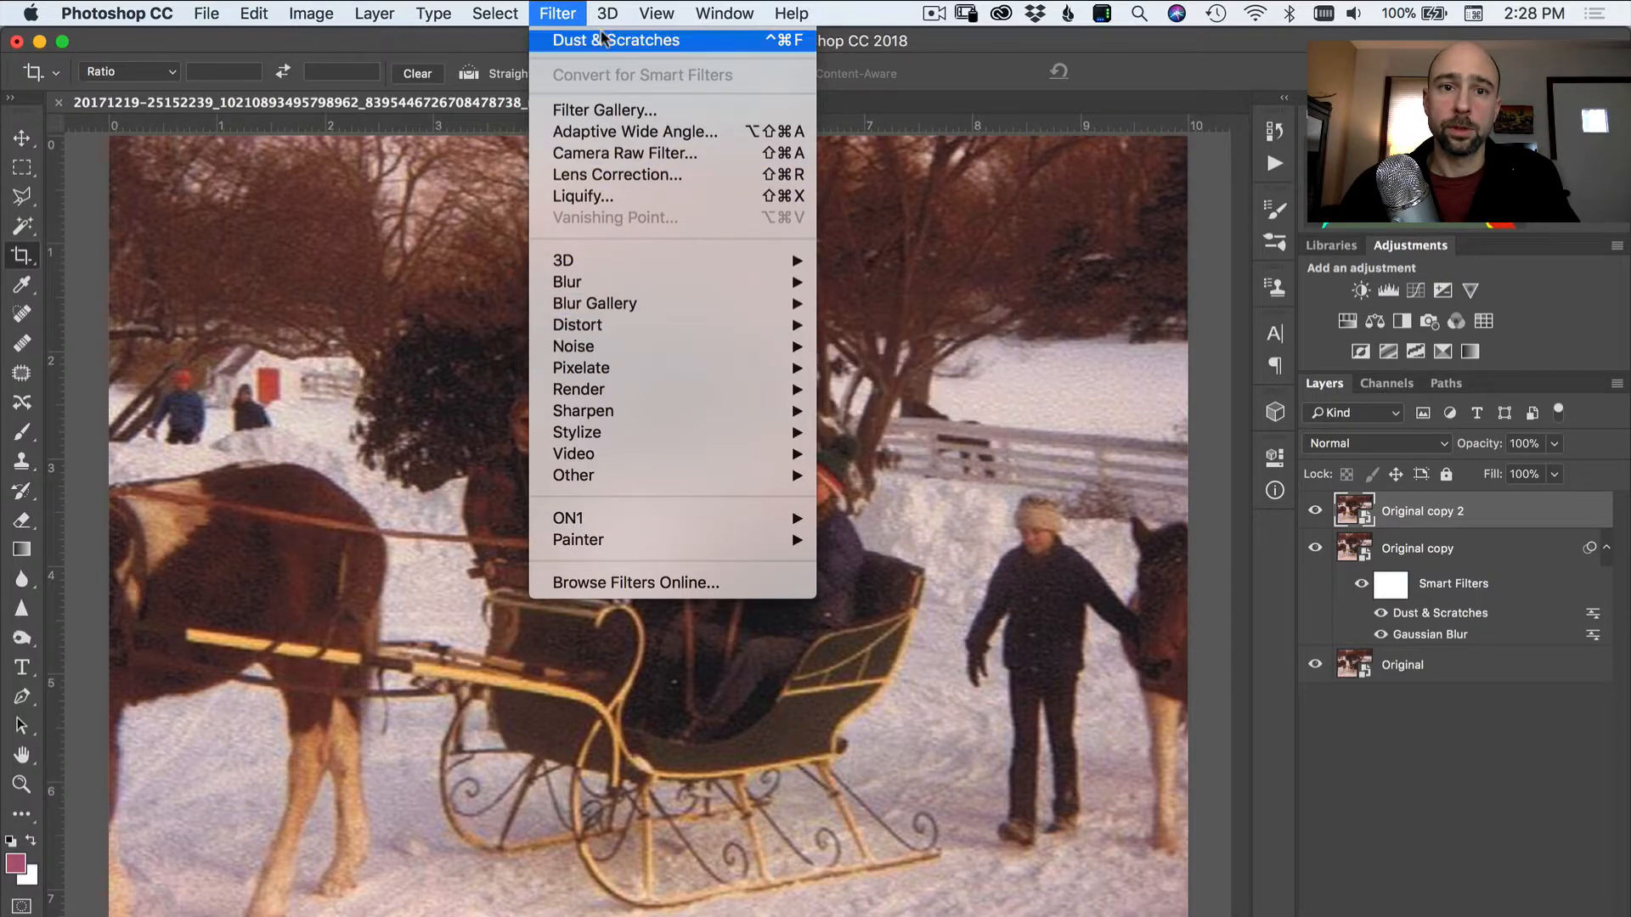
pyautogui.moveTo(582, 411)
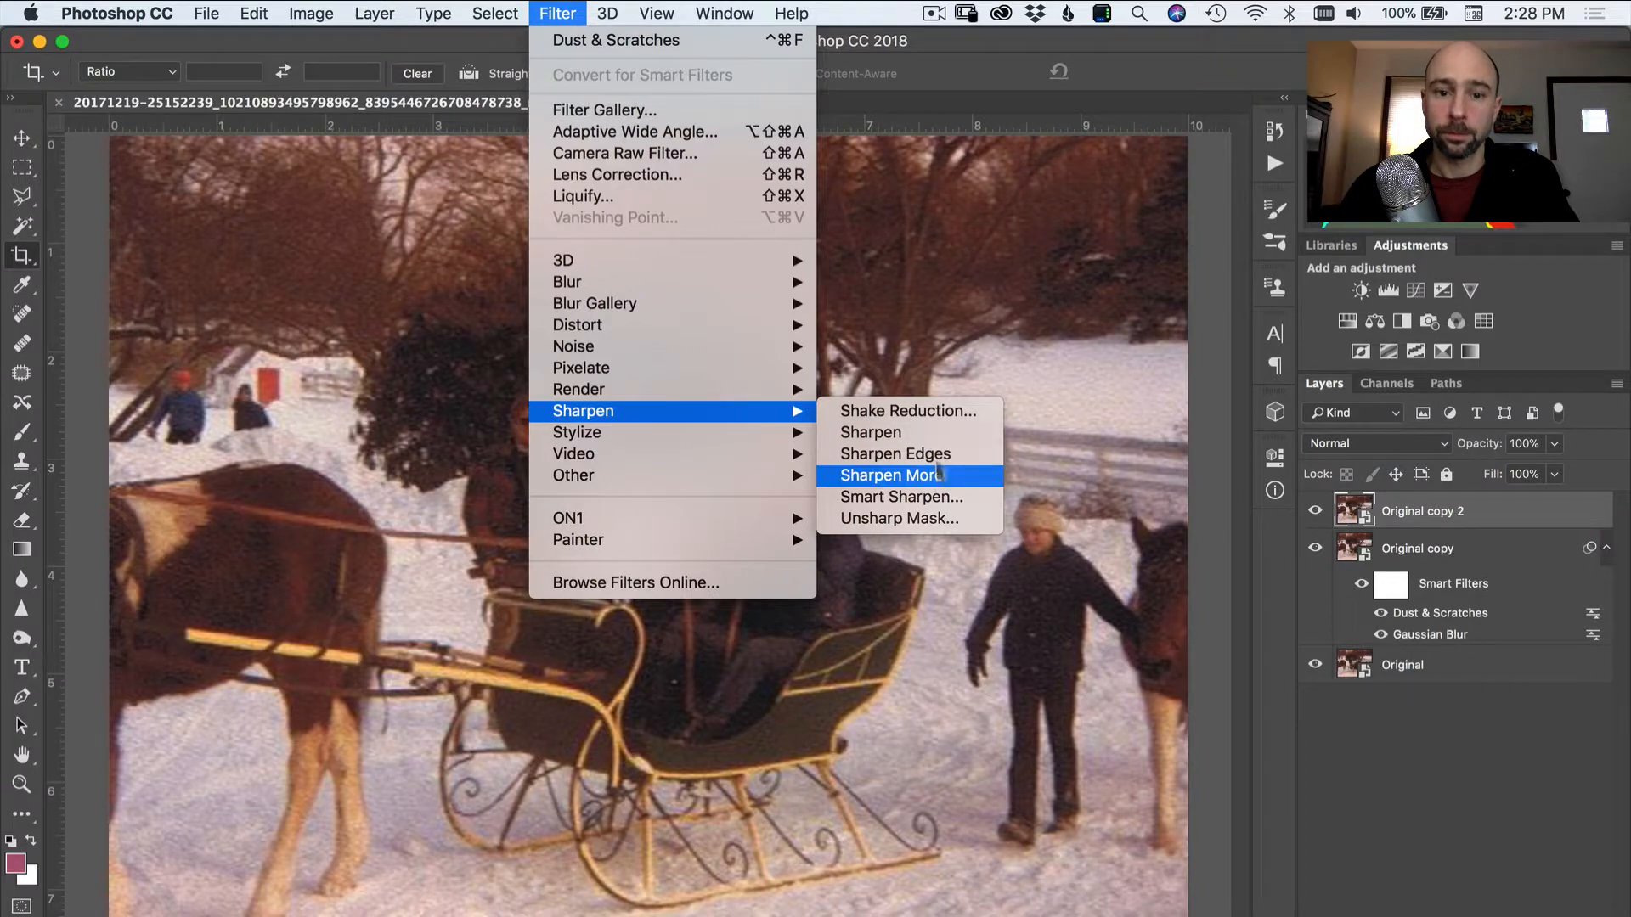
pyautogui.moveTo(573, 476)
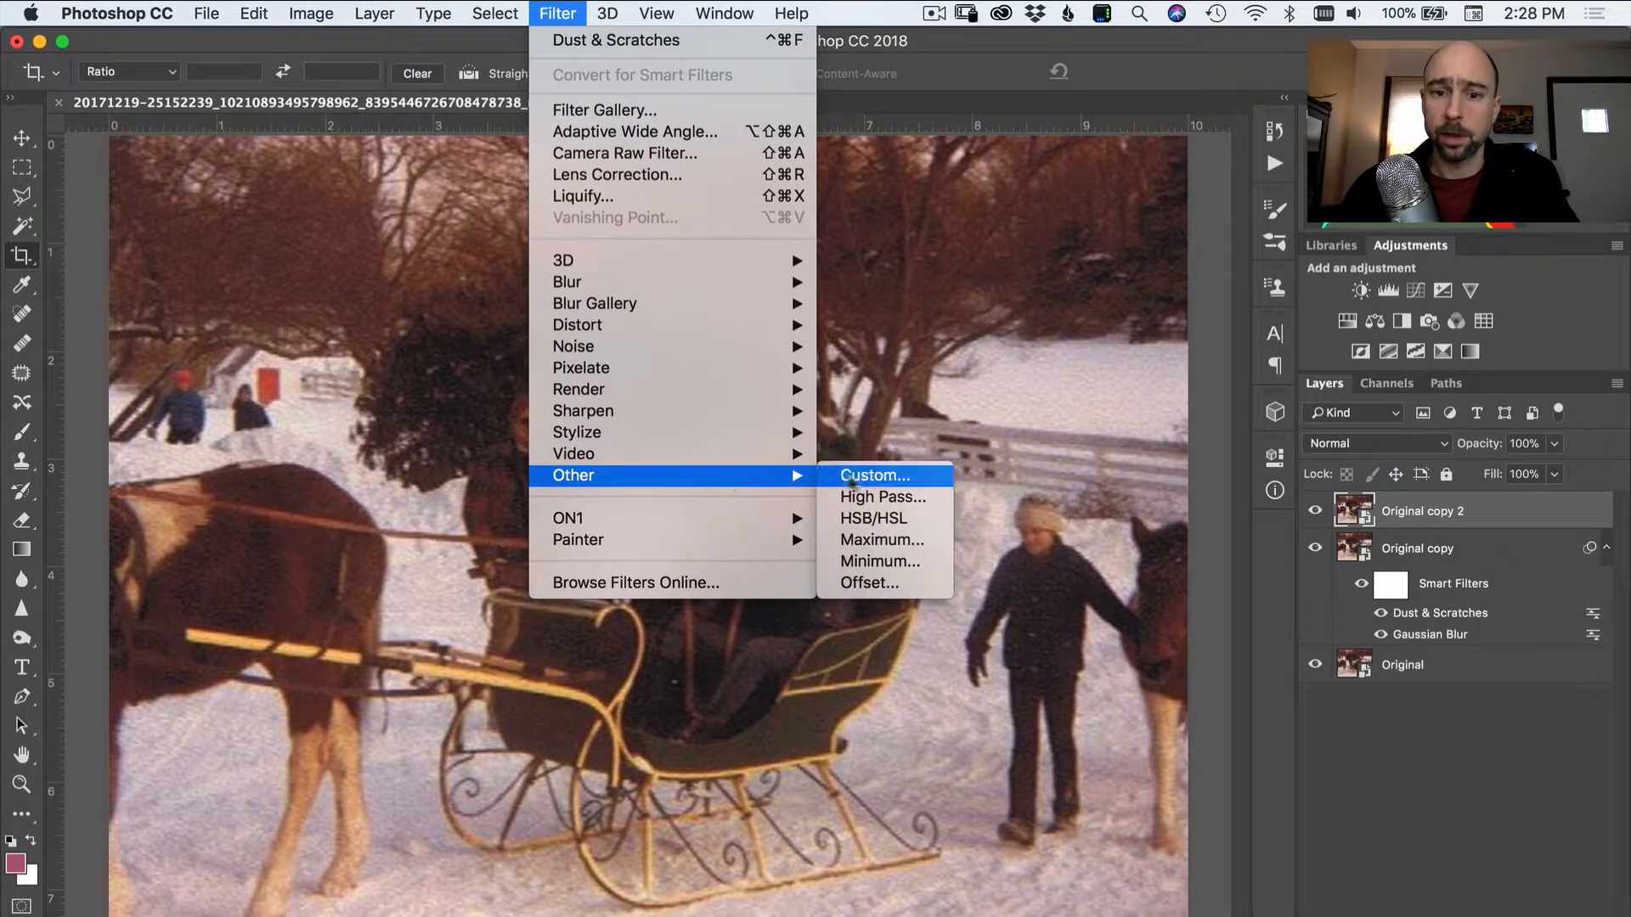
pyautogui.click(881, 496)
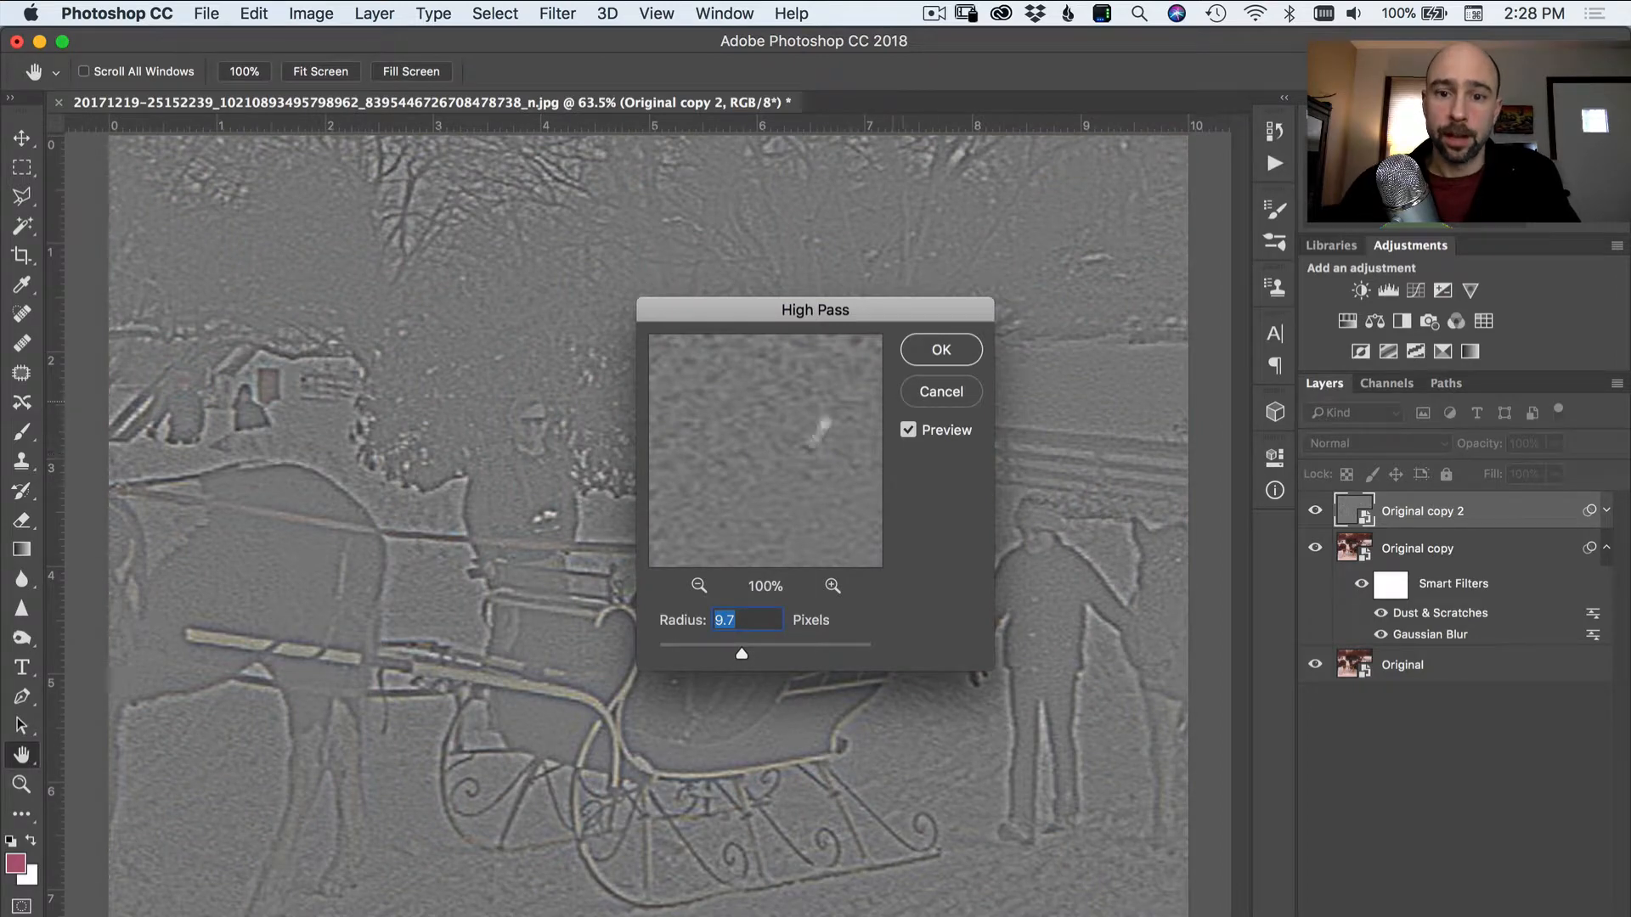
pyautogui.moveTo(741, 652); pyautogui.dragTo(805, 653)
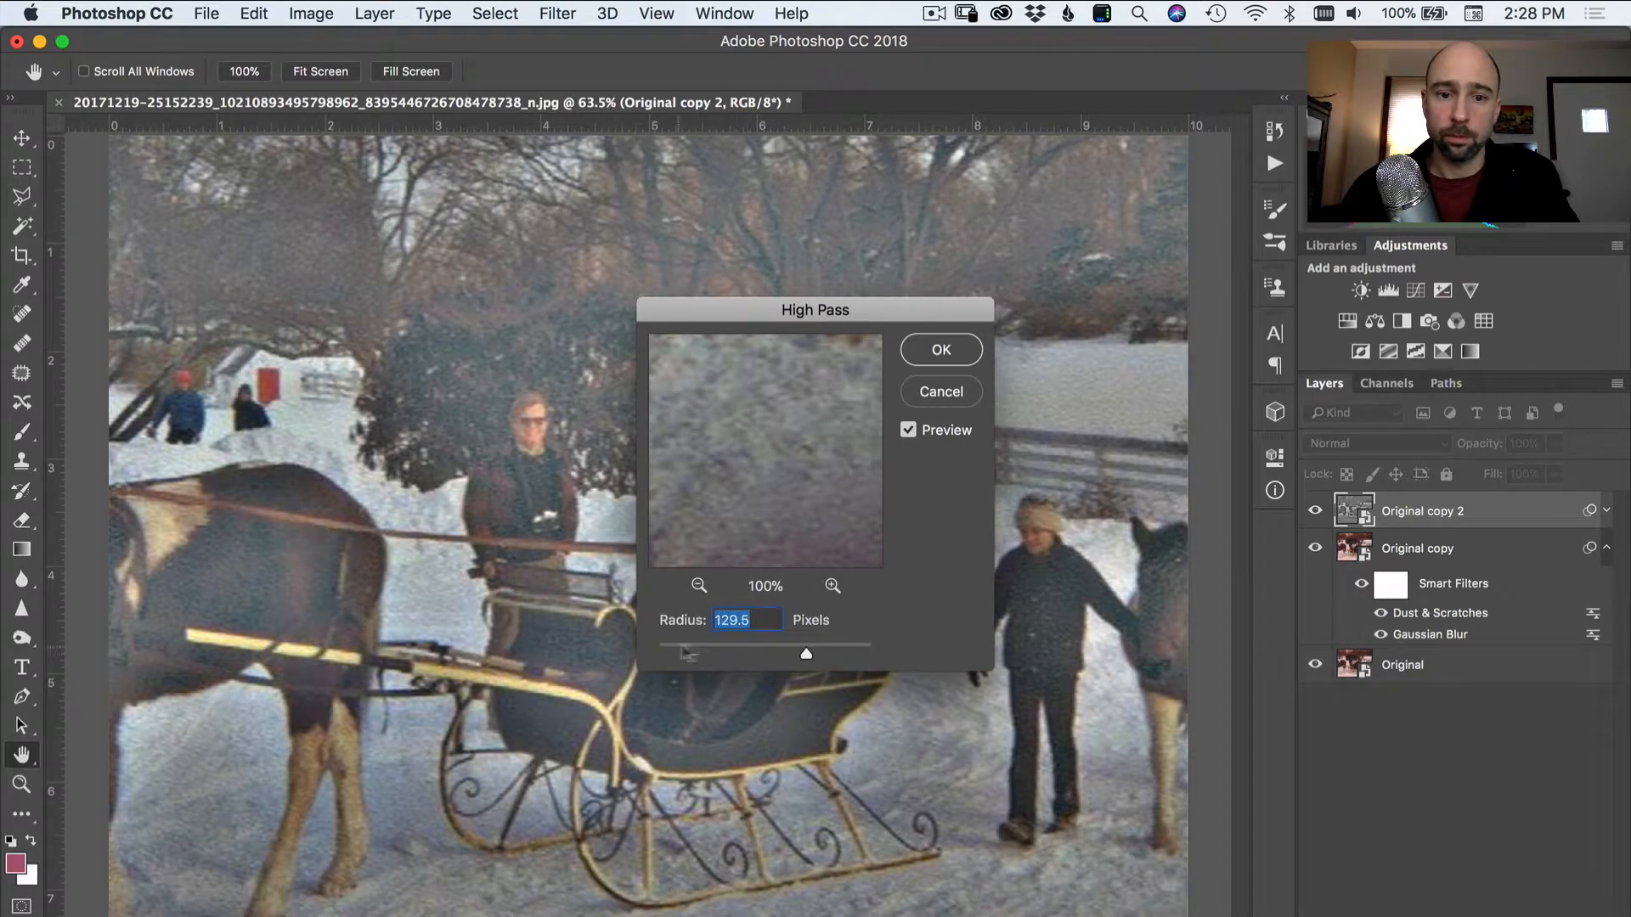
pyautogui.moveTo(806, 653); pyautogui.dragTo(717, 652)
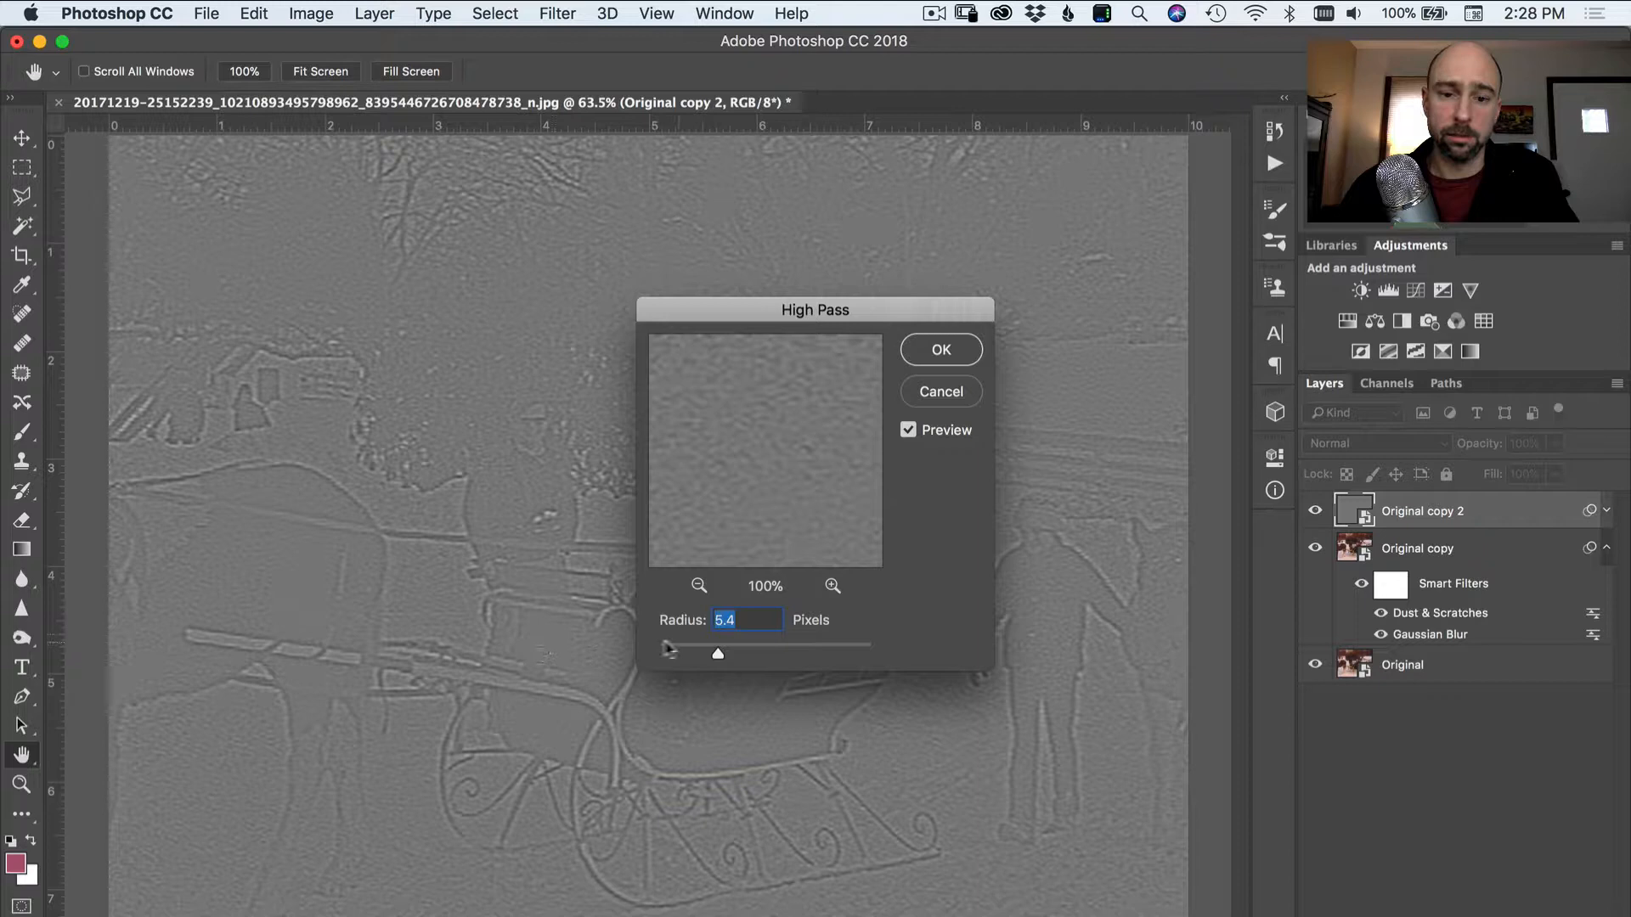
pyautogui.moveTo(717, 652); pyautogui.dragTo(681, 652)
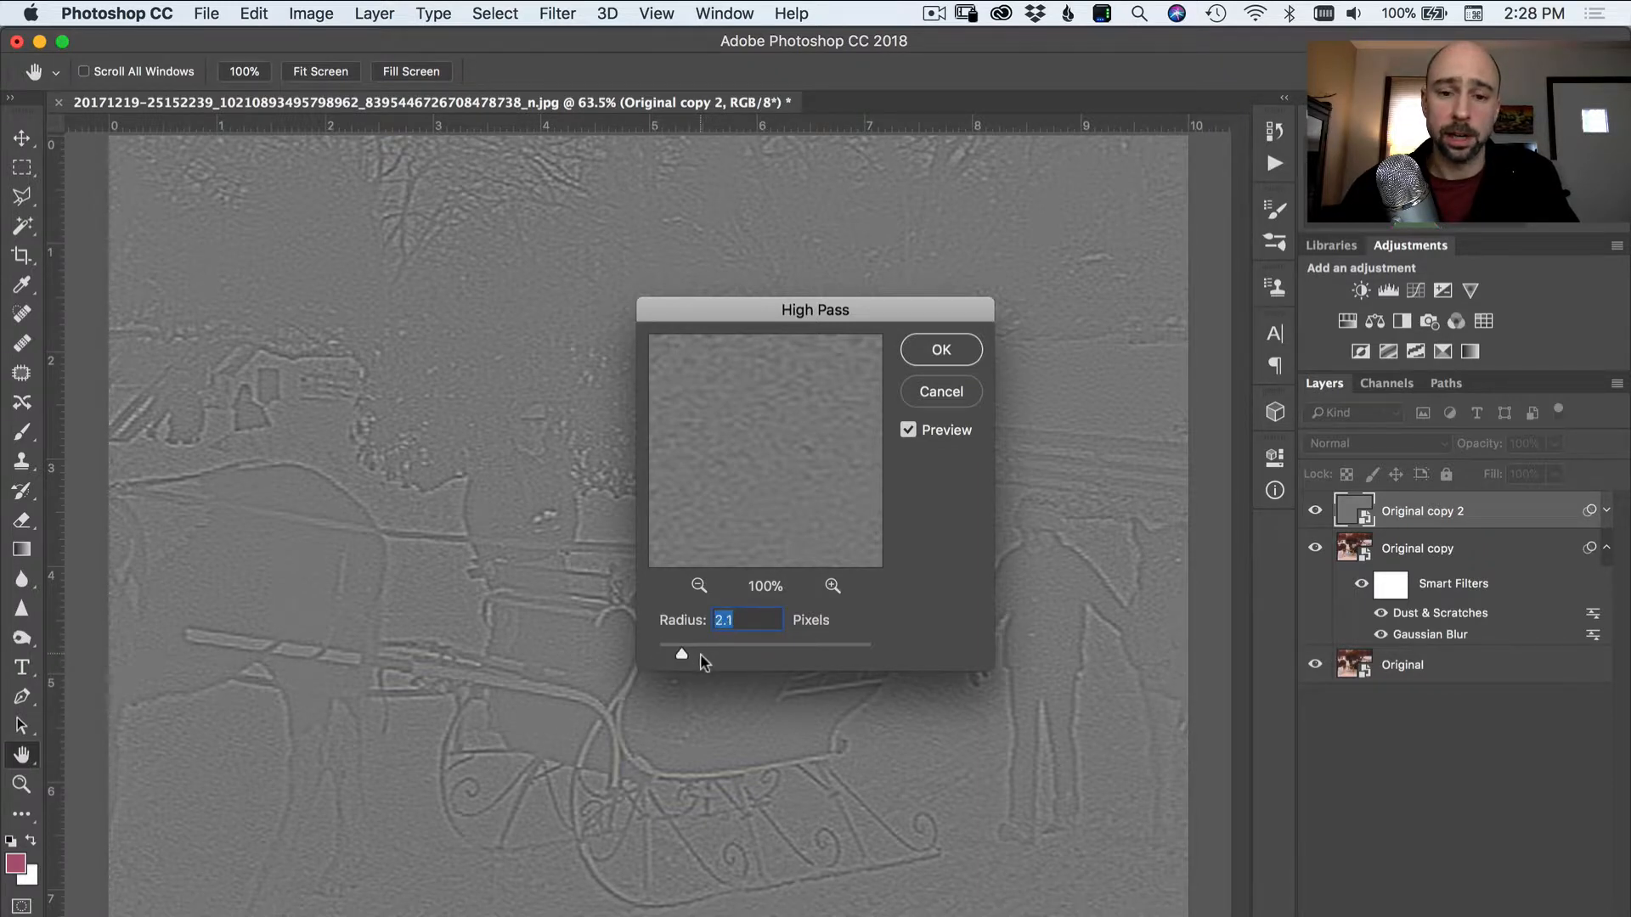
pyautogui.moveTo(681, 652); pyautogui.dragTo(689, 653)
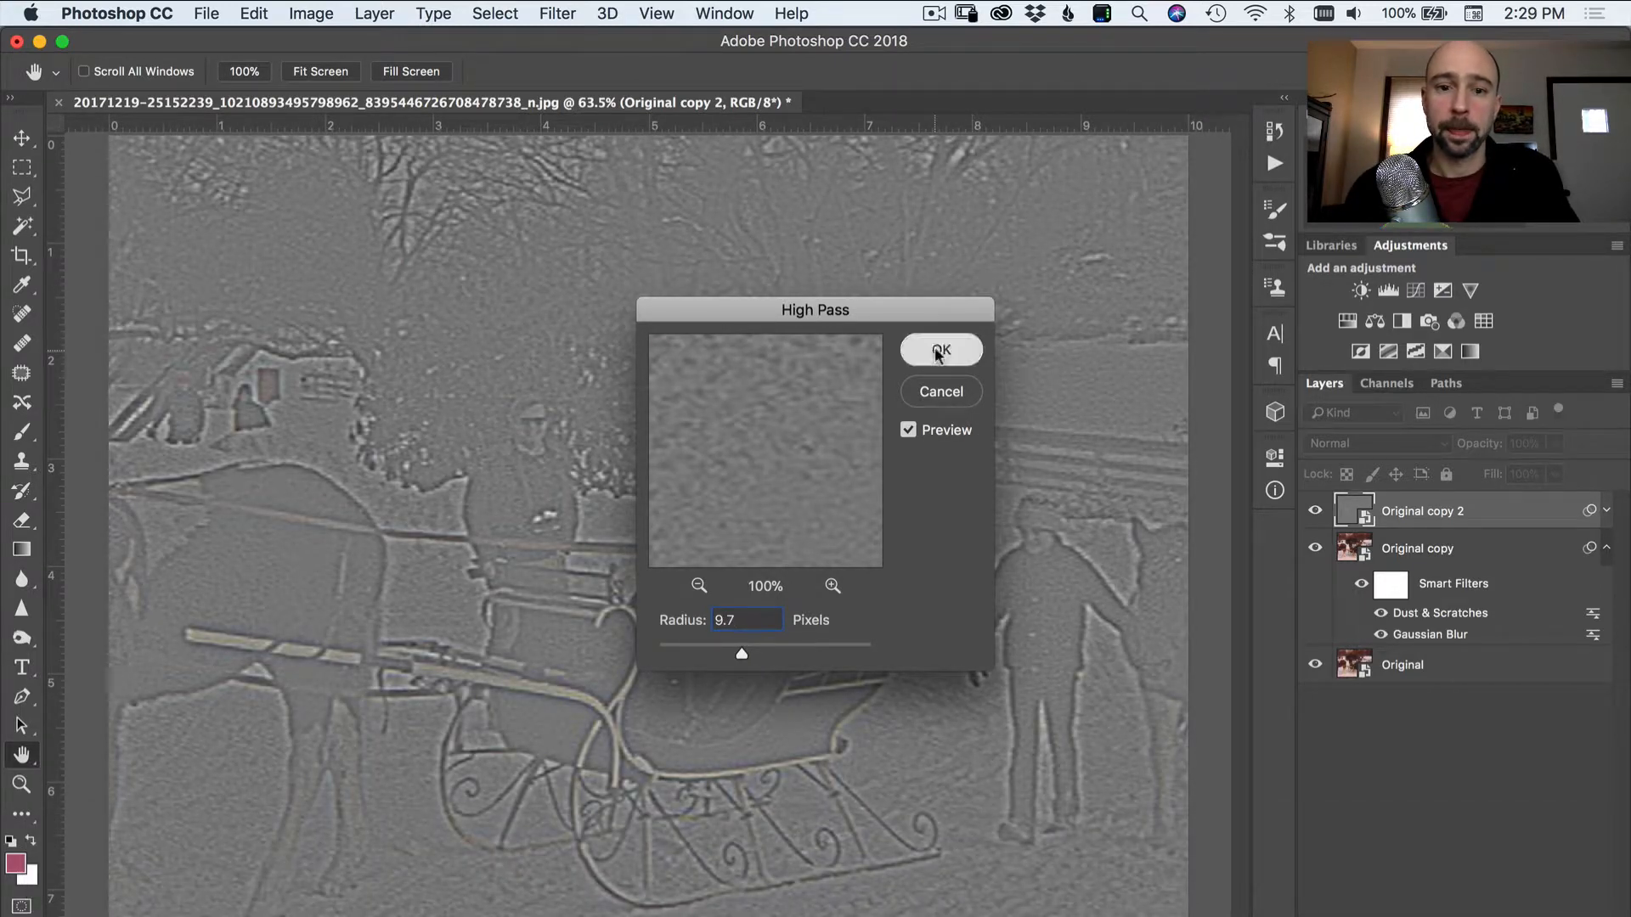
pyautogui.click(939, 349)
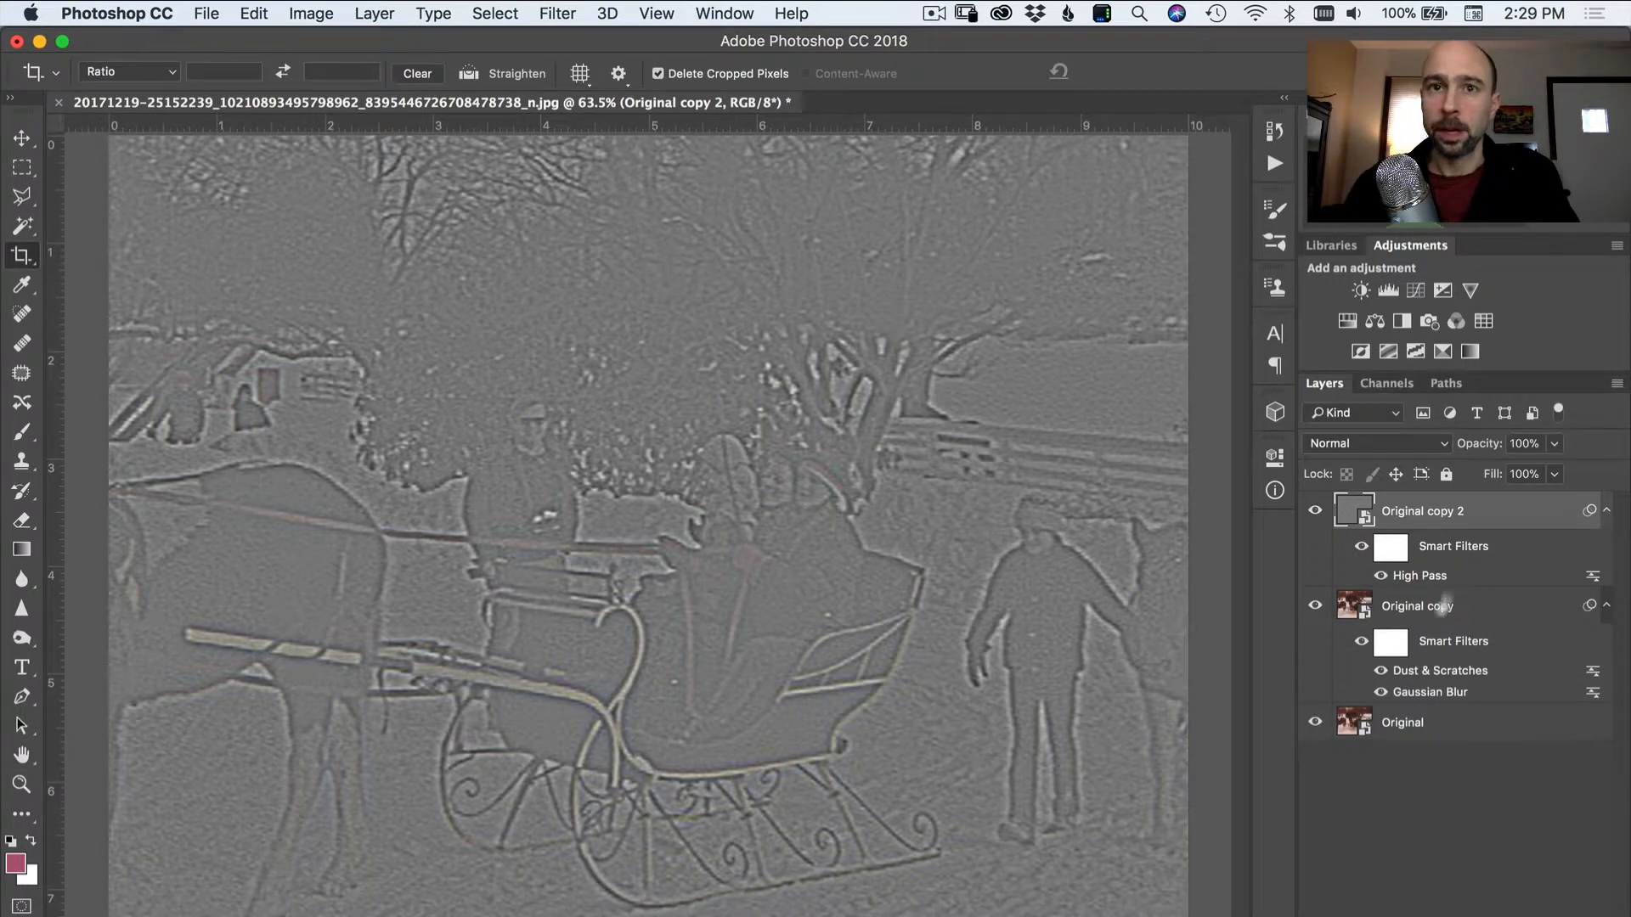
# - Set the High Pass layer to Overlay blending and toggle its visibility to compare
pyautogui.click(1375, 443)
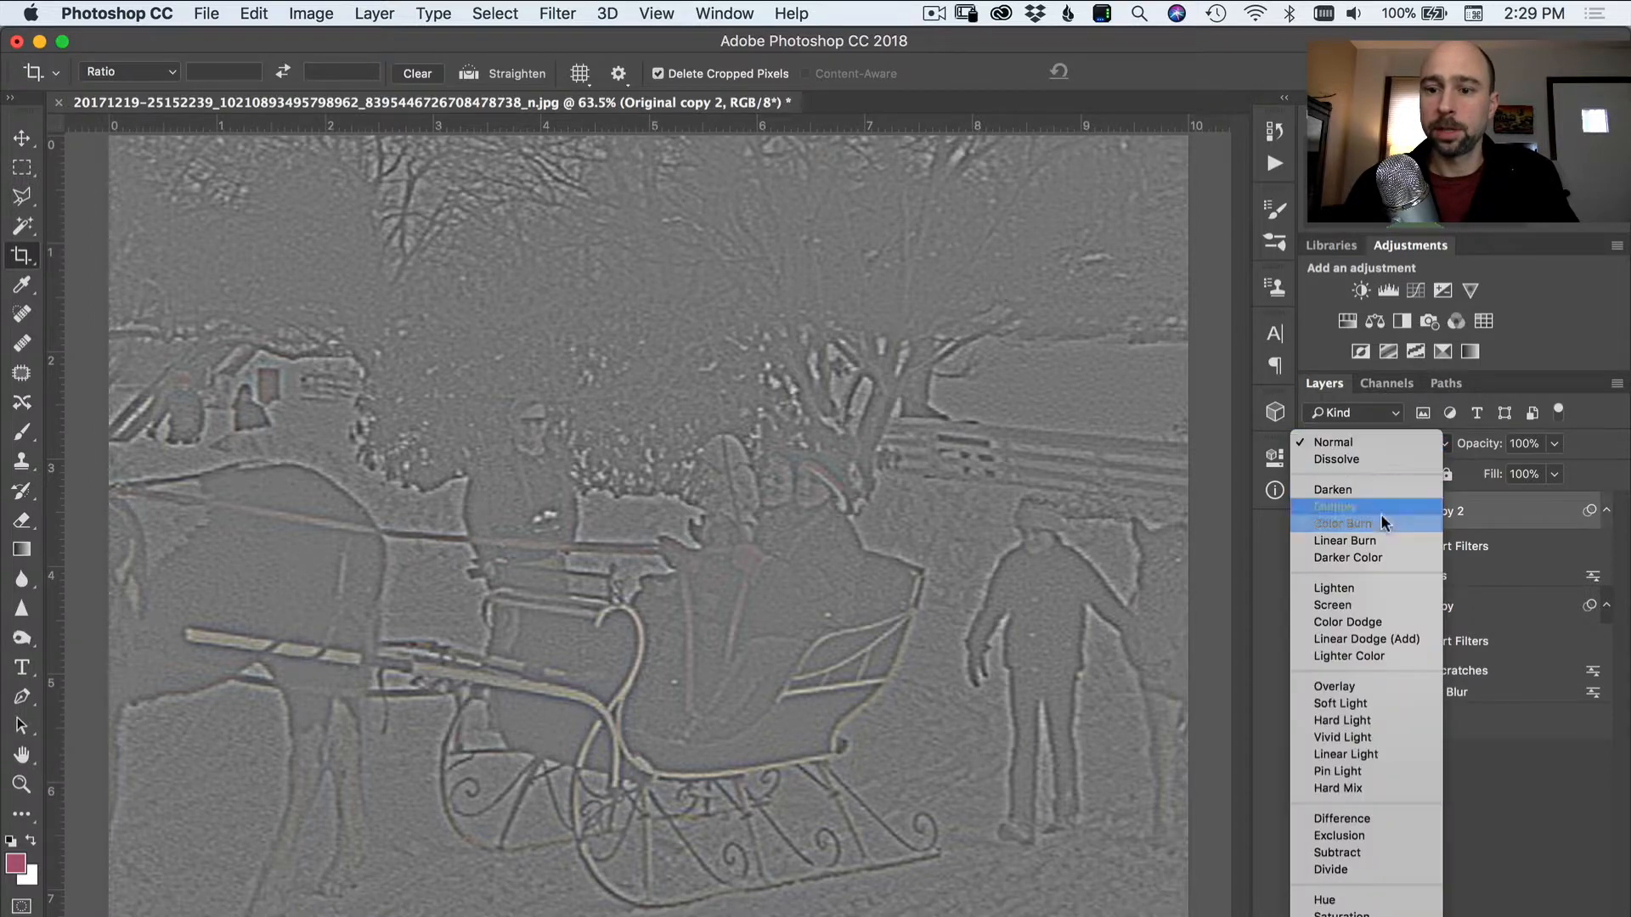
pyautogui.click(1335, 684)
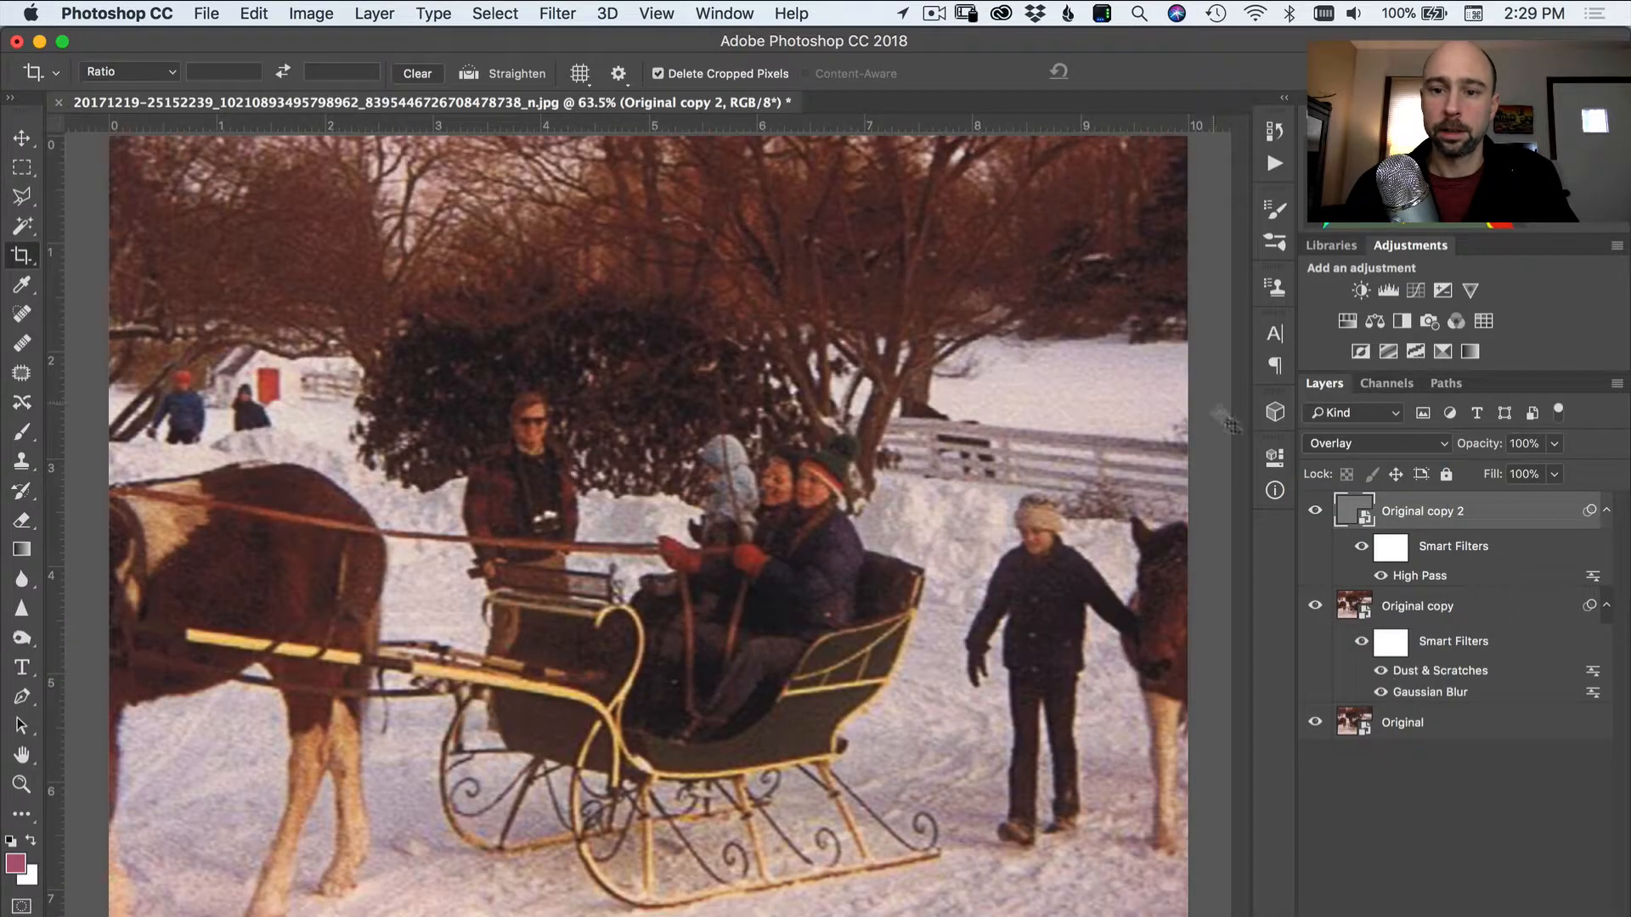
pyautogui.click(1315, 511)
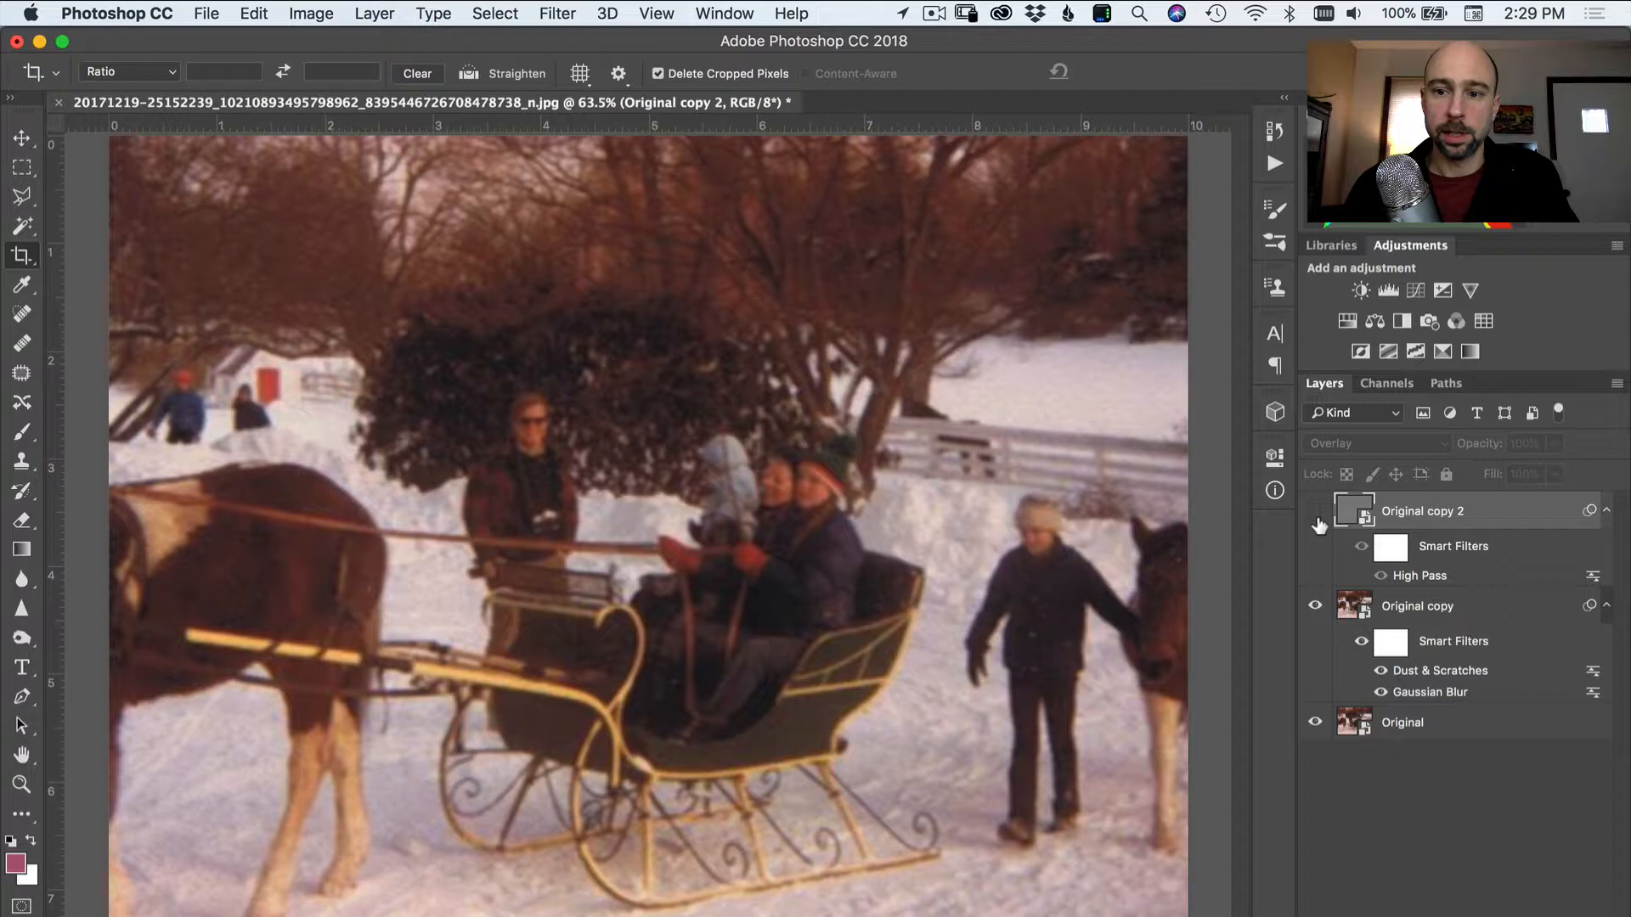
pyautogui.click(1315, 511)
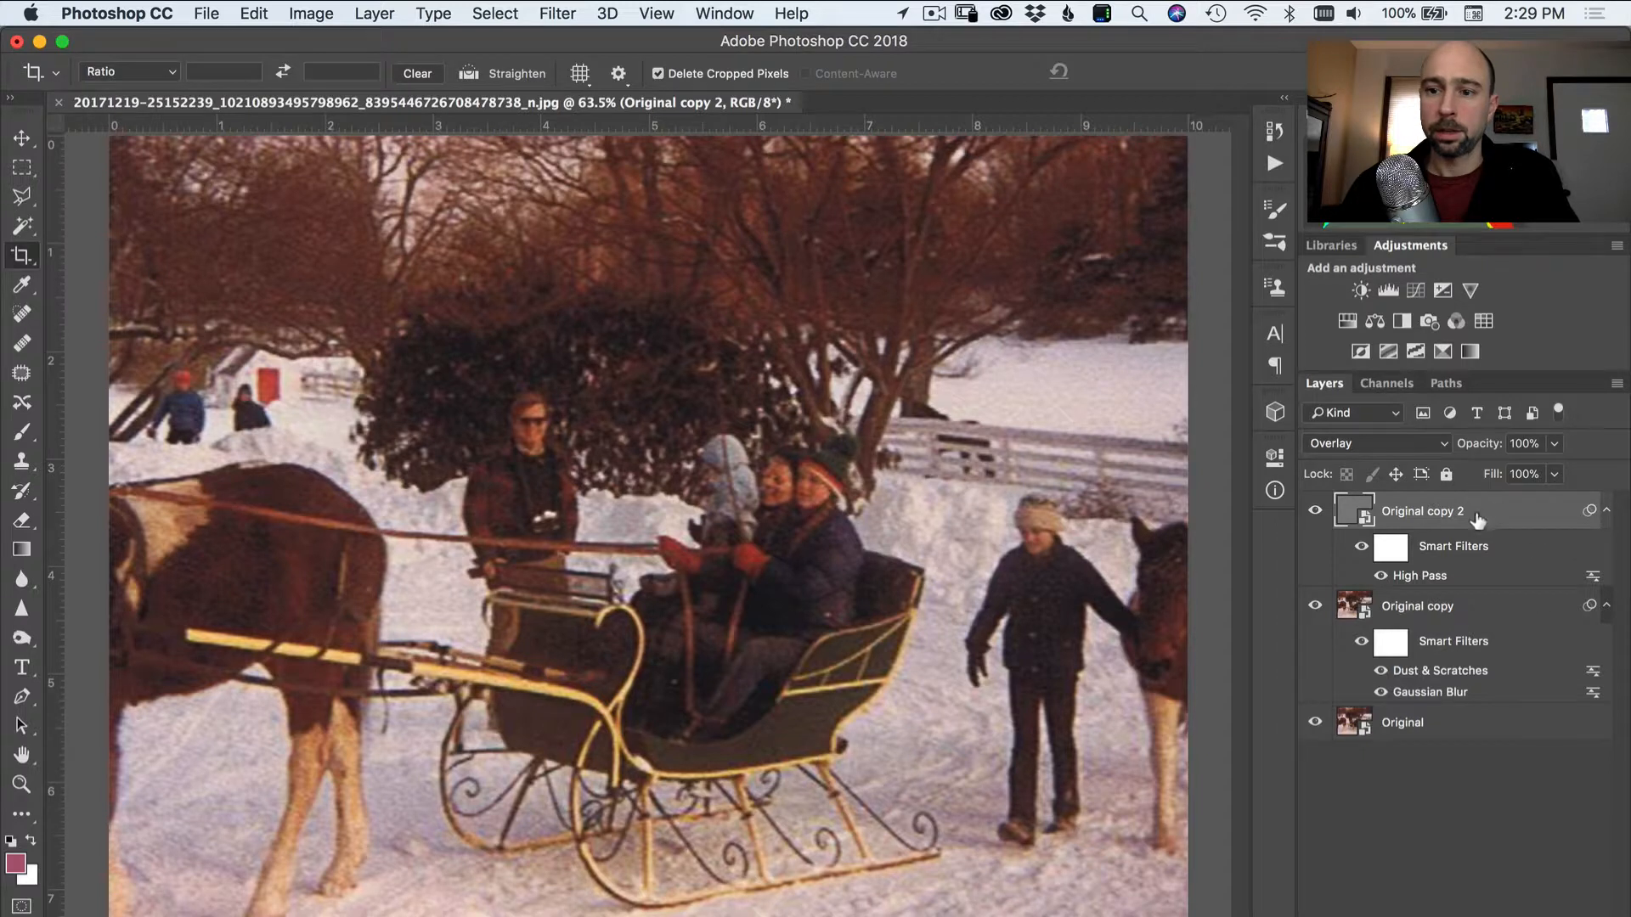
pyautogui.moveTo(1481, 515)
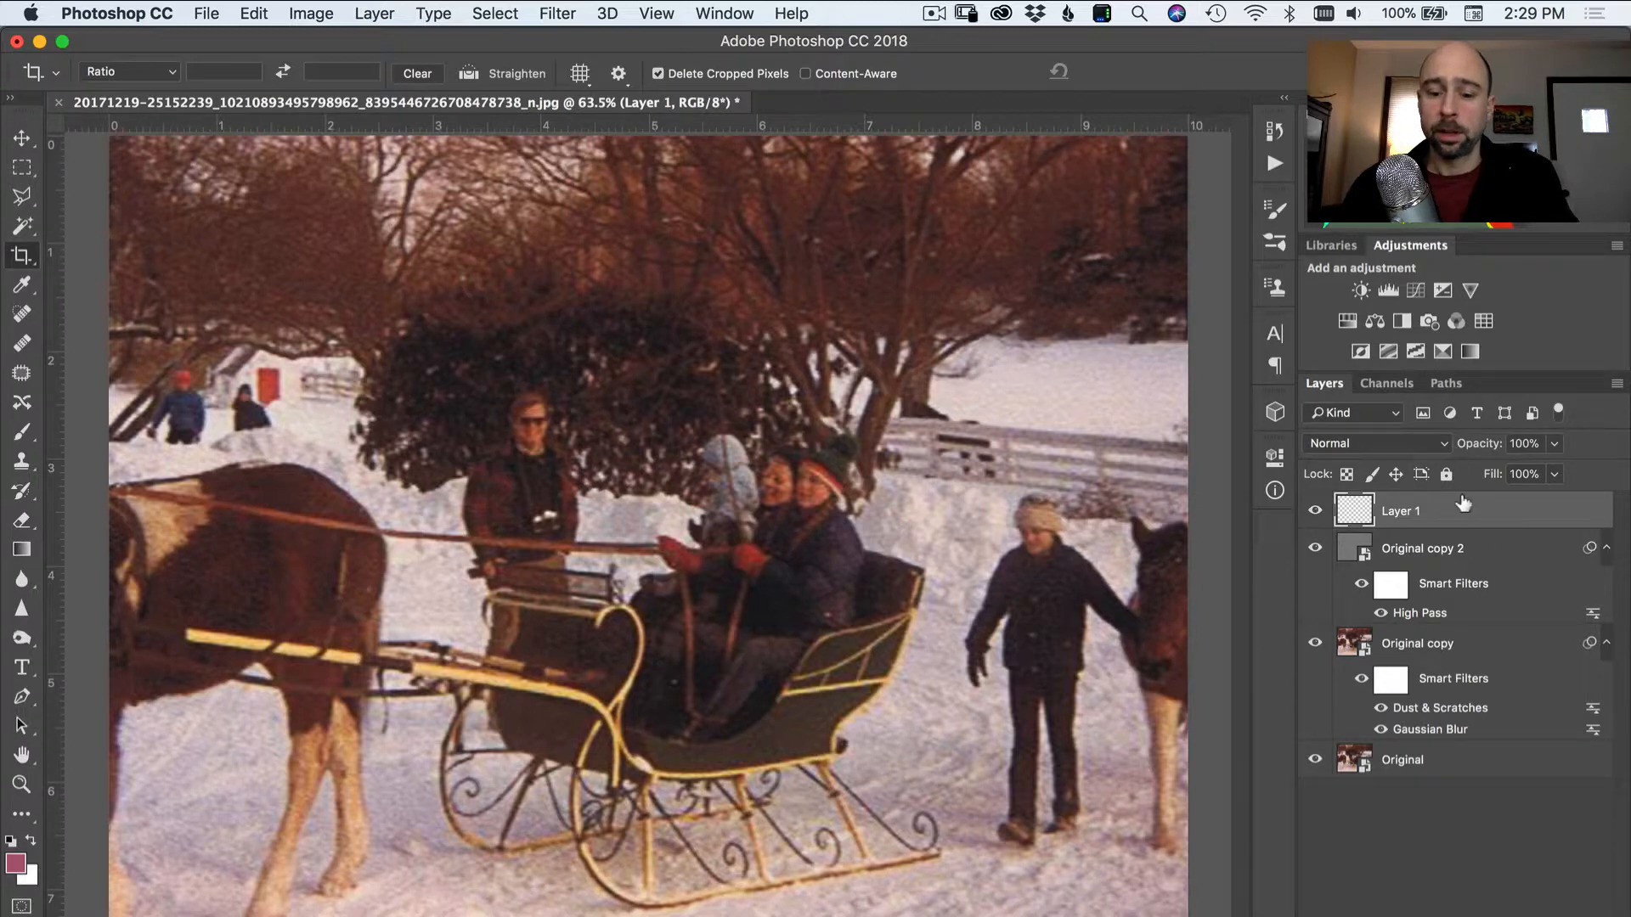
# - Fill the new top layer with 50% Gray
pyautogui.press('shift+backspace')
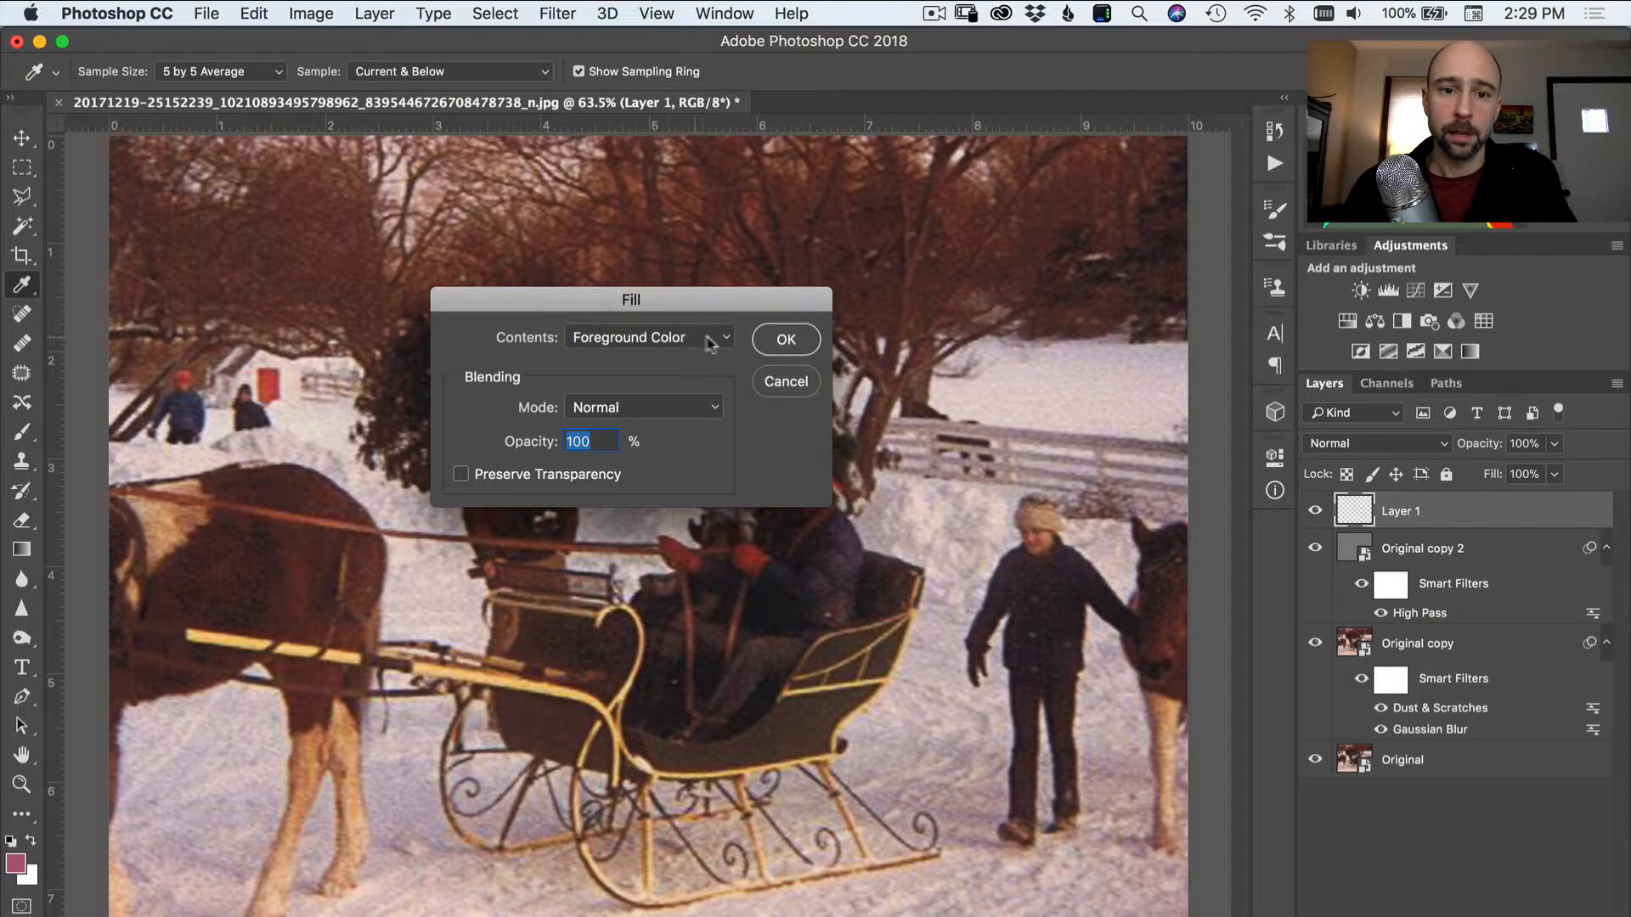
pyautogui.click(647, 337)
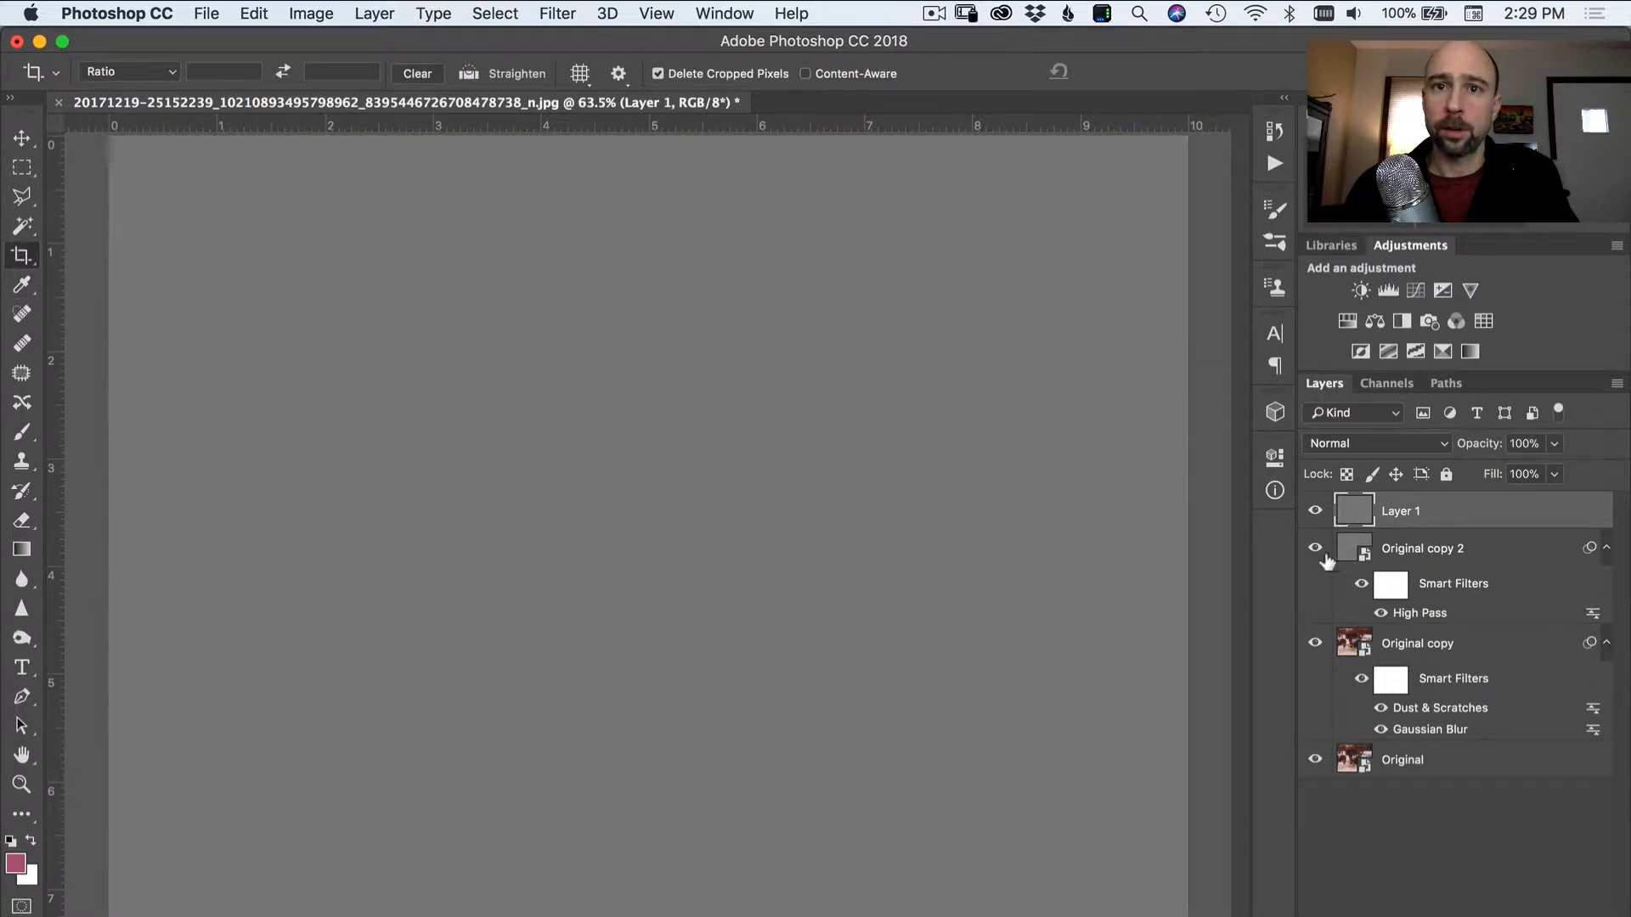
pyautogui.moveTo(1456, 406)
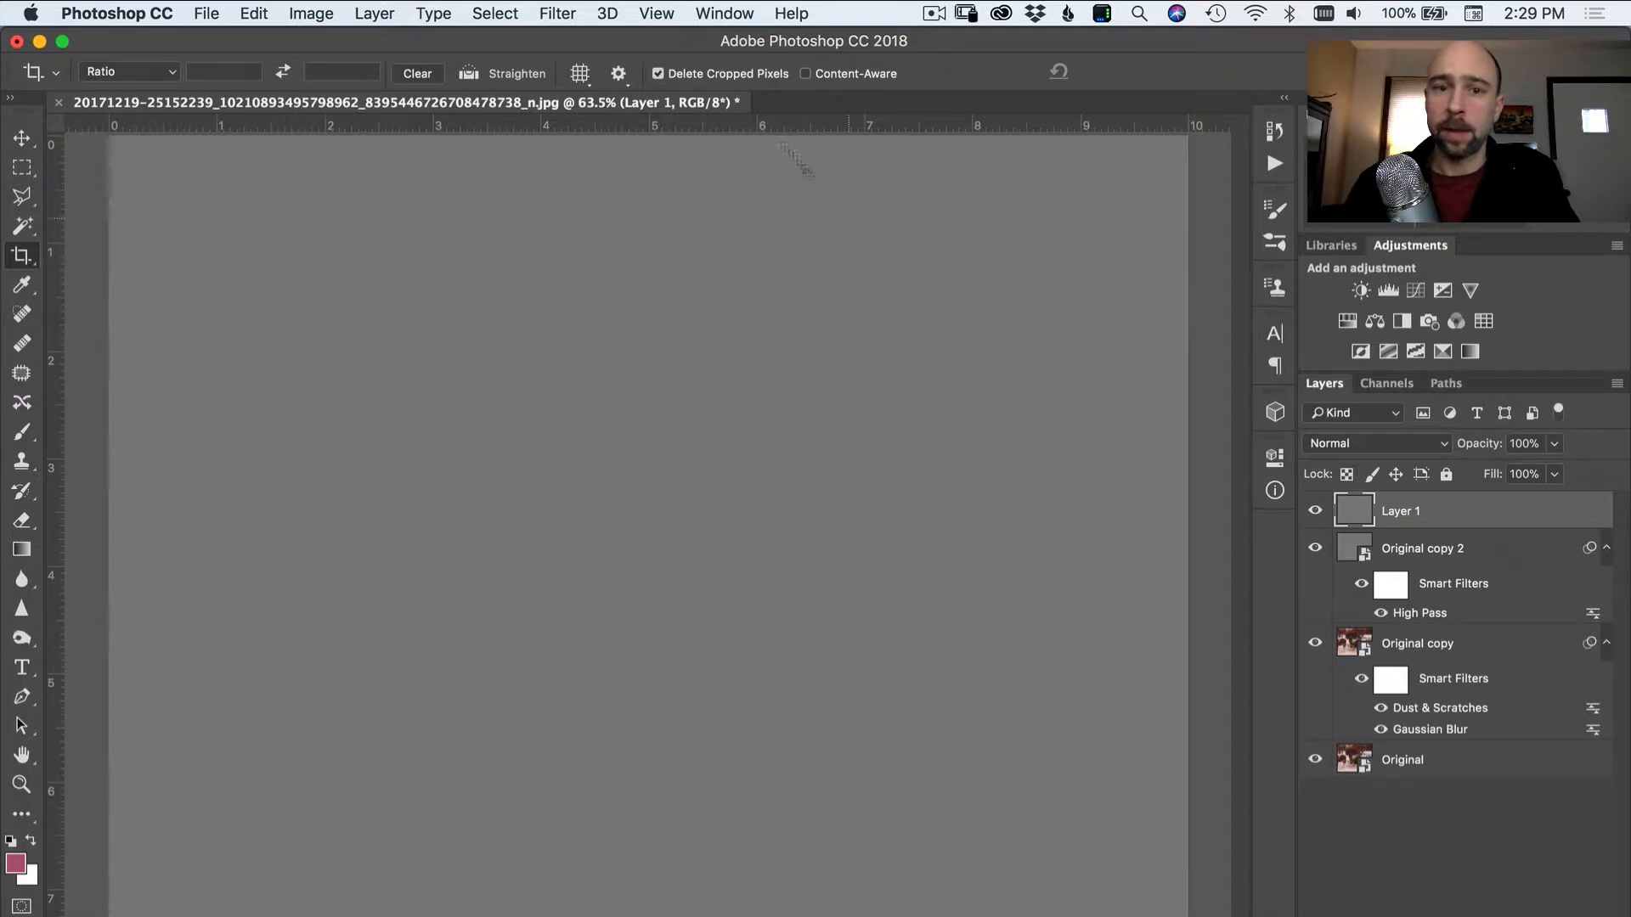
# - Add 15% monochromatic Gaussian noise to the gray layer
pyautogui.click(558, 12)
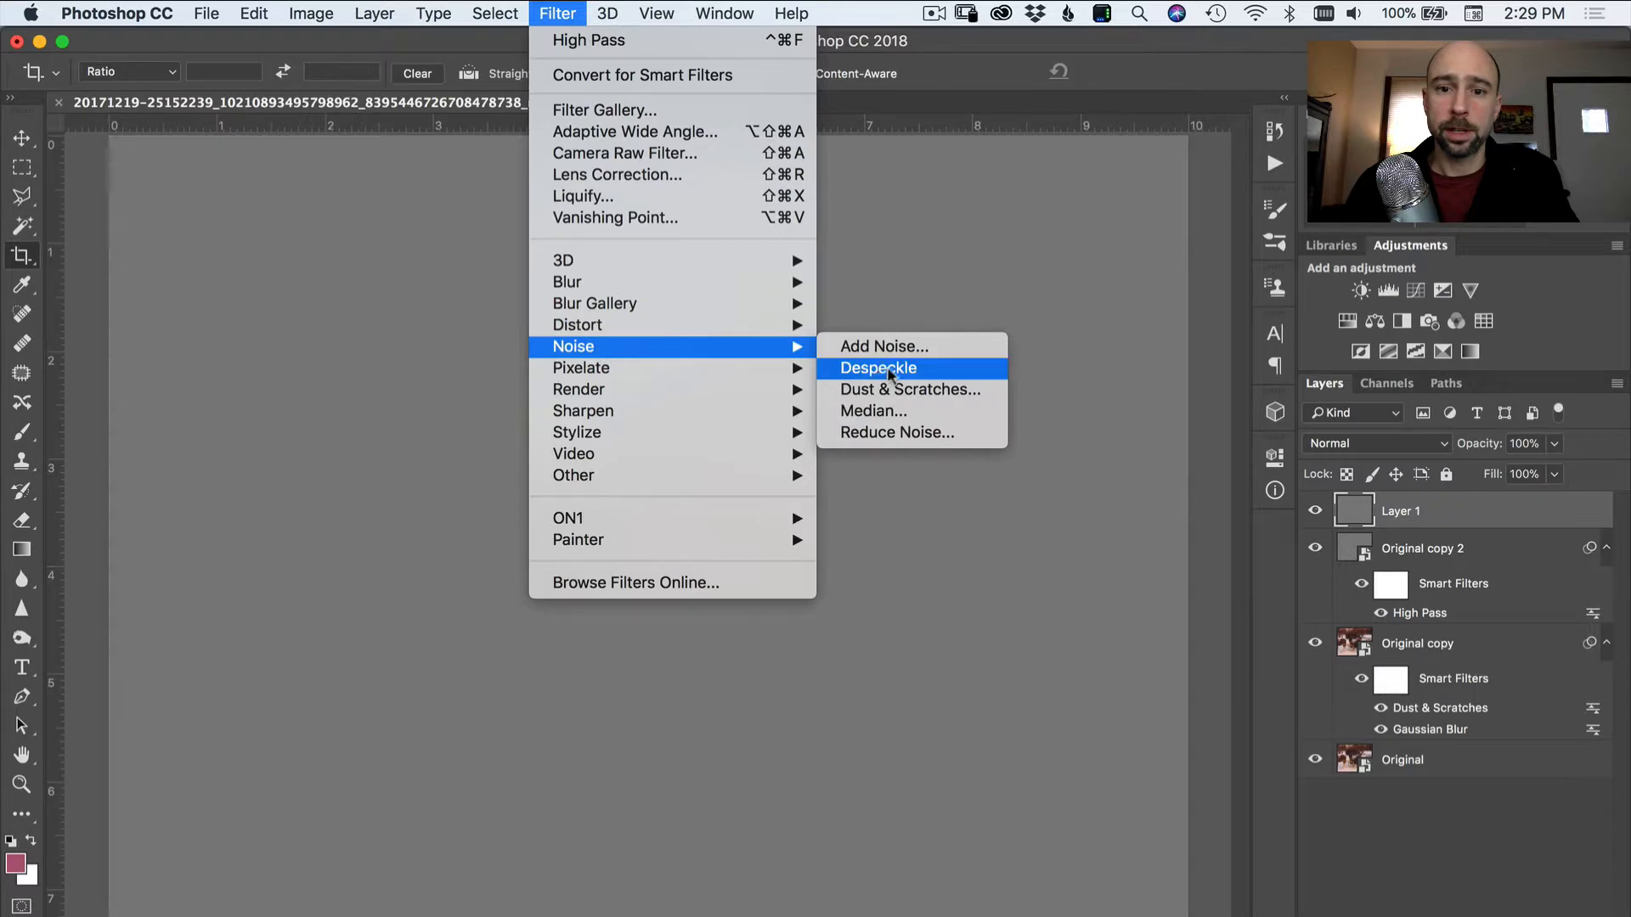
pyautogui.click(884, 347)
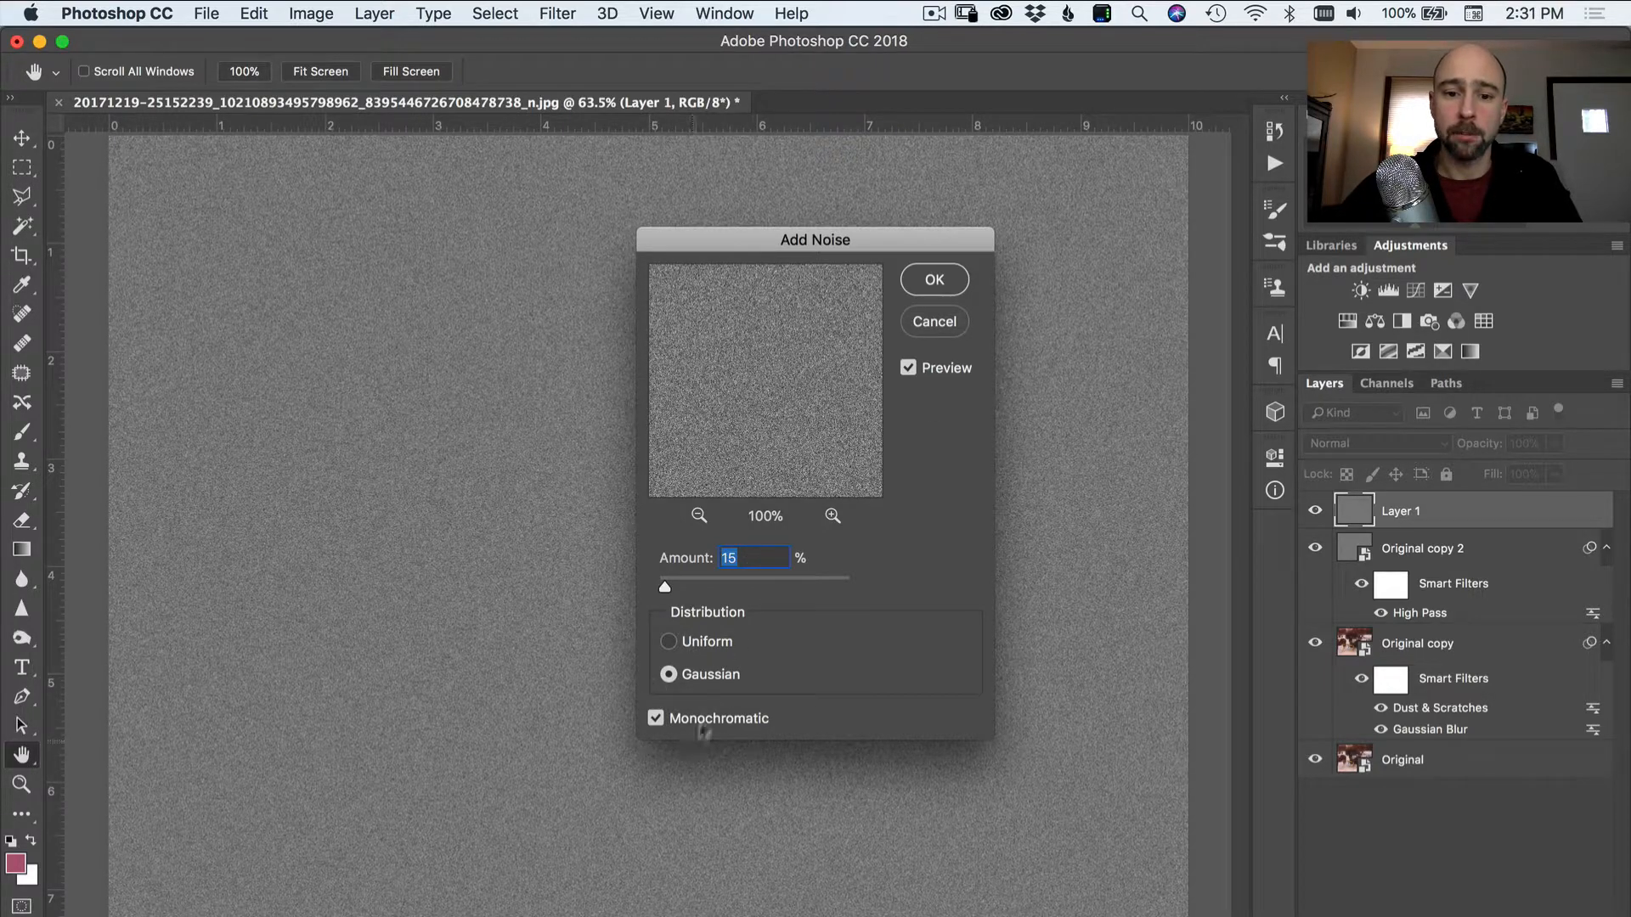
pyautogui.click(933, 278)
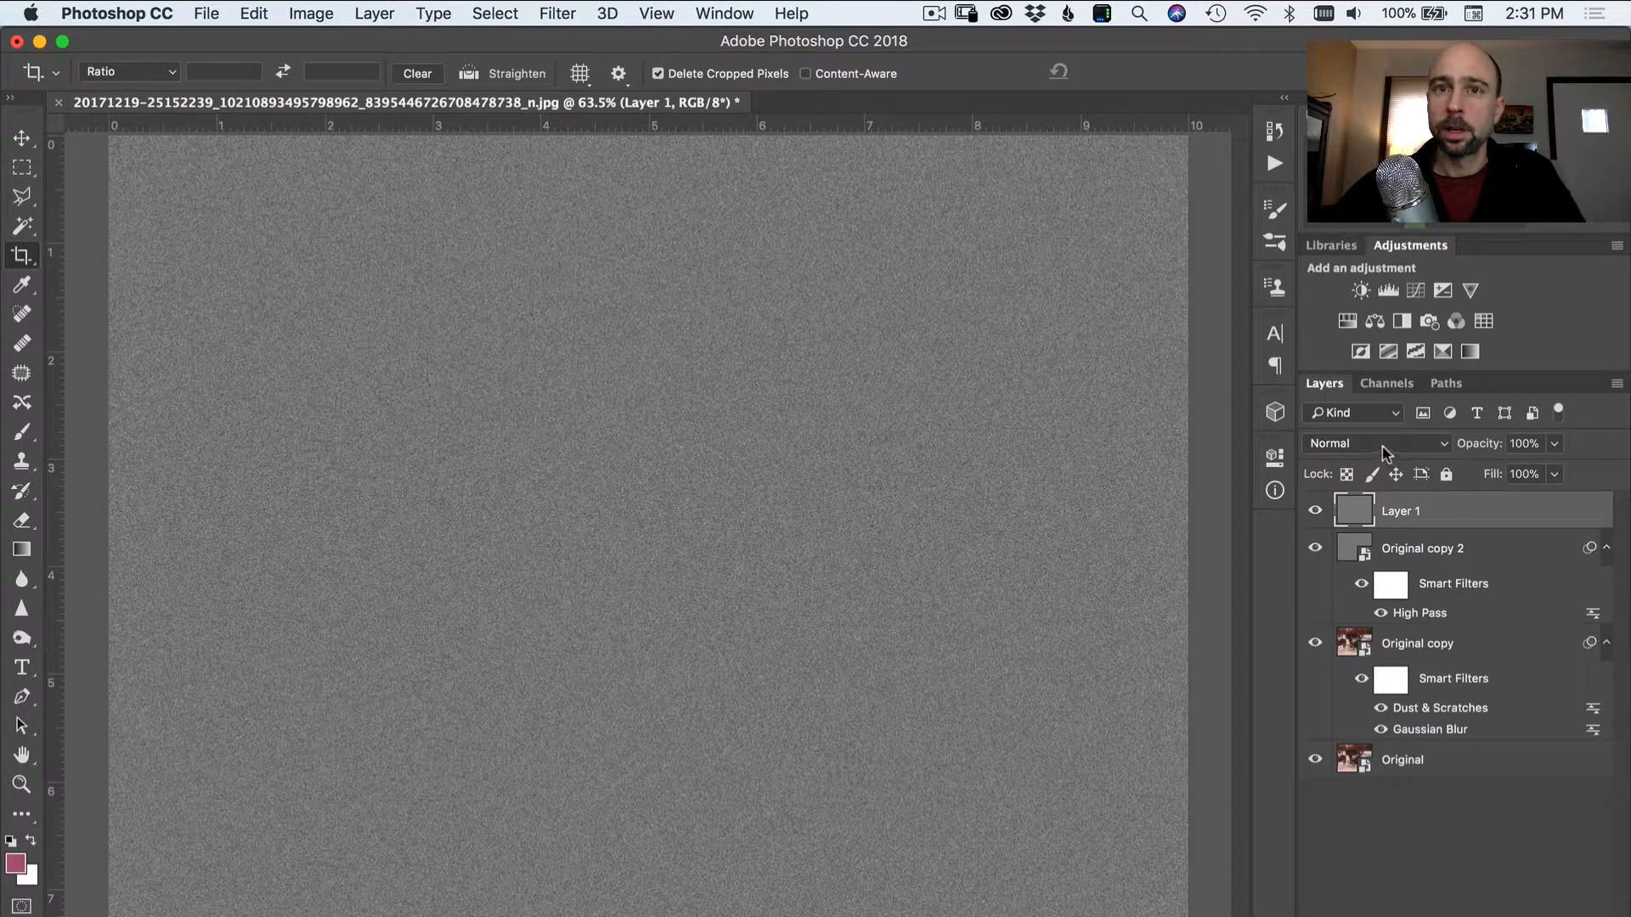
# - Blend the noise layer as Overlay and toggle it against the zoomed-in sleigh to judge the grain
pyautogui.click(1373, 444)
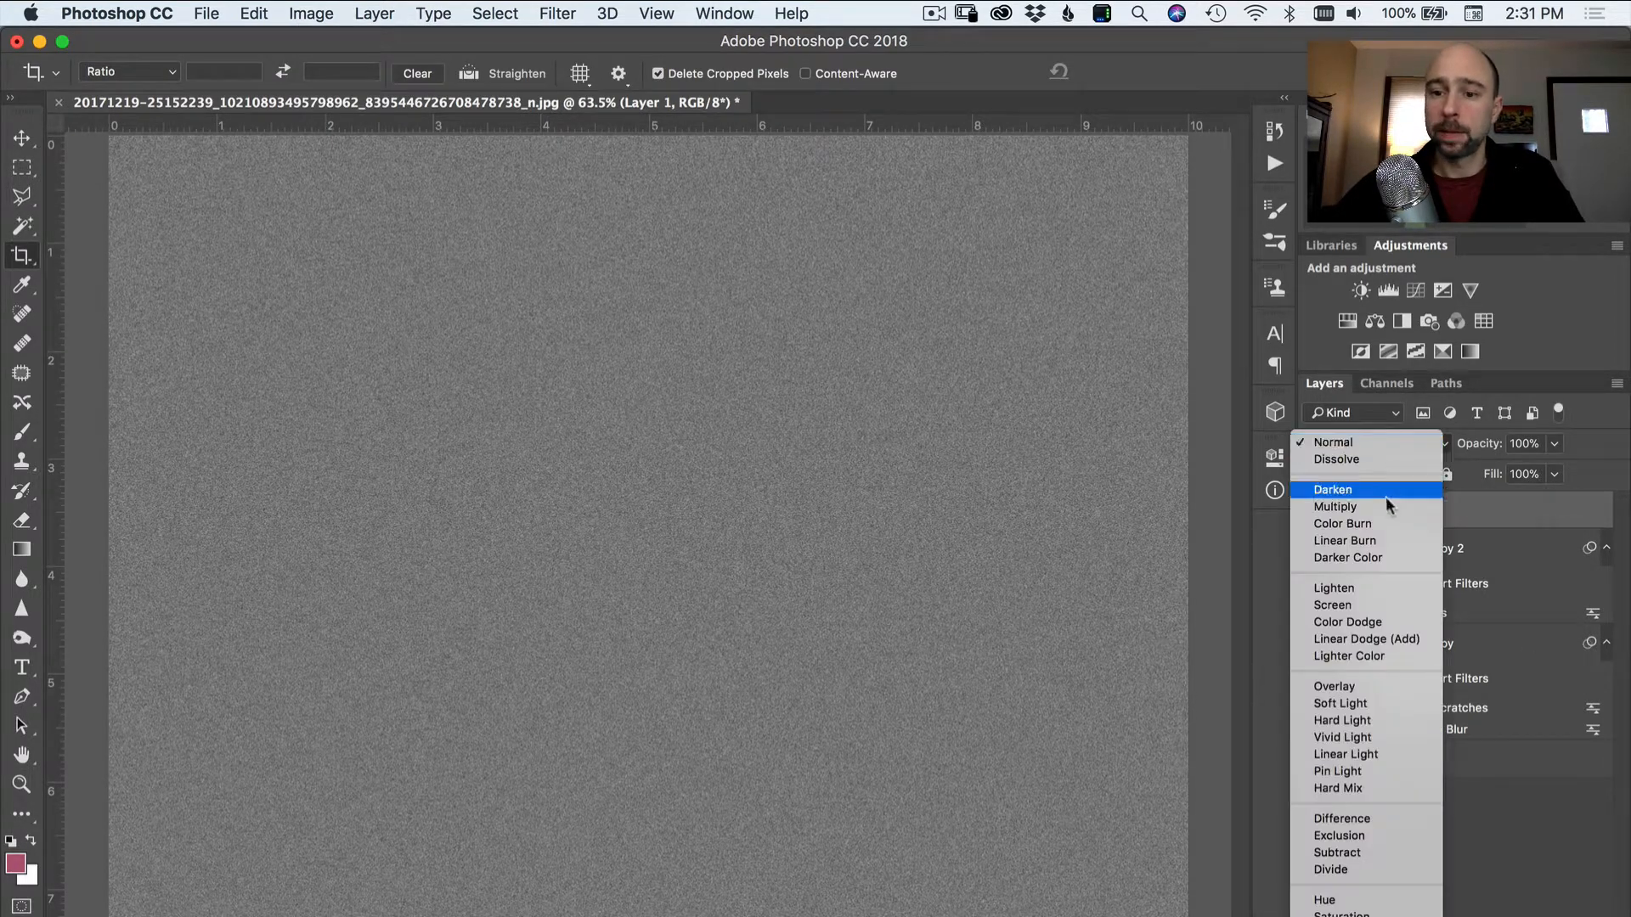
pyautogui.moveTo(1335, 687)
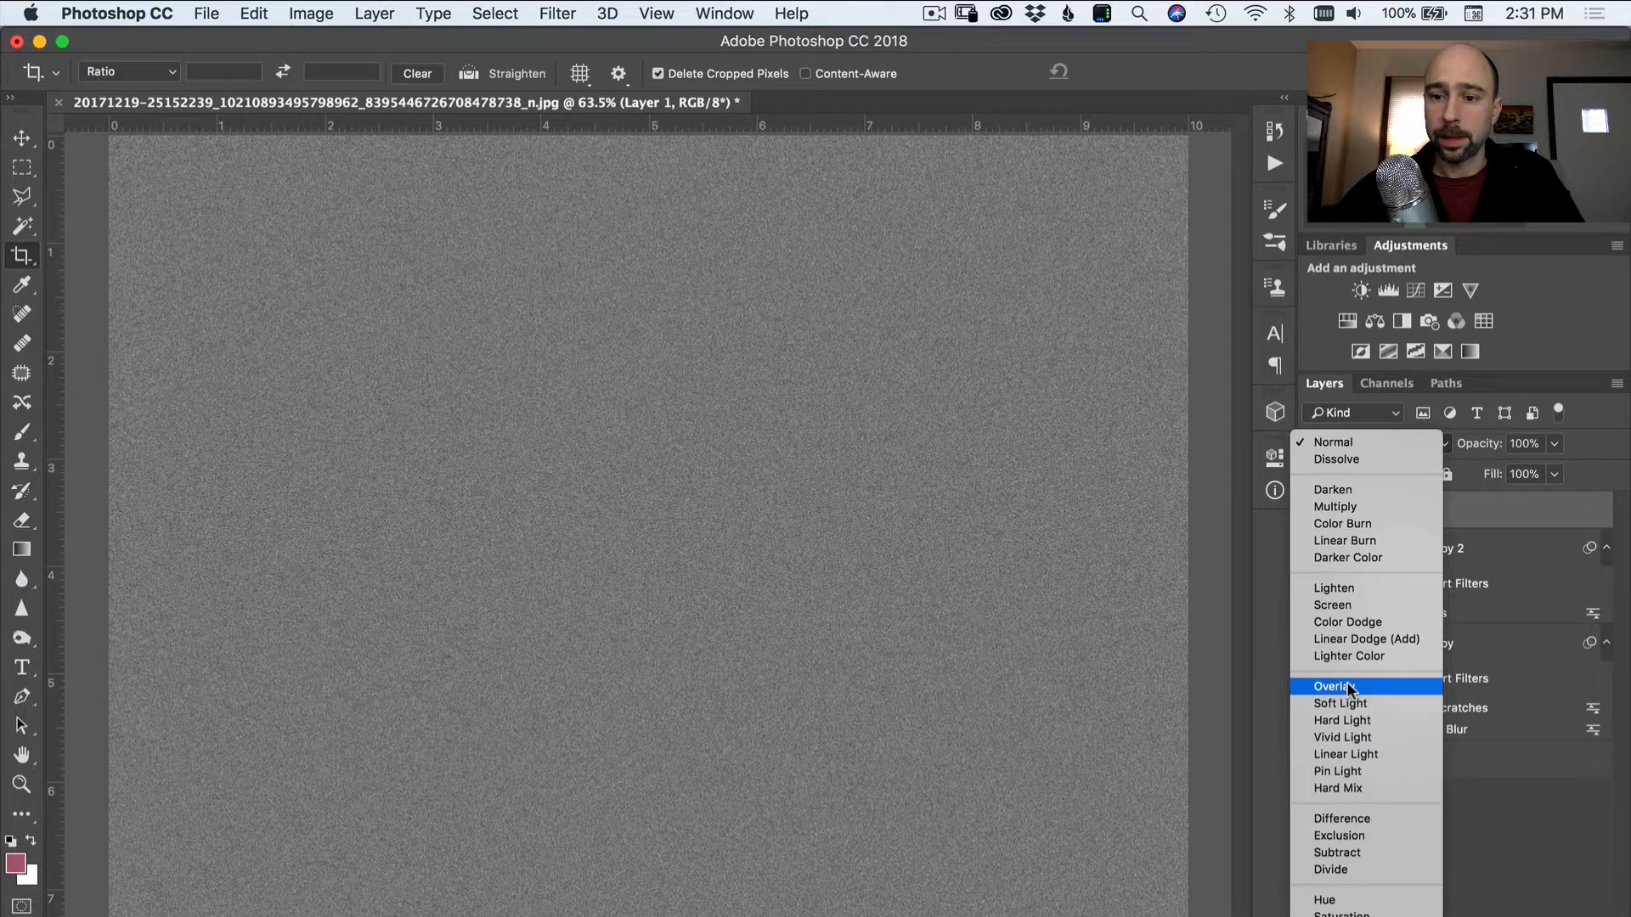
pyautogui.click(1336, 685)
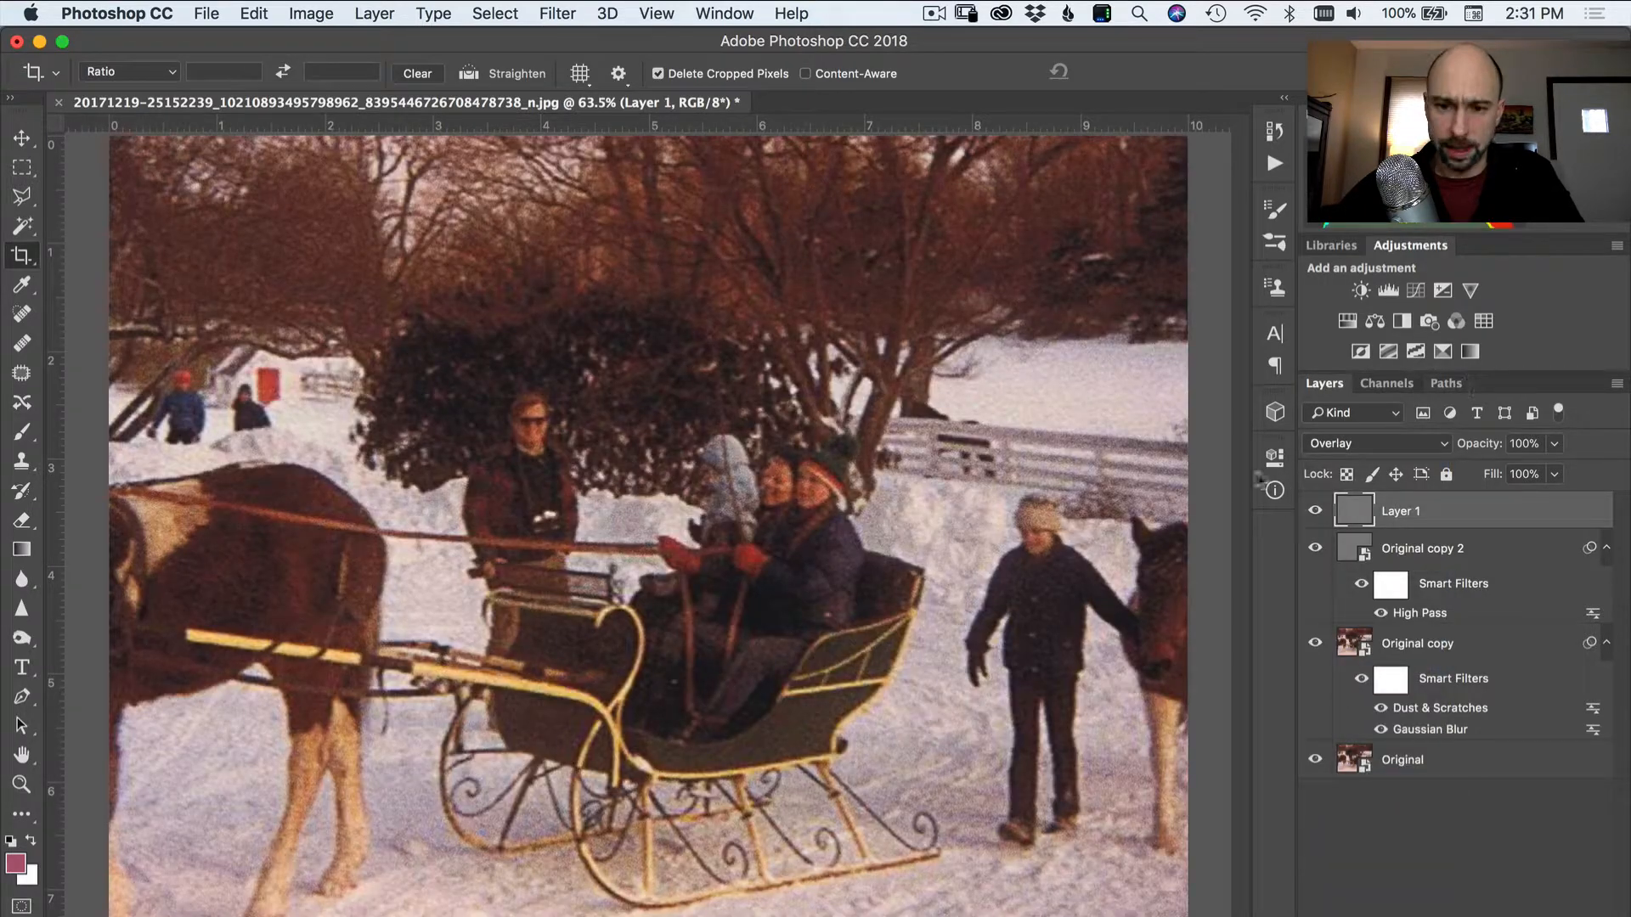
pyautogui.click(1315, 511)
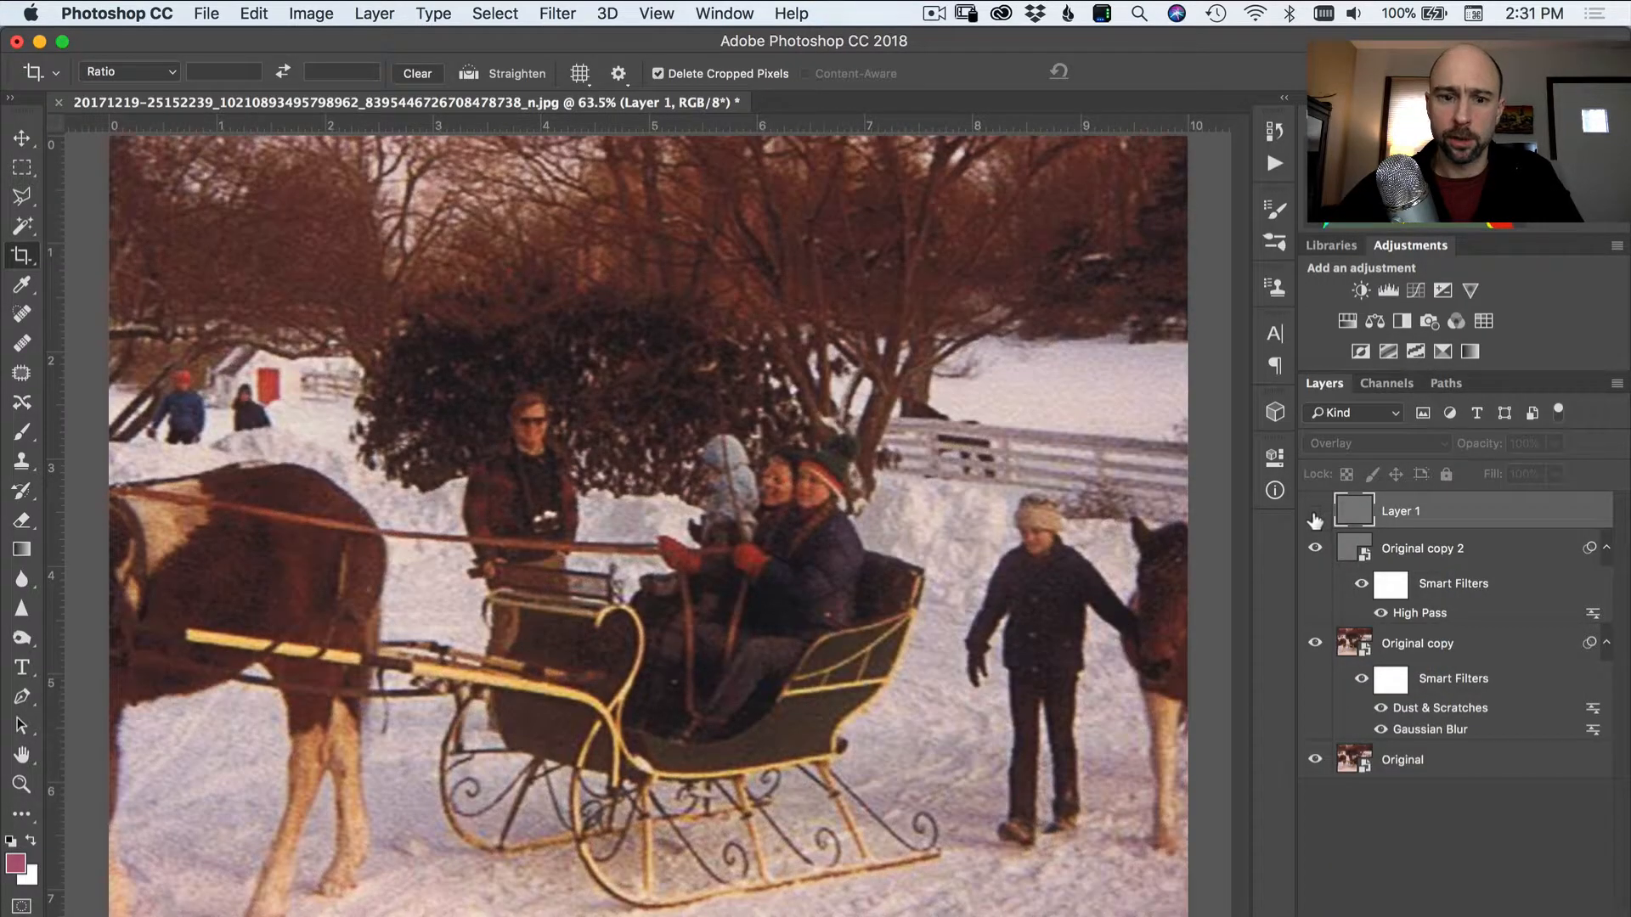
pyautogui.press('cmd+=')
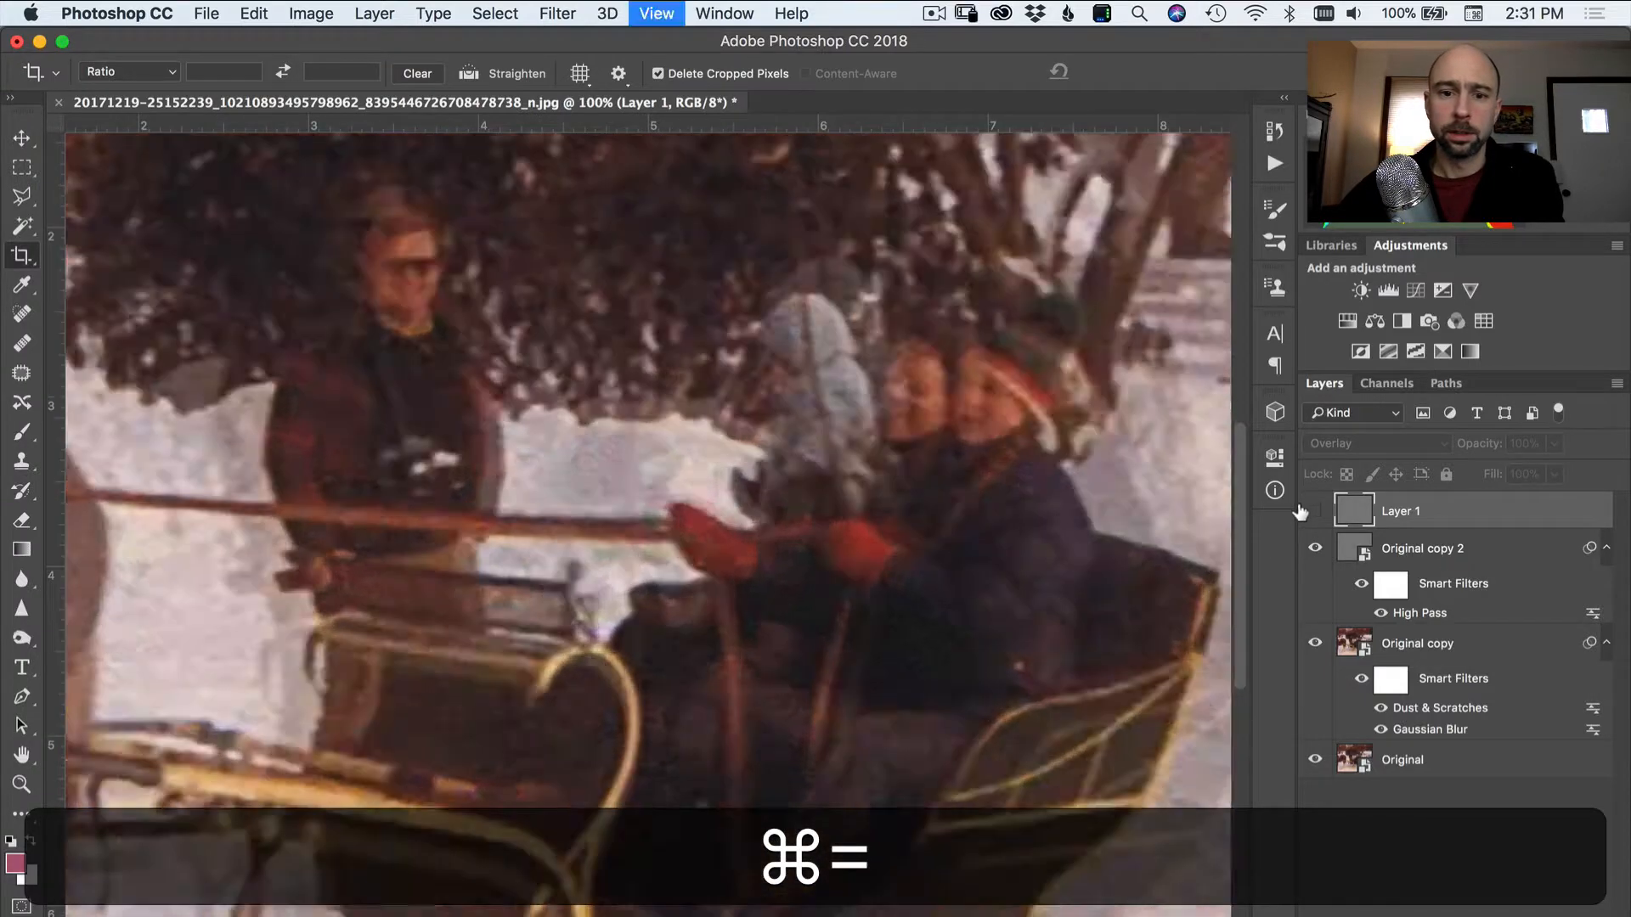
pyautogui.press('cmd+=')
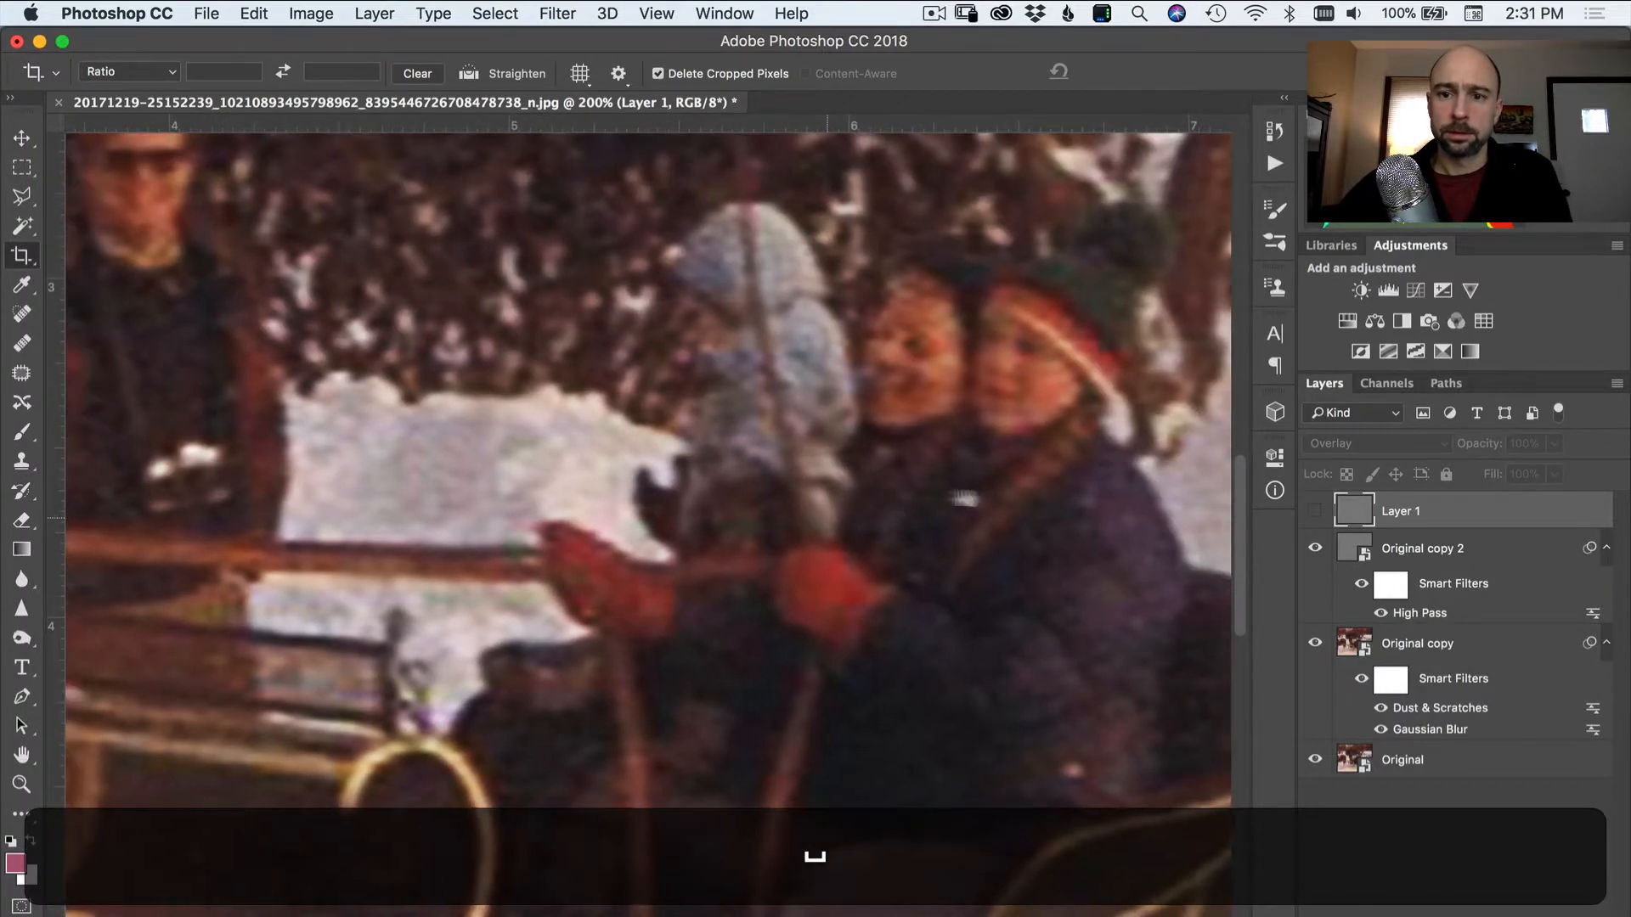
pyautogui.click(1315, 511)
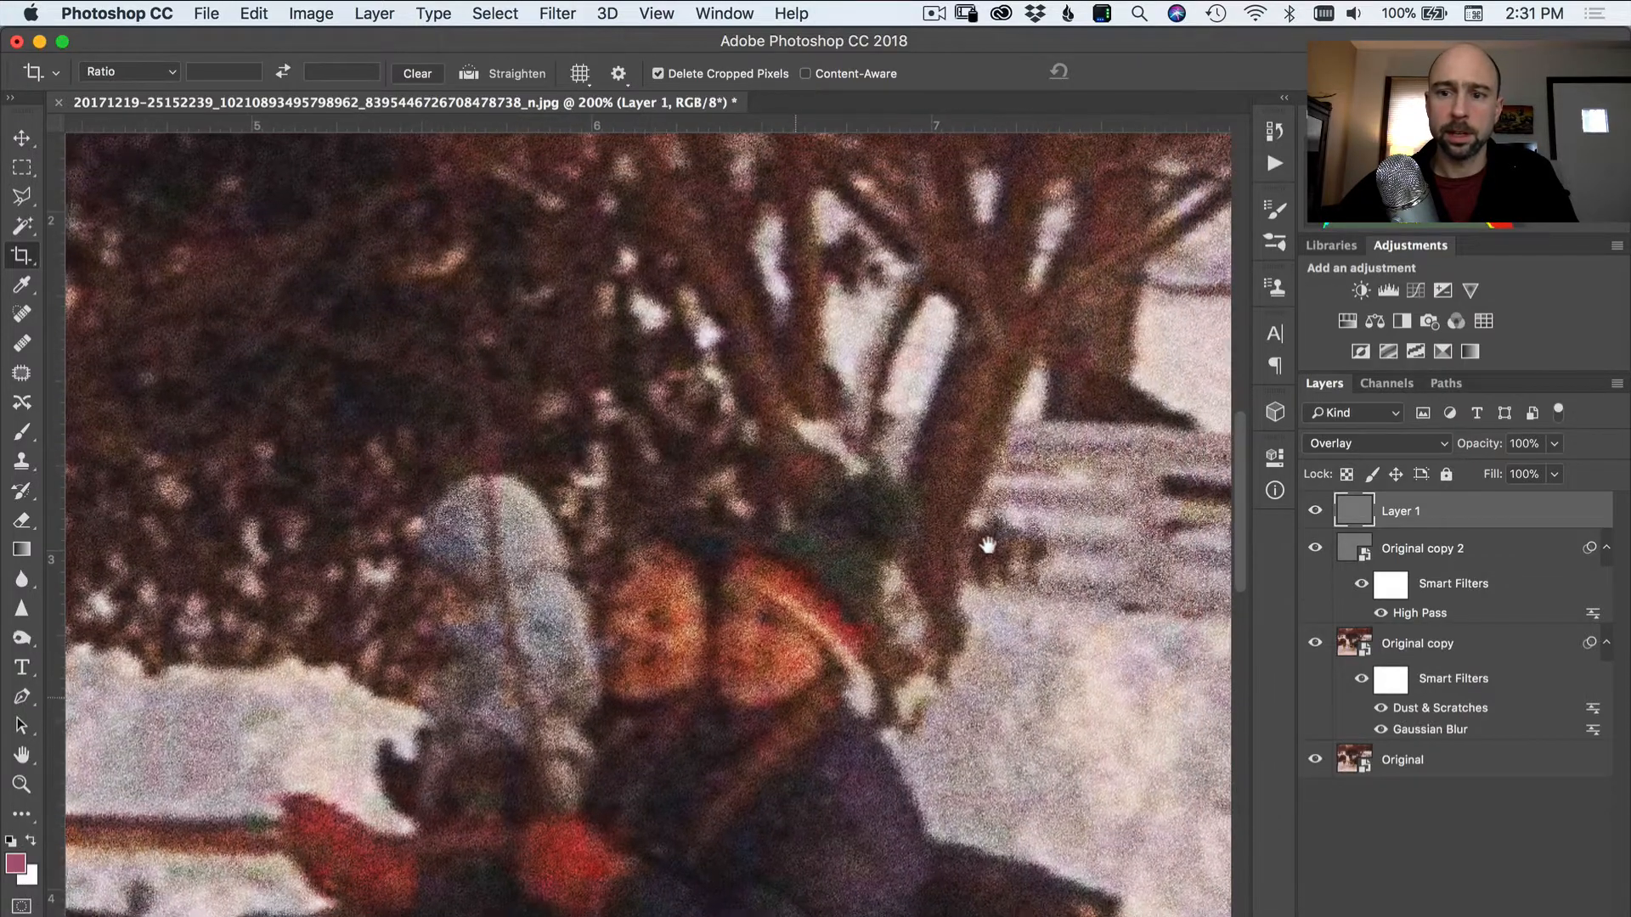
# - Switch the noise layer to Soft Light and lower its opacity to about 59% for subtler grain
pyautogui.click(1373, 443)
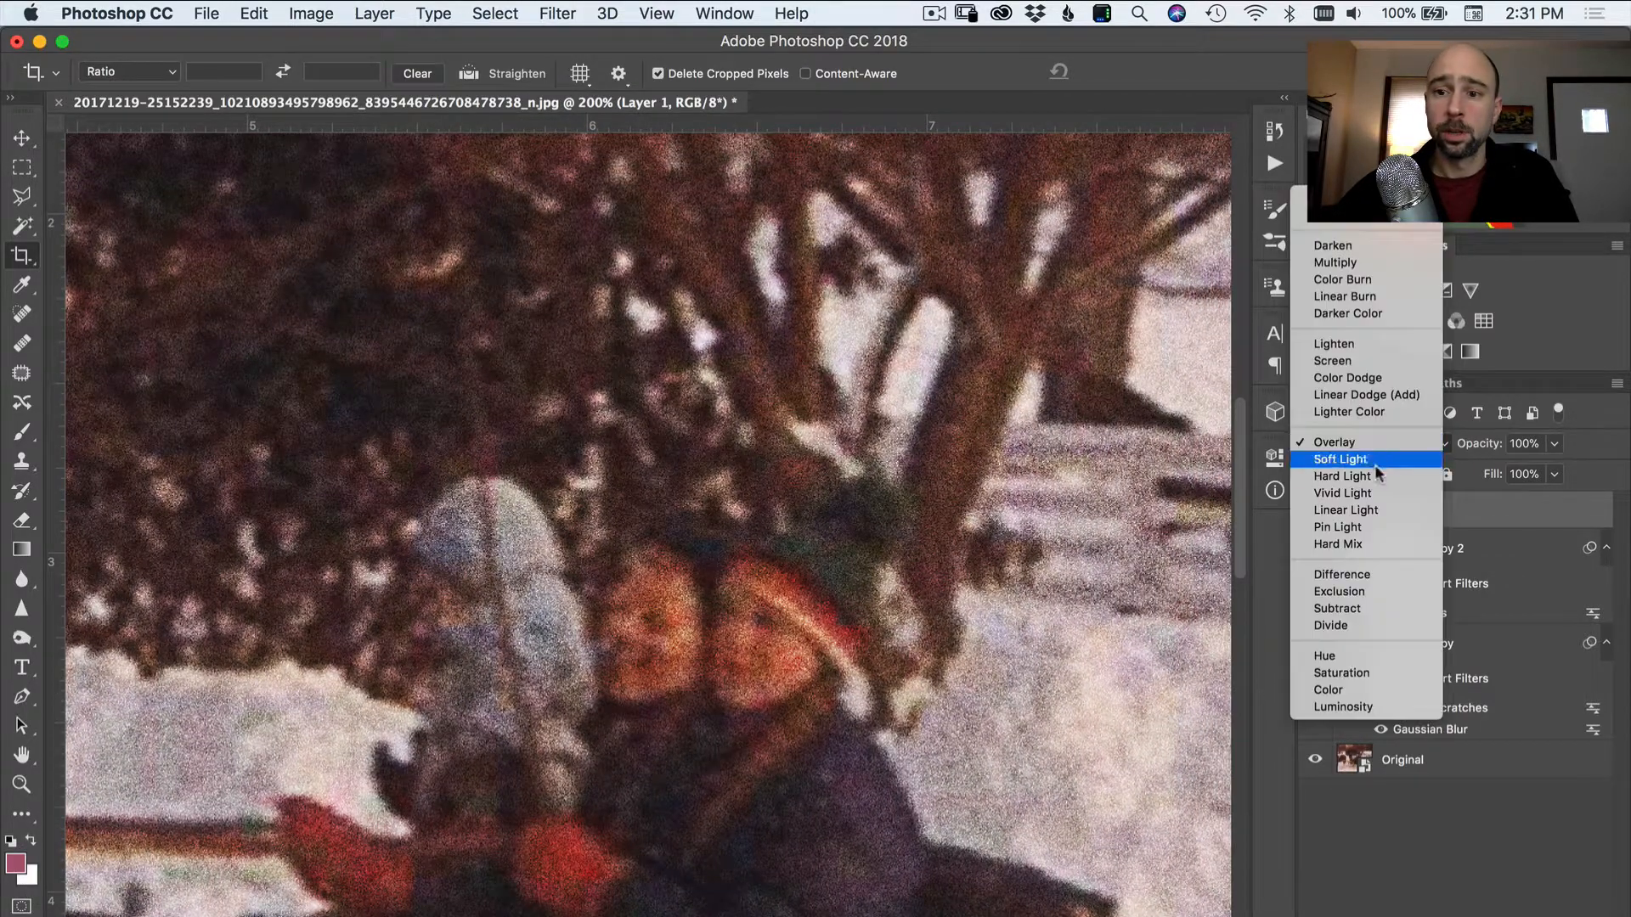
pyautogui.click(1341, 458)
pyautogui.write('69')
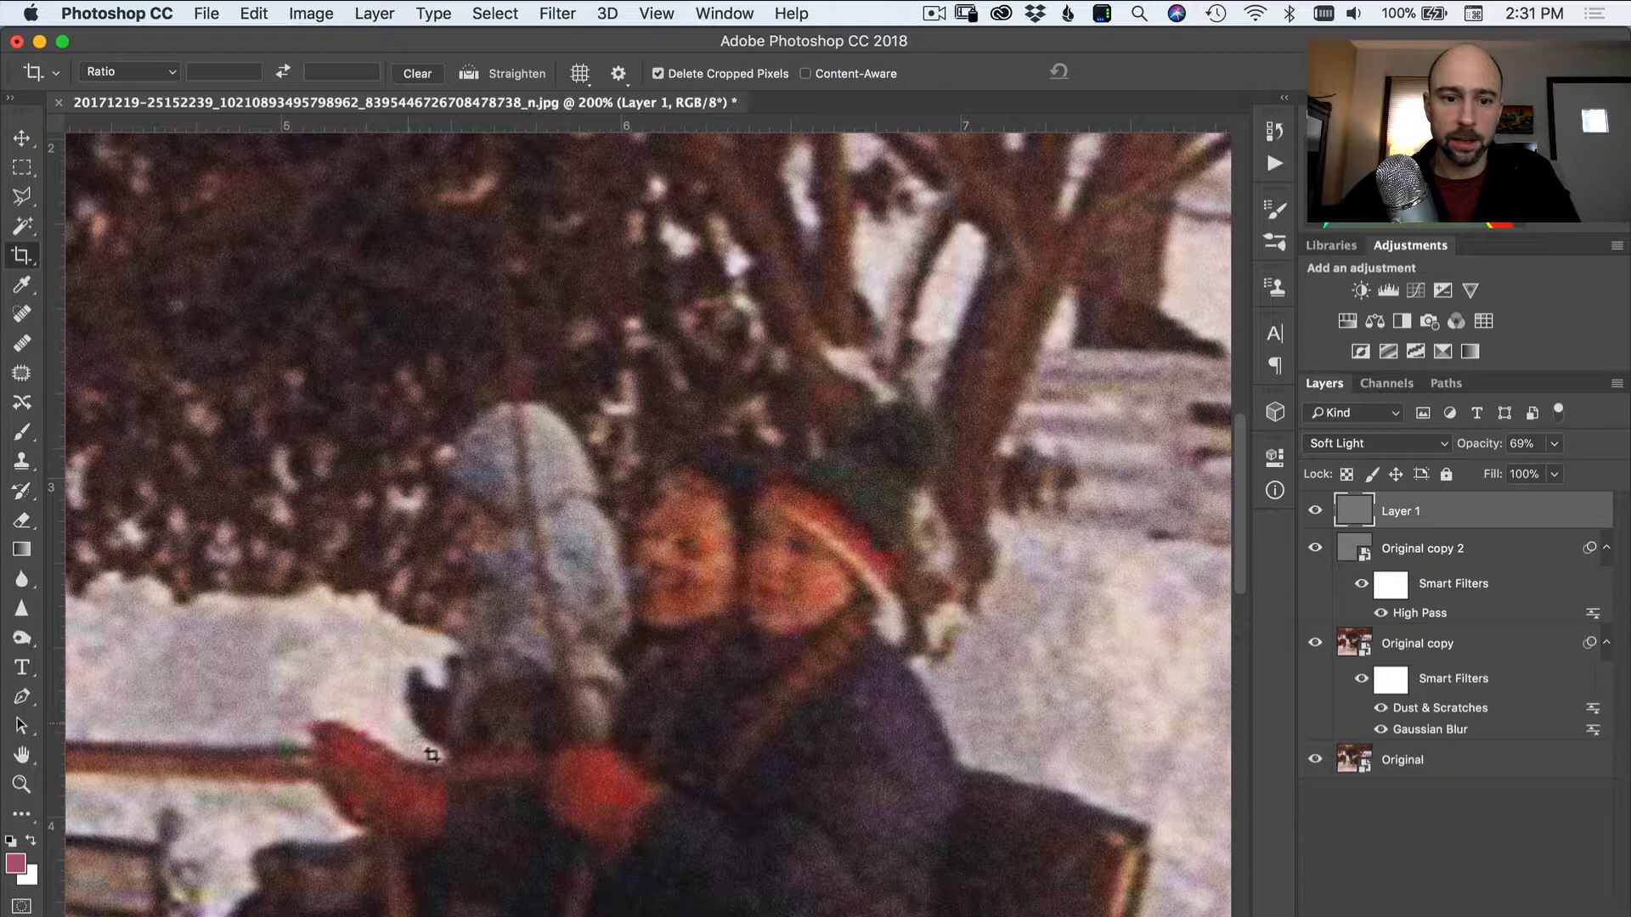
pyautogui.moveTo(989, 624)
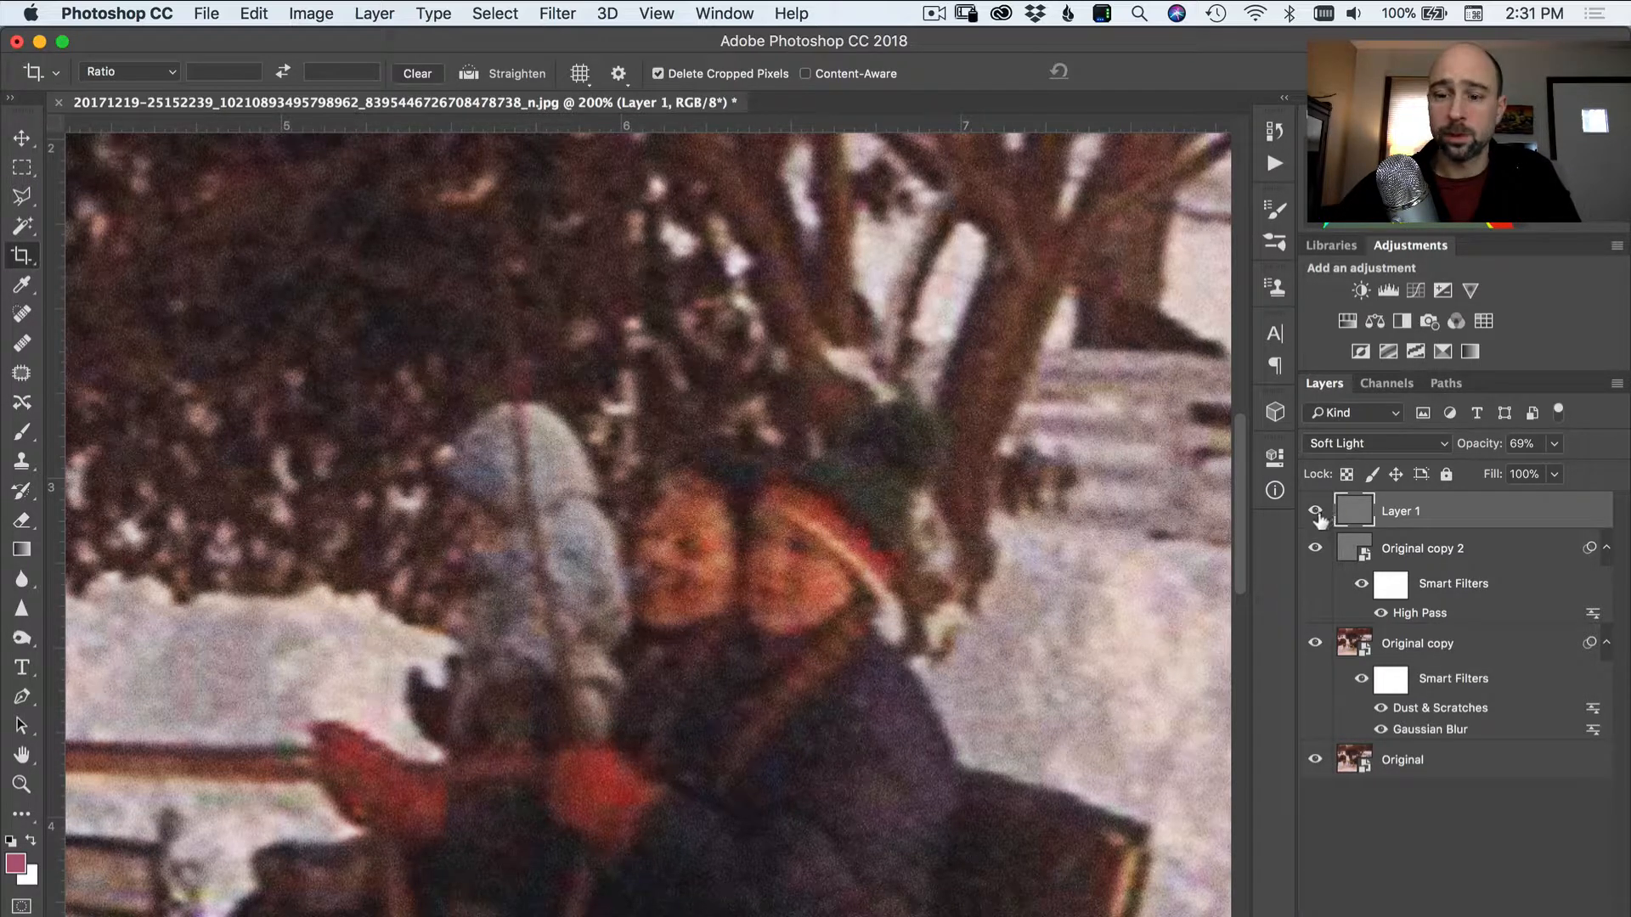
pyautogui.click(1315, 512)
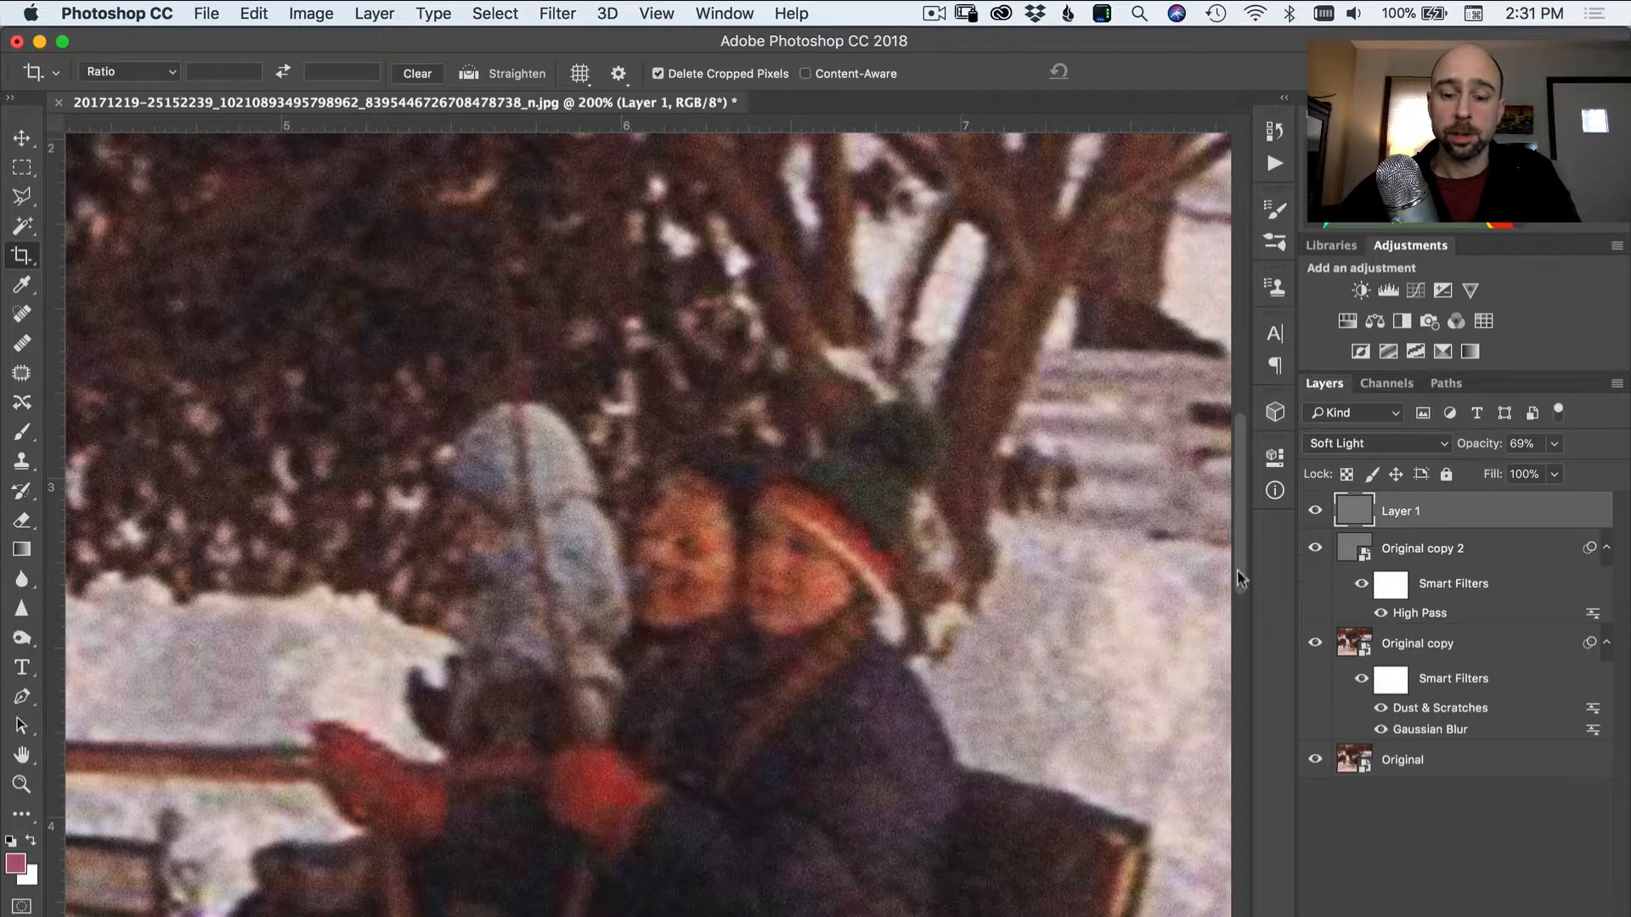
pyautogui.press('cmd+0')
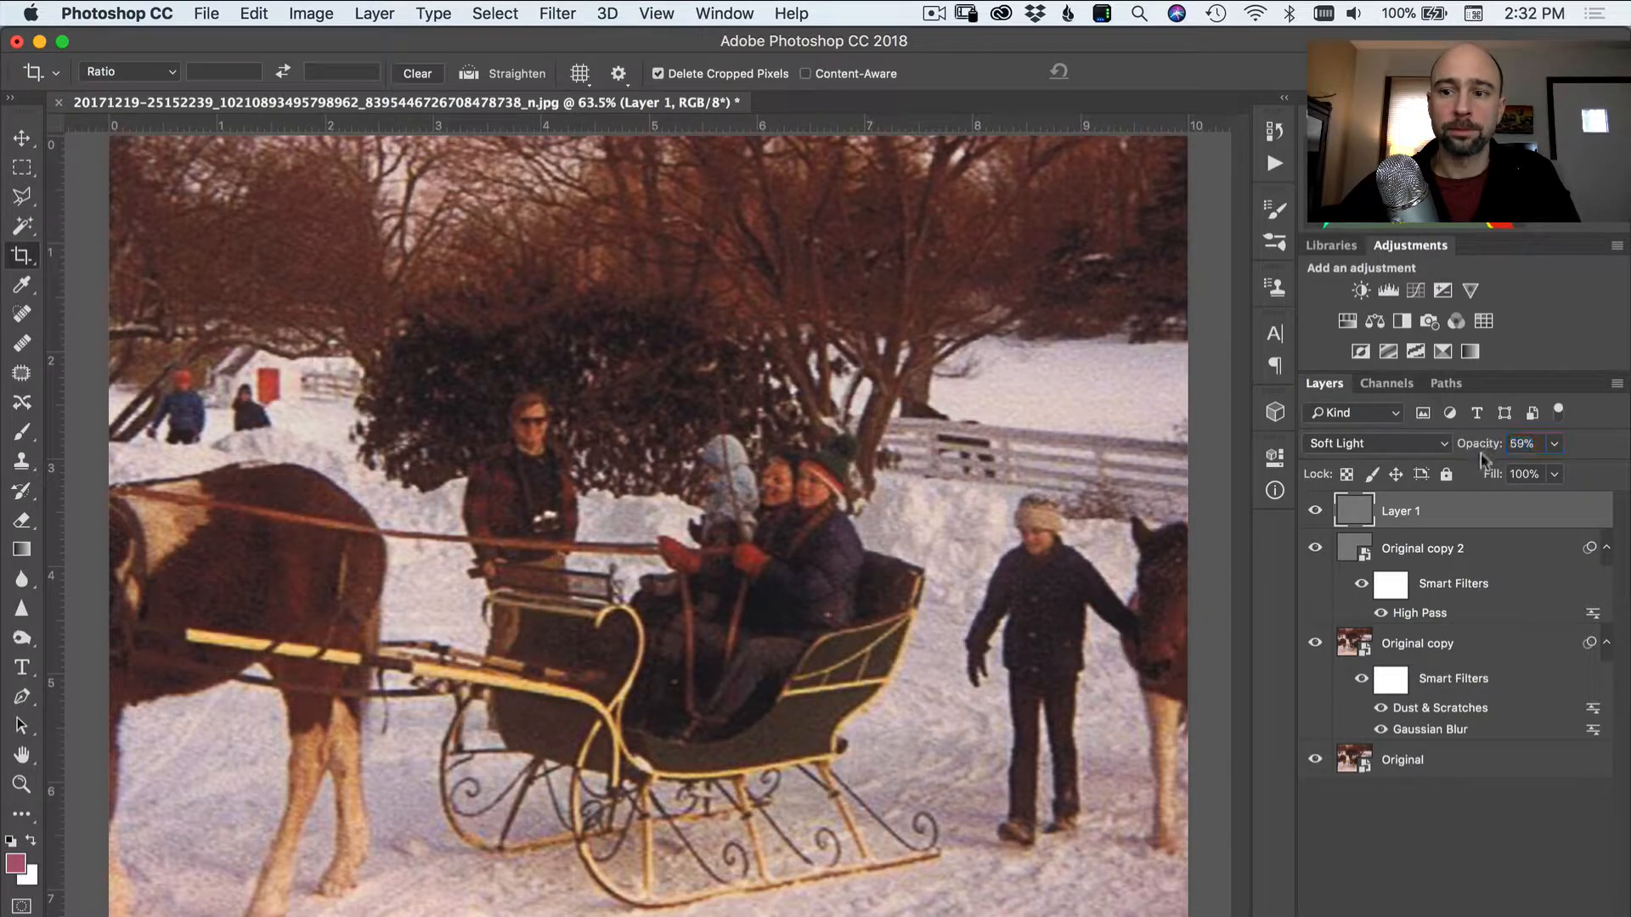
pyautogui.click(1315, 511)
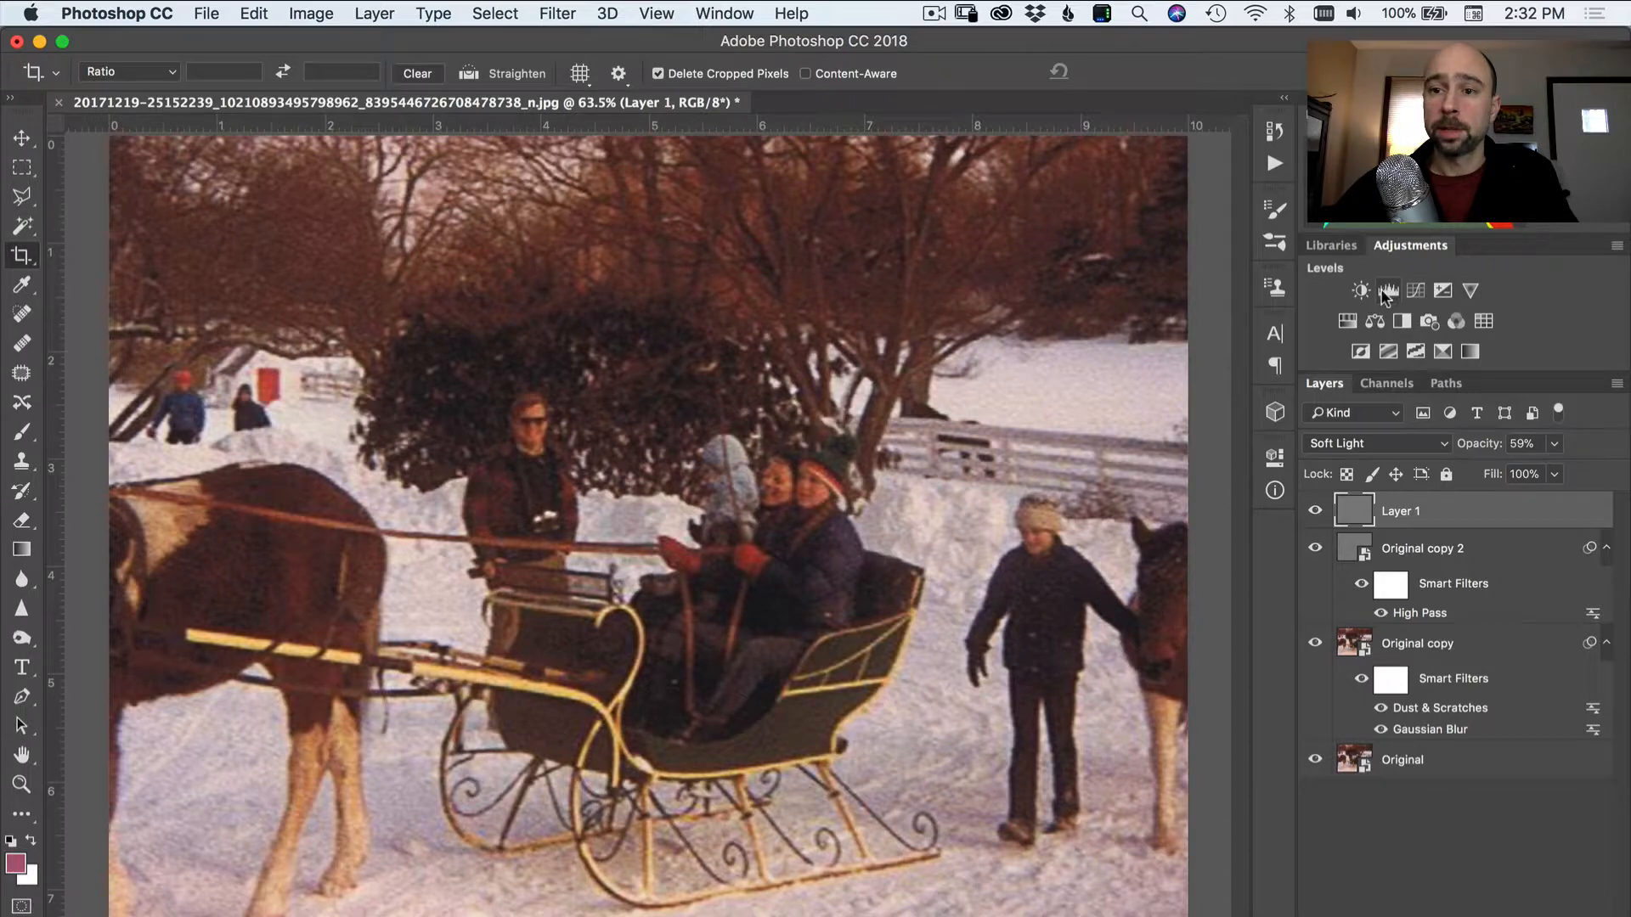
# - Add a Levels adjustment with input black about 22 and white about 235, toggling it to compare
pyautogui.click(1359, 291)
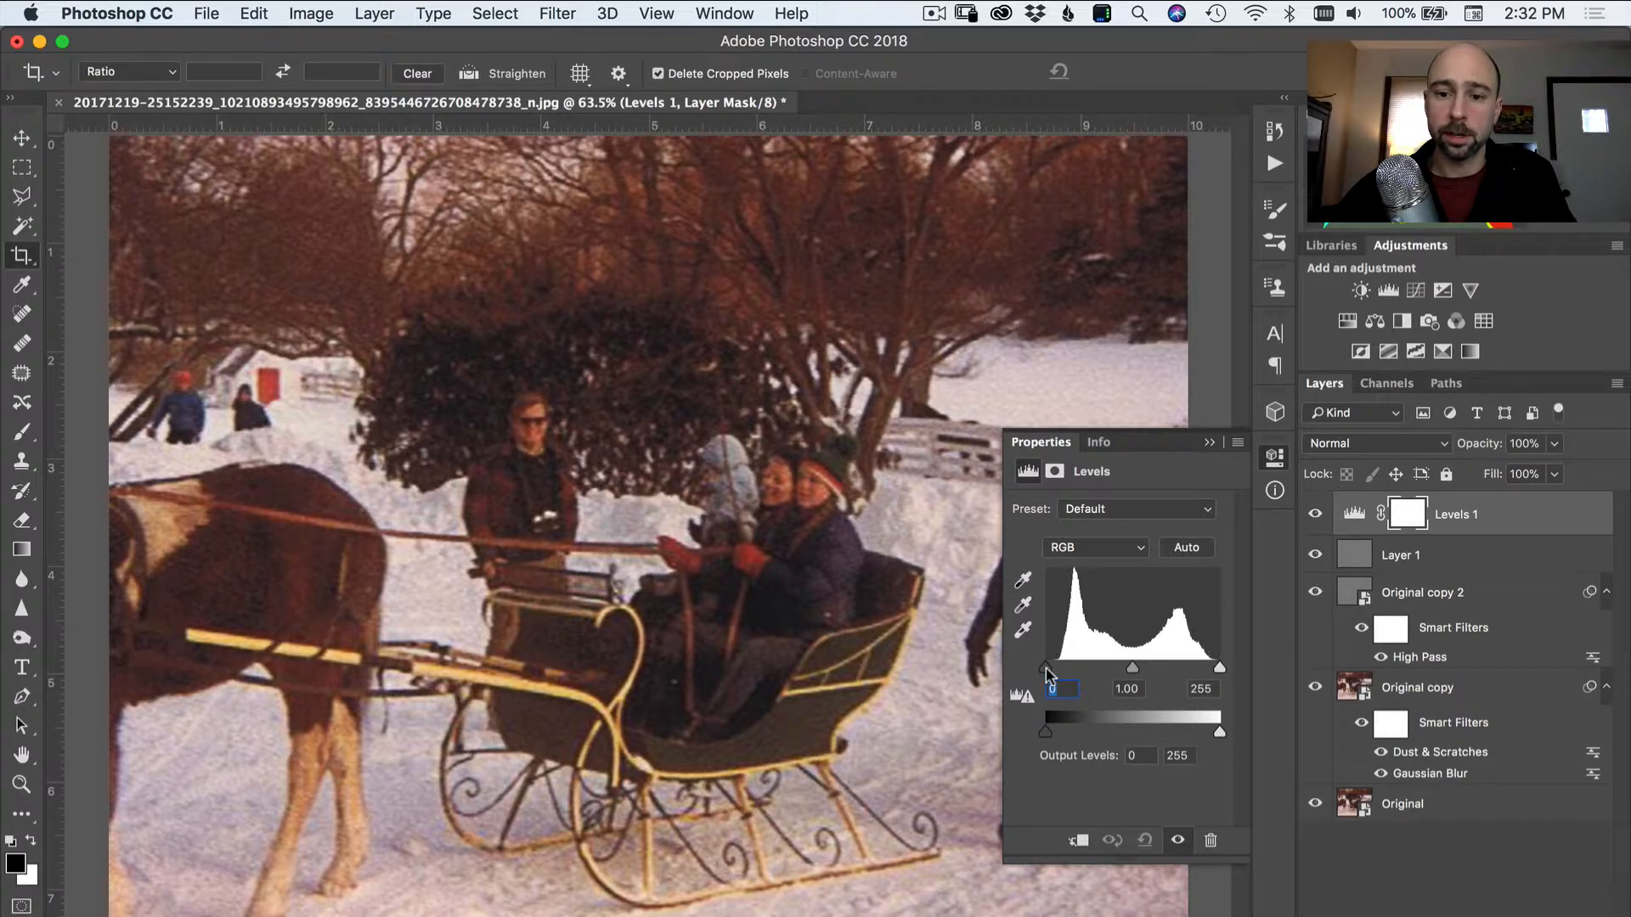
pyautogui.moveTo(1048, 671); pyautogui.dragTo(1060, 671)
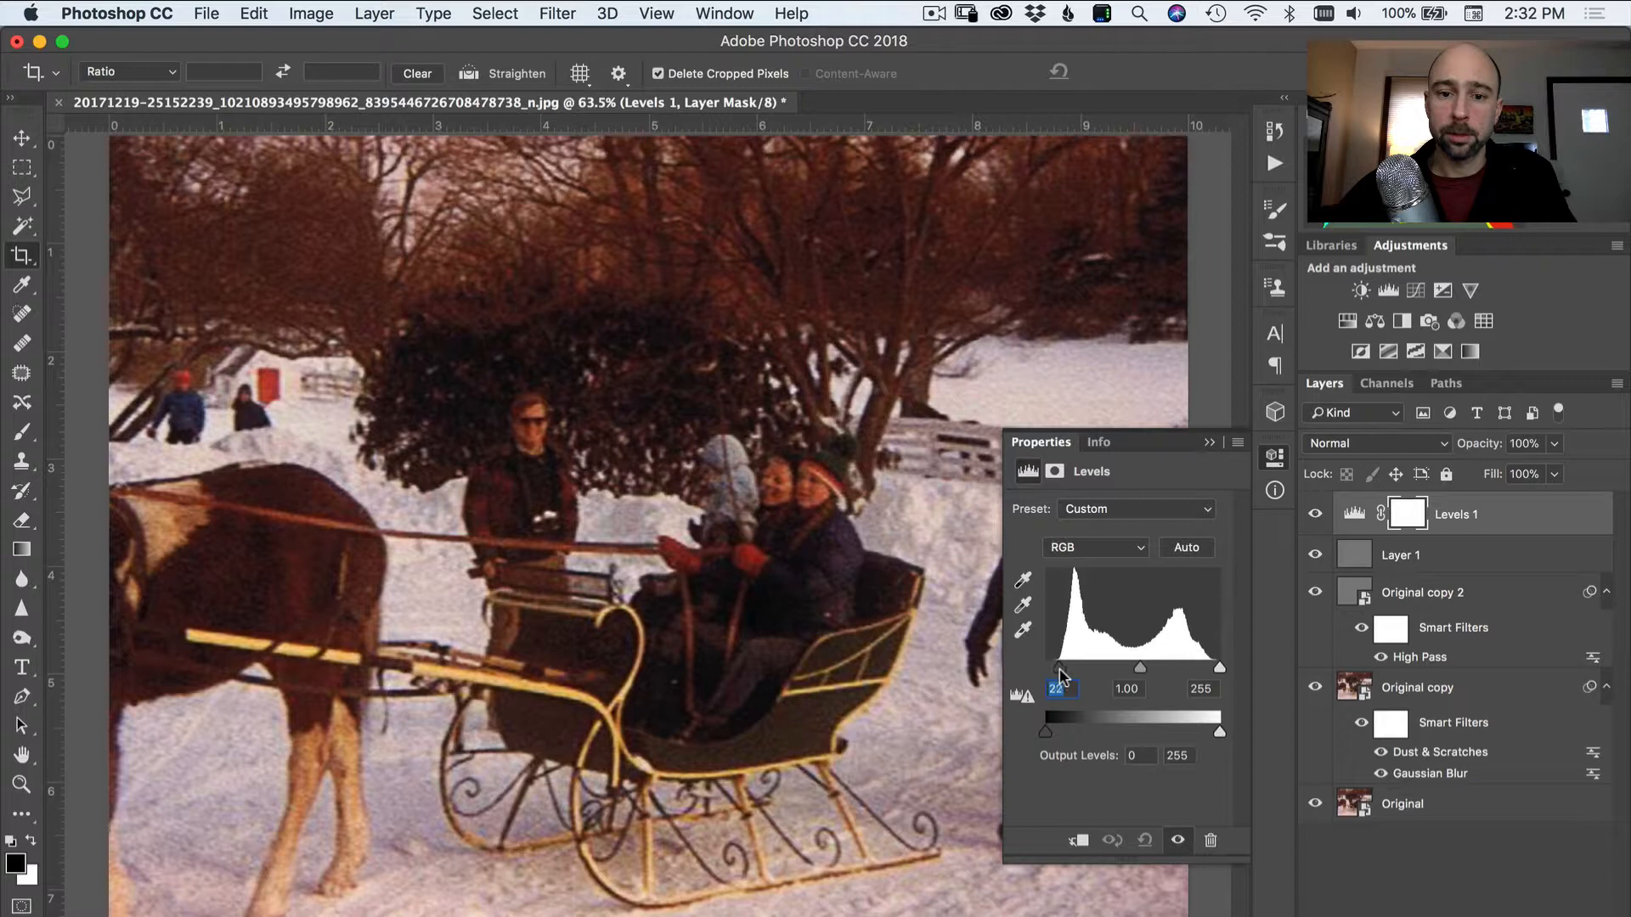
pyautogui.moveTo(1220, 671); pyautogui.dragTo(1206, 671)
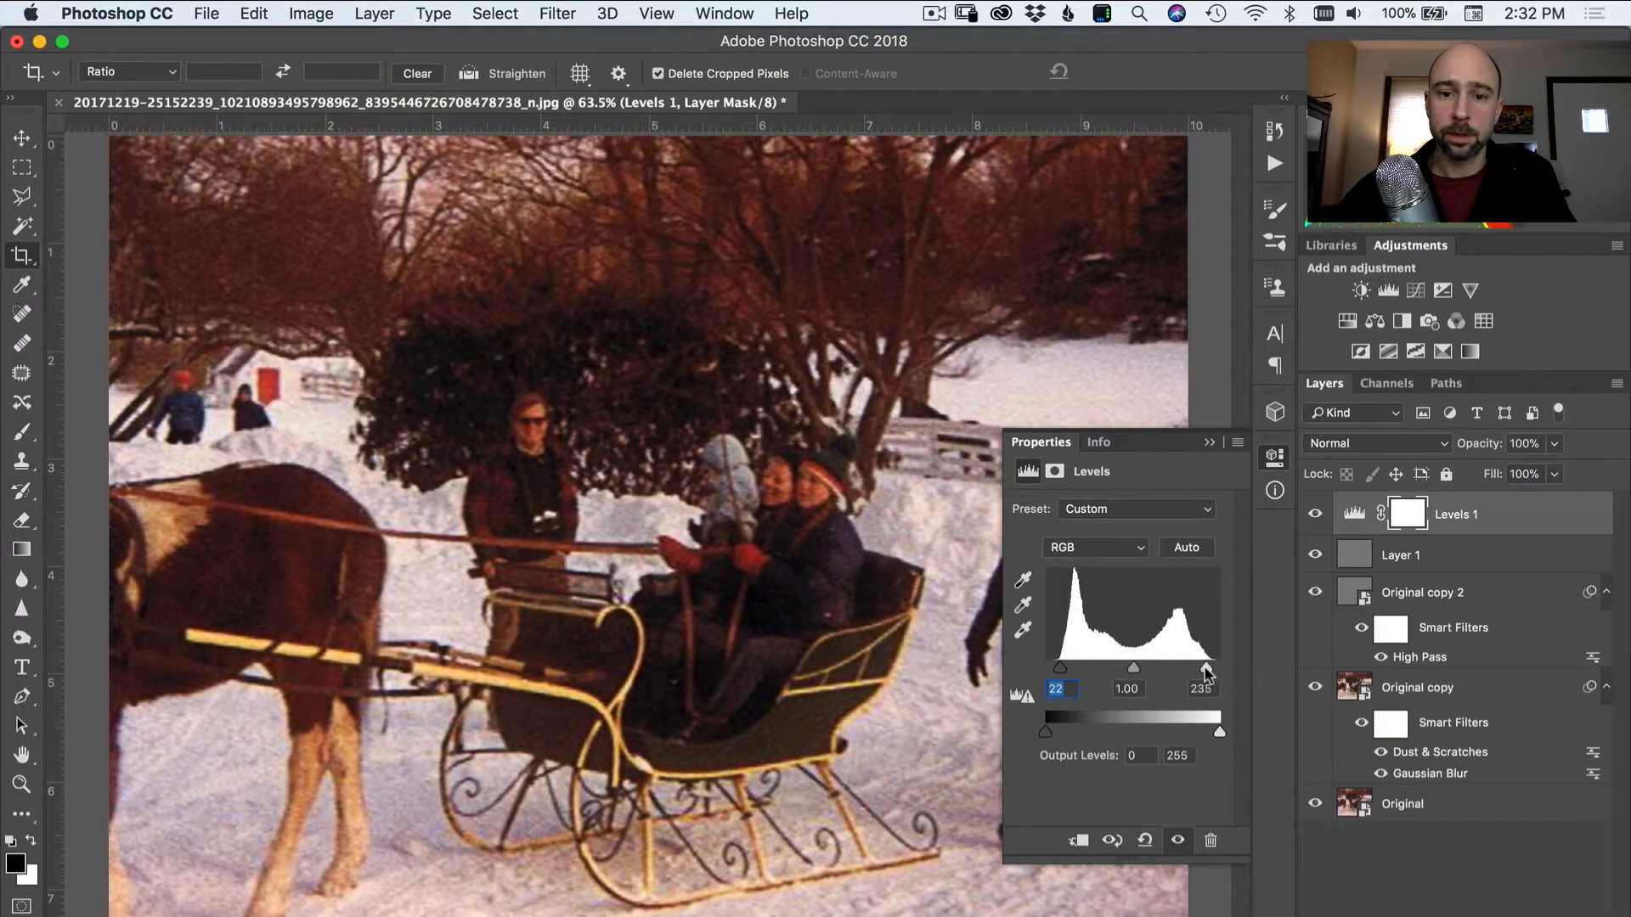
pyautogui.moveTo(1208, 671); pyautogui.dragTo(1210, 671)
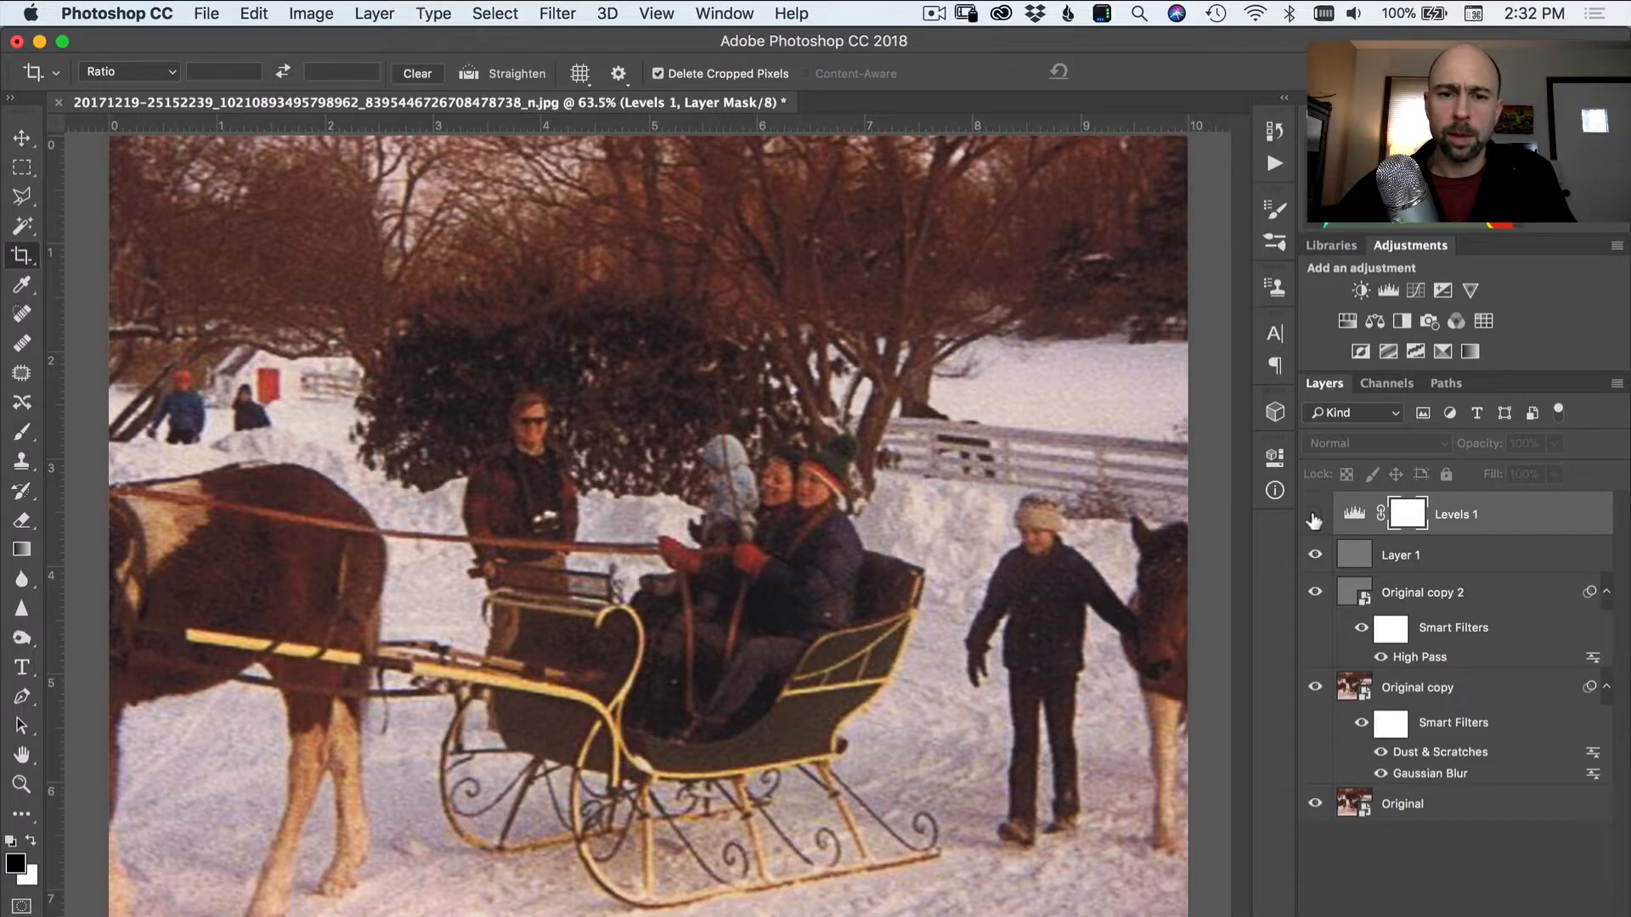
pyautogui.click(1315, 513)
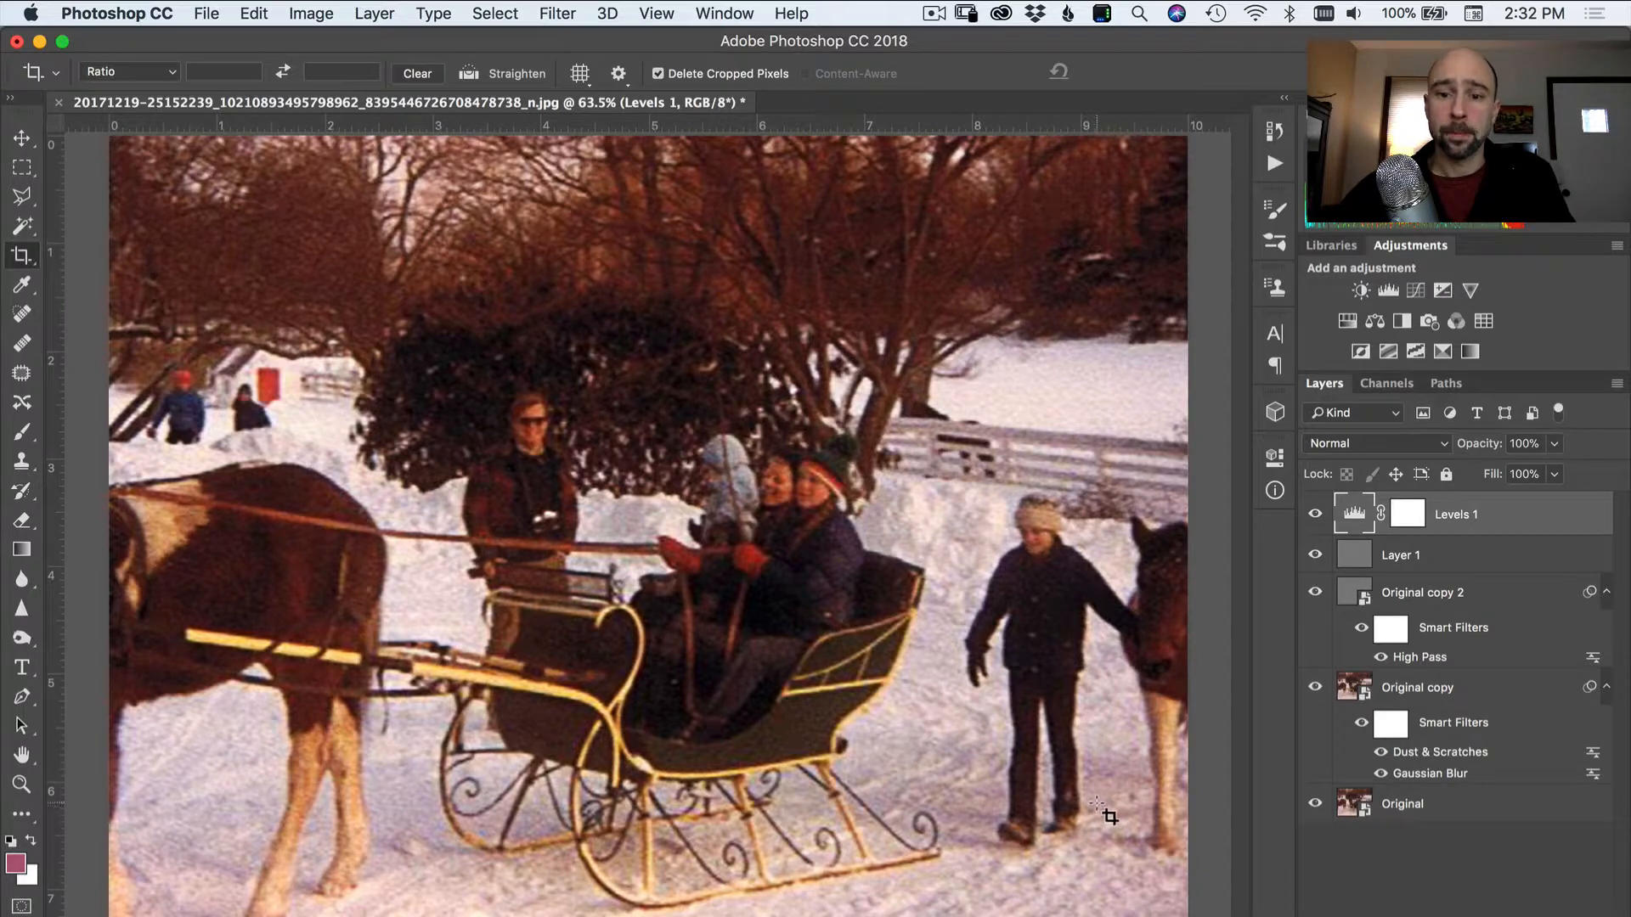
pyautogui.press('cmd+-')
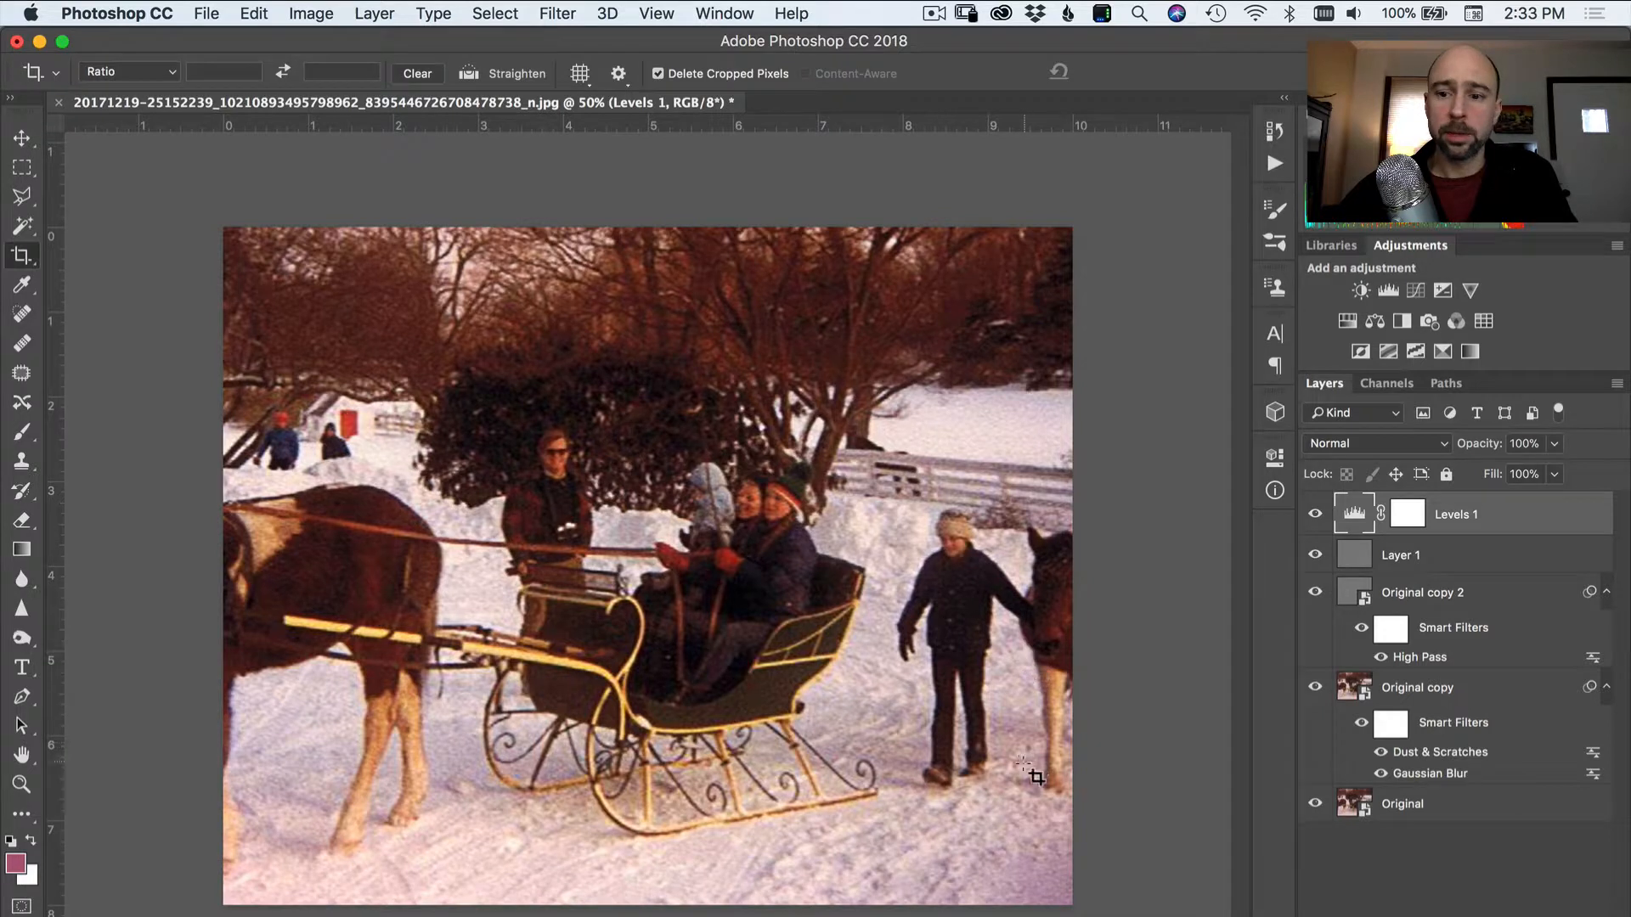
pyautogui.moveTo(1004, 752)
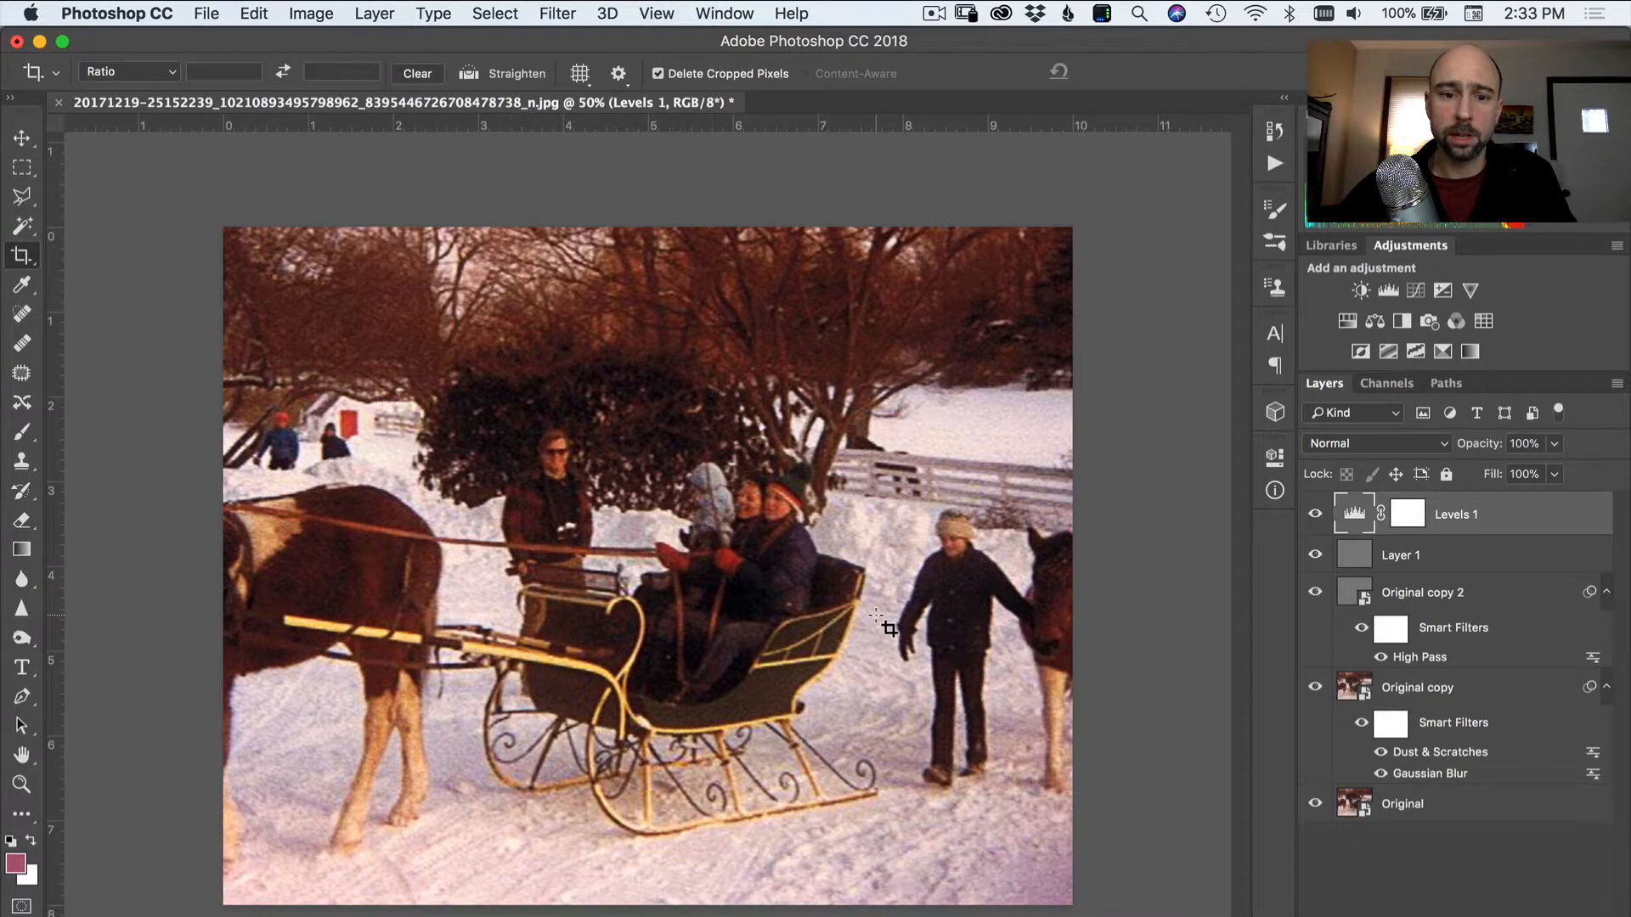
pyautogui.moveTo(1097, 771)
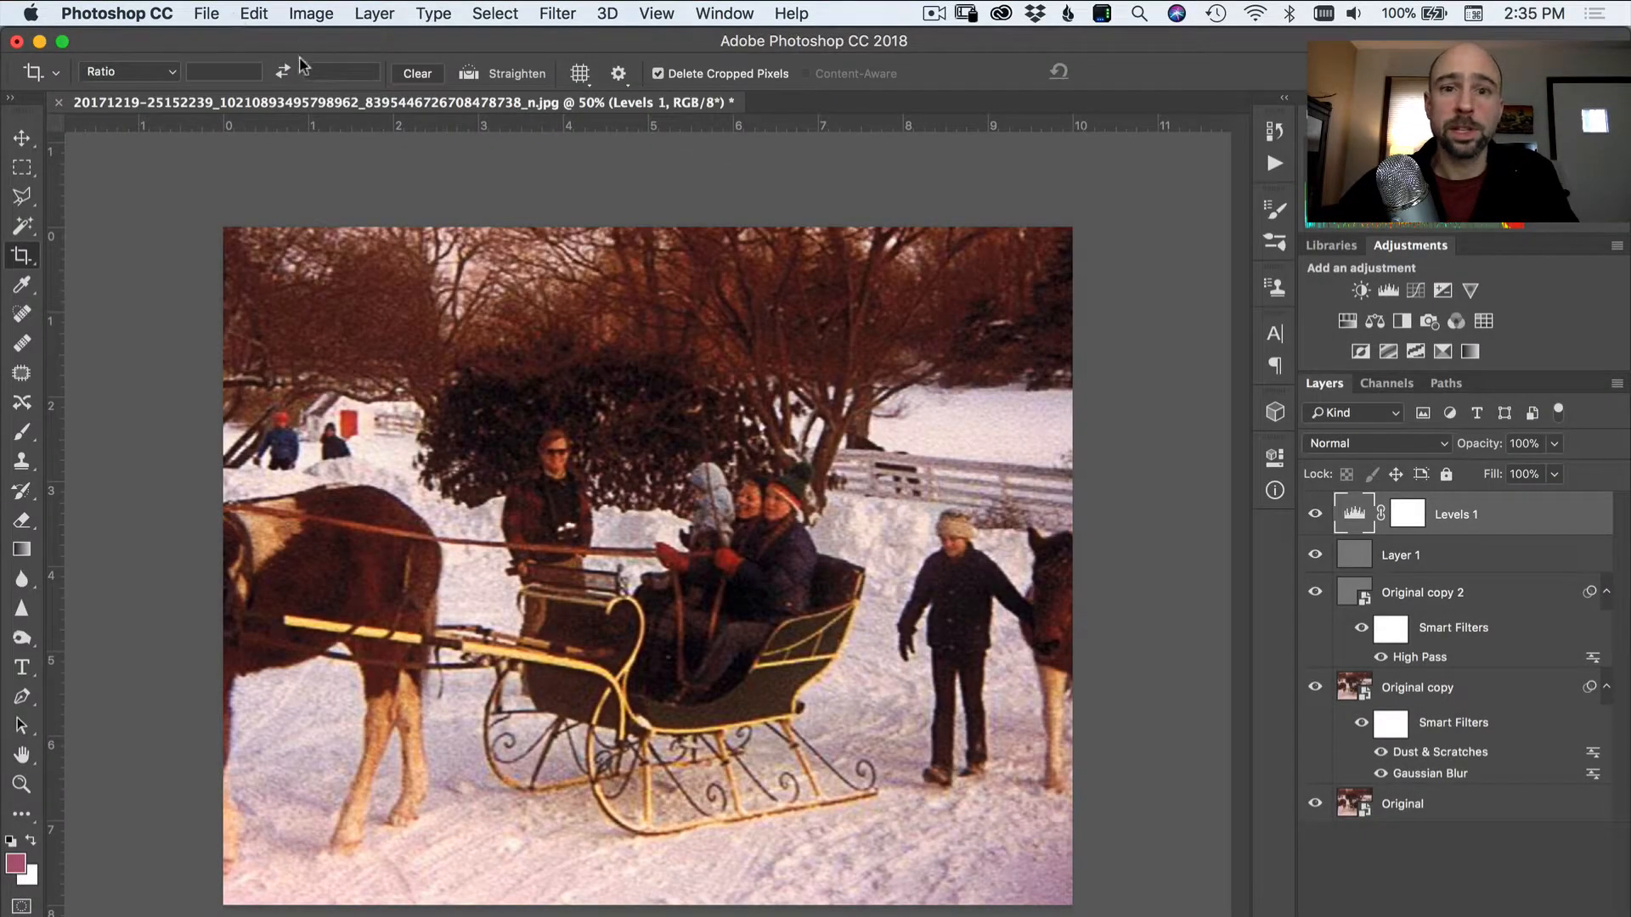
# - Export the photo as a 100% quality JPG named Sled Enlarged.jpg into the Graphics/Images folder
pyautogui.click(206, 14)
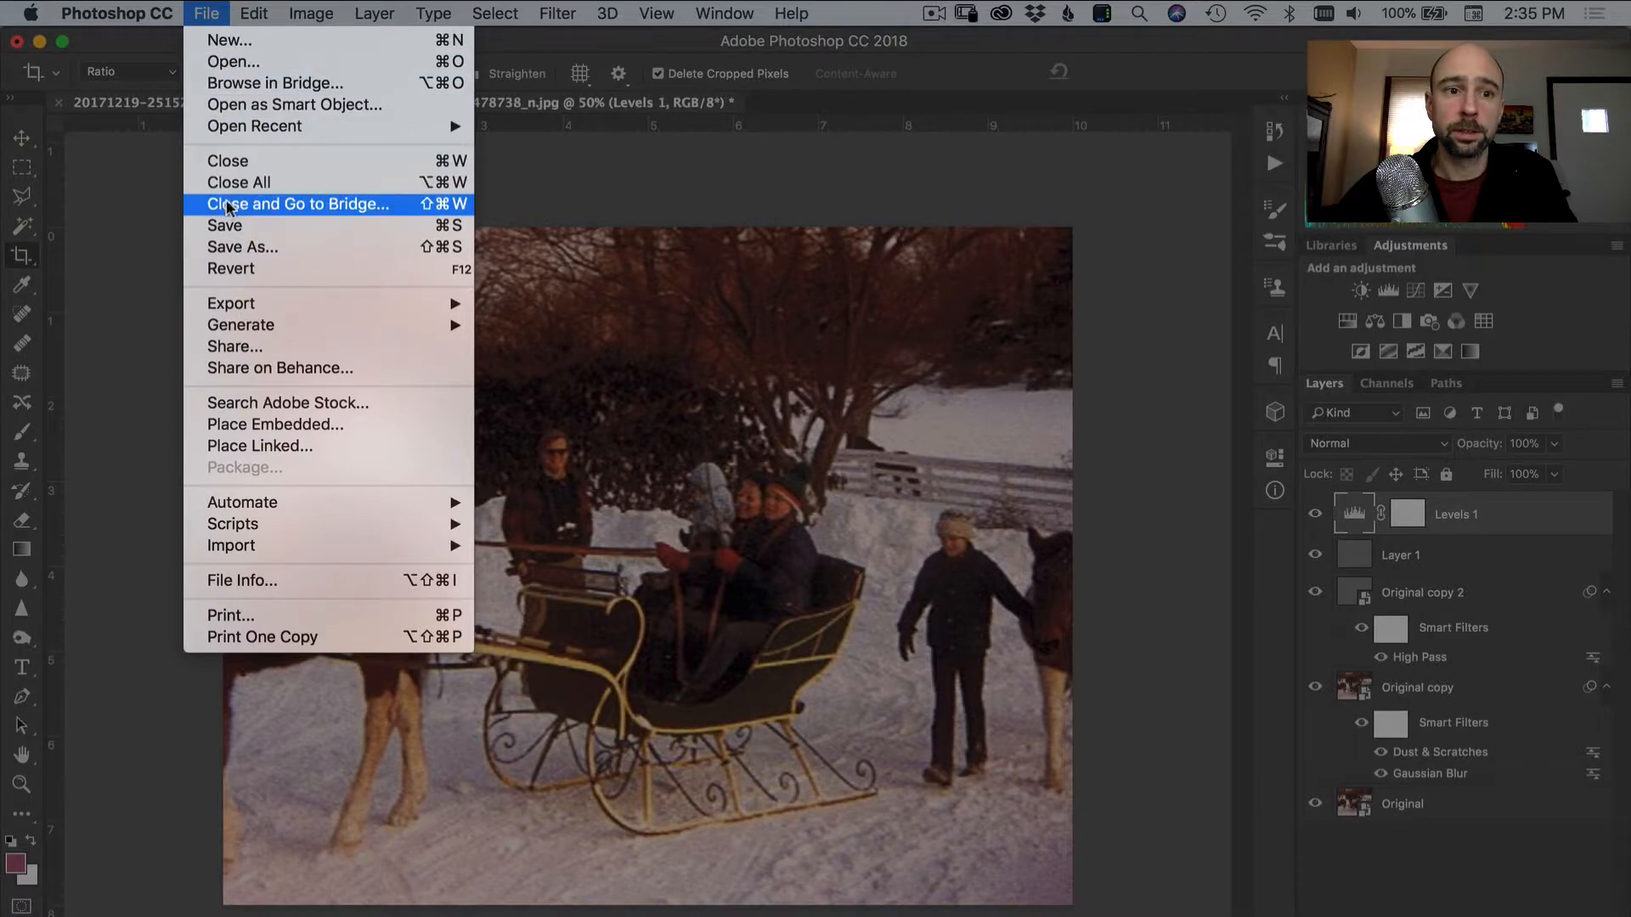
pyautogui.moveTo(296, 324)
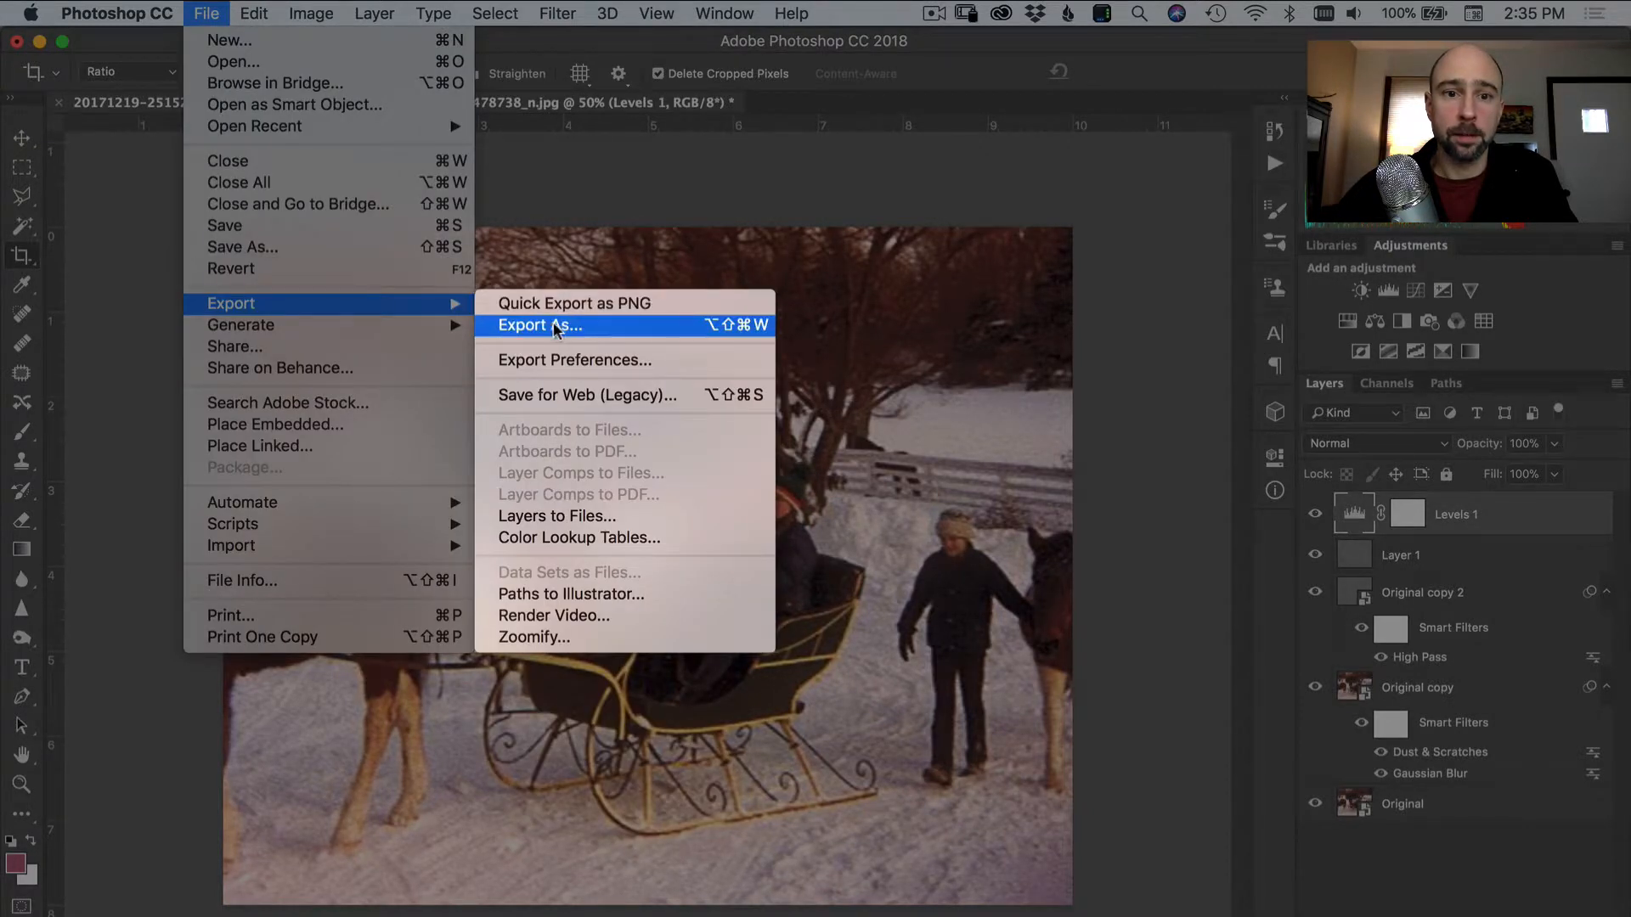
pyautogui.click(538, 326)
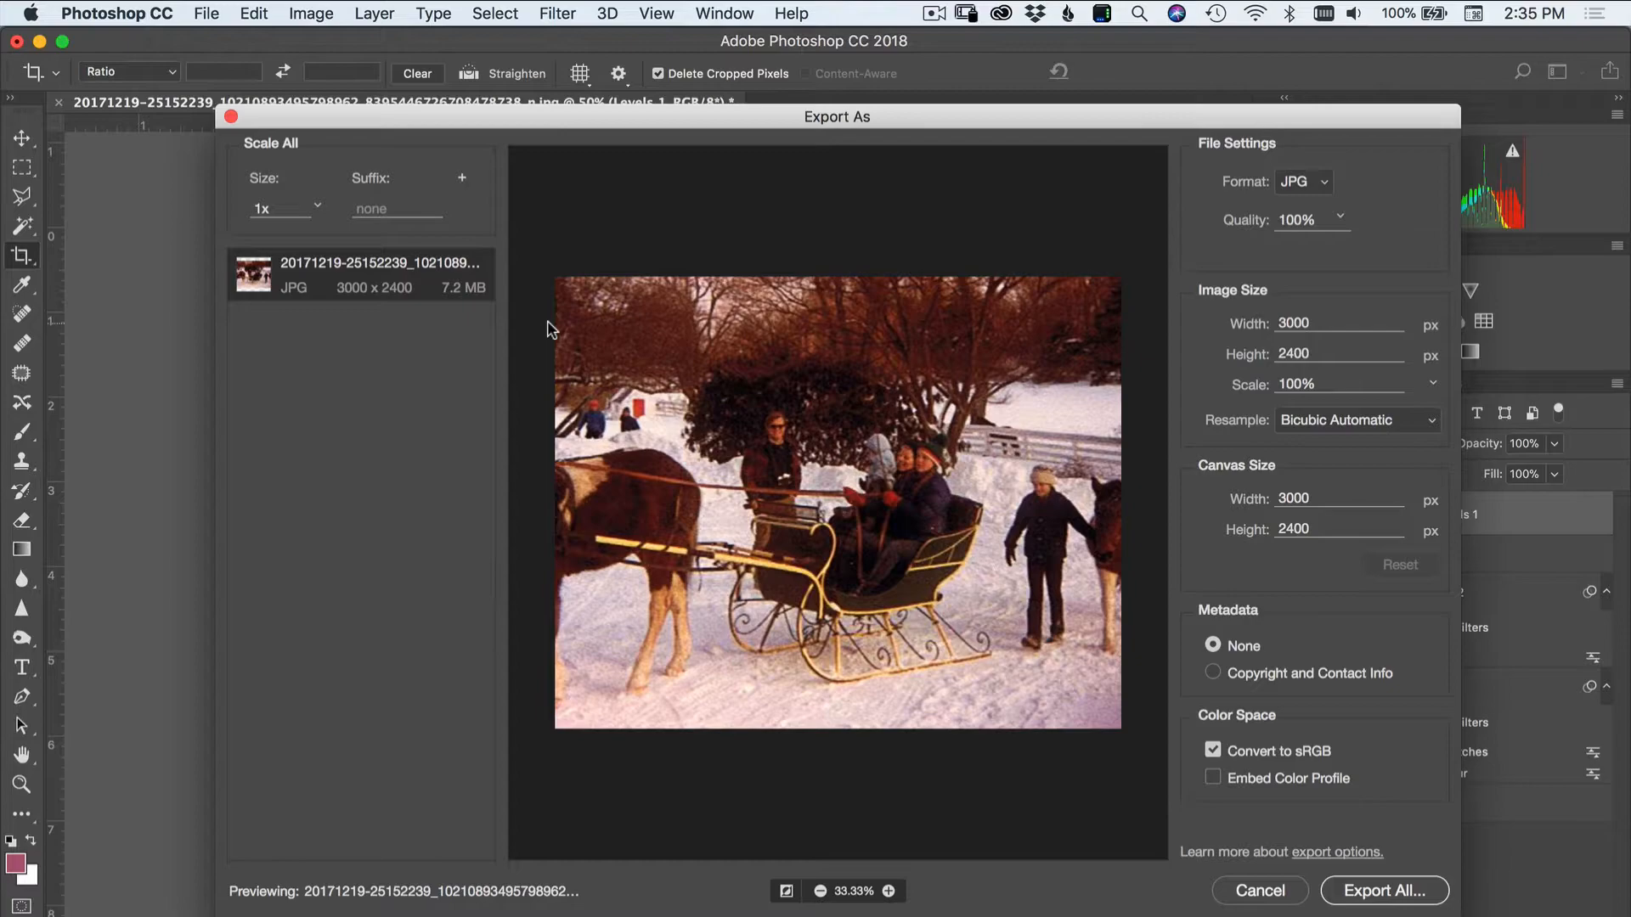
pyautogui.click(275, 209)
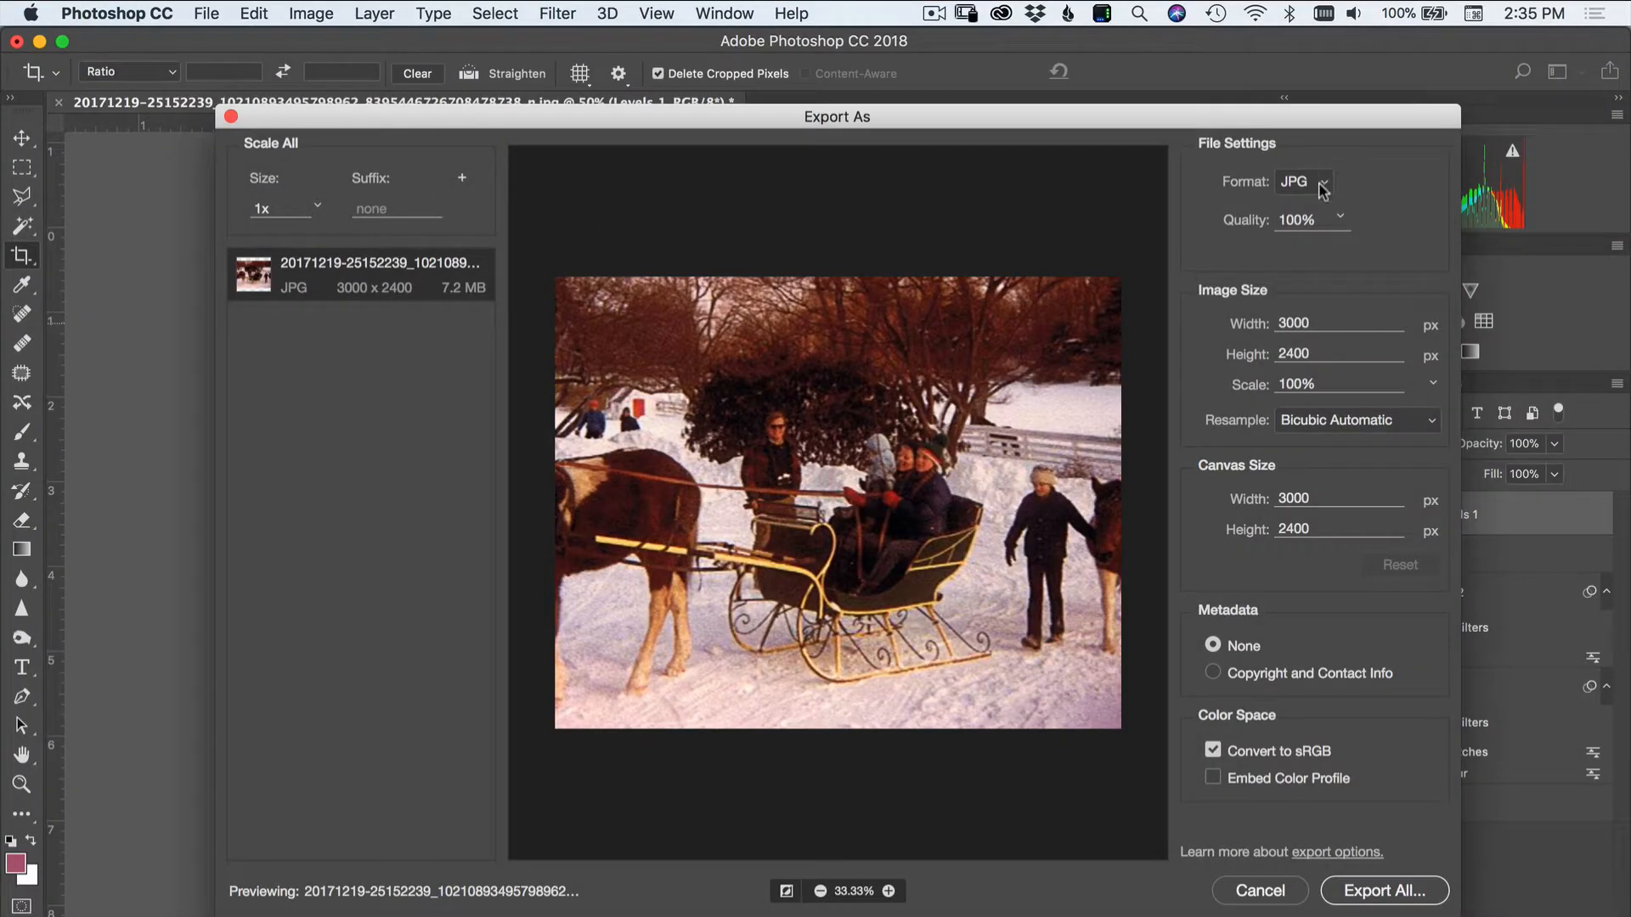
pyautogui.click(1303, 181)
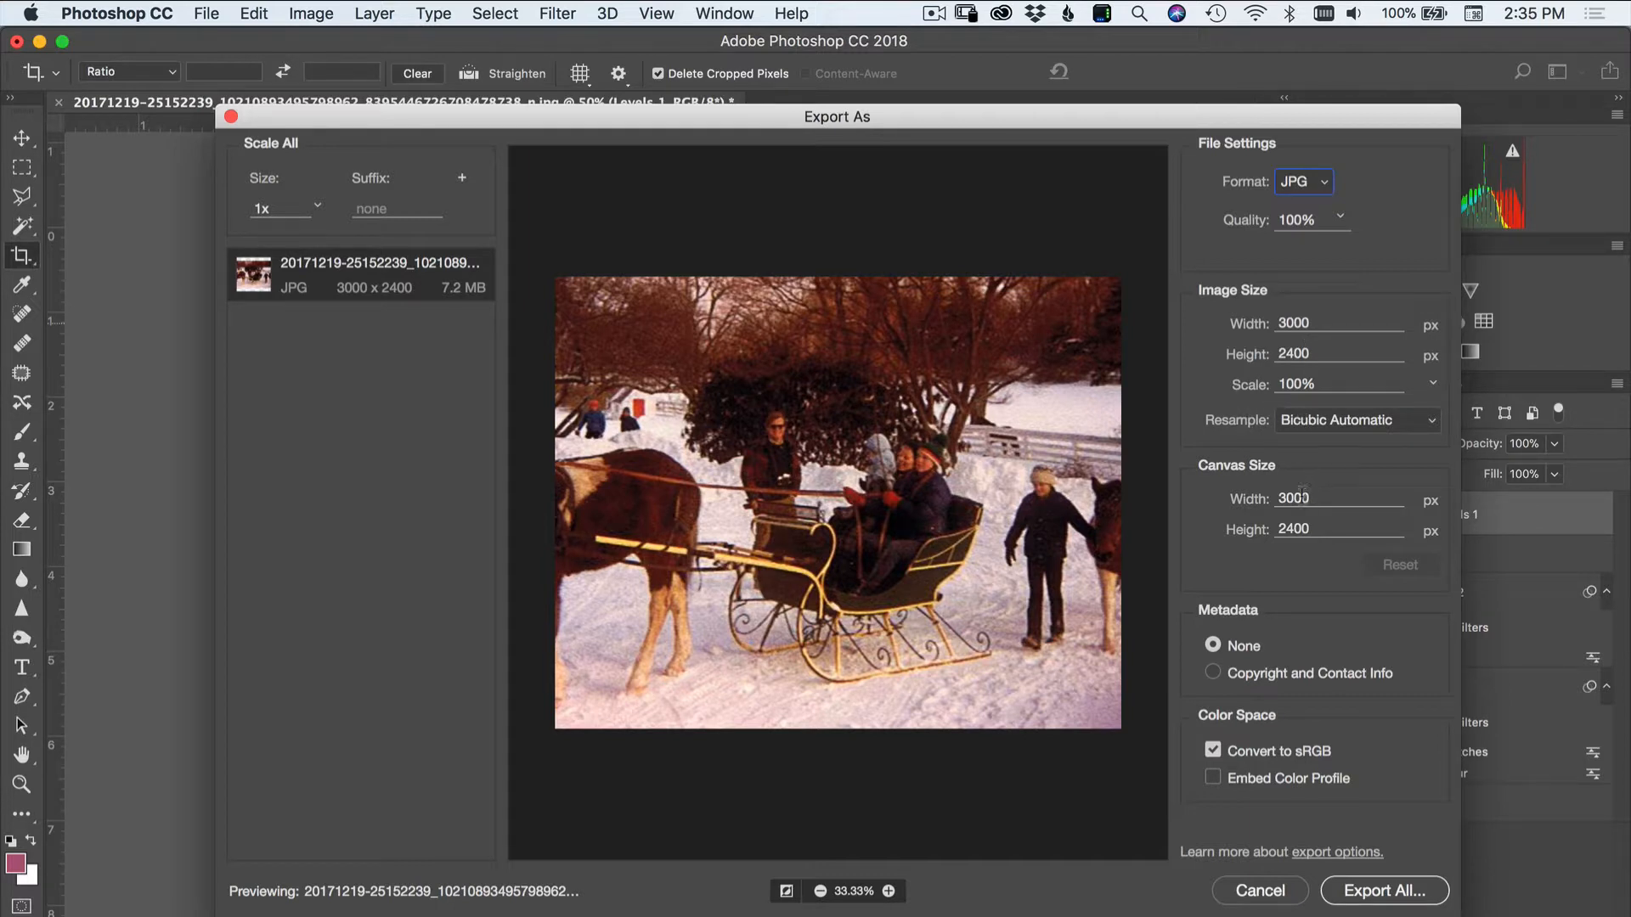
pyautogui.moveTo(1269, 698)
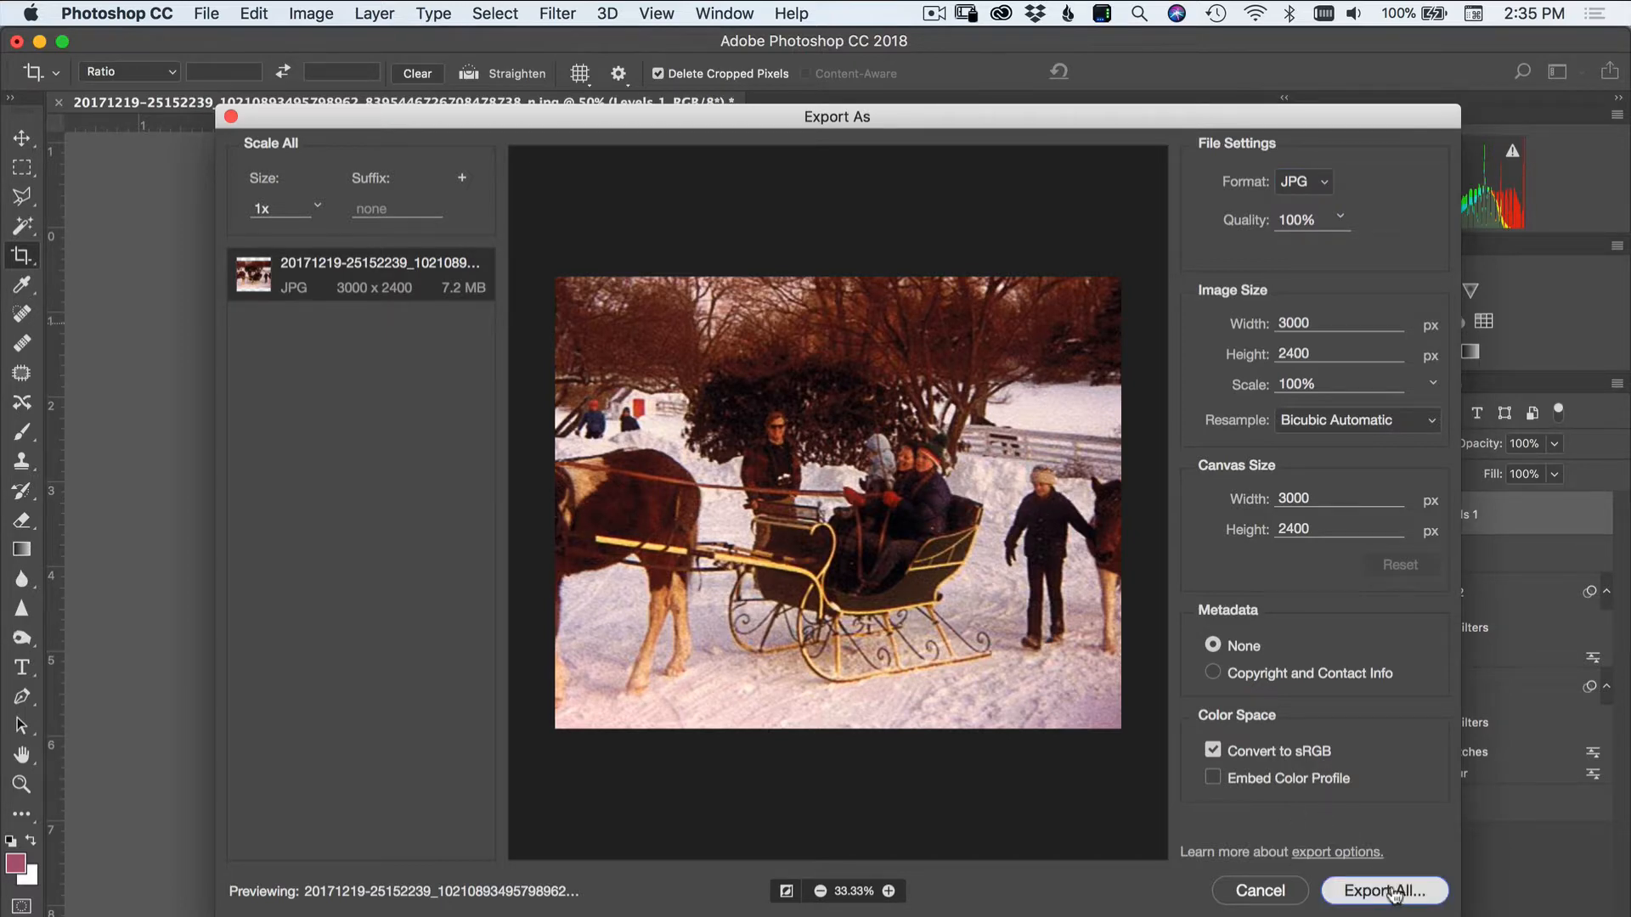
pyautogui.click(1385, 892)
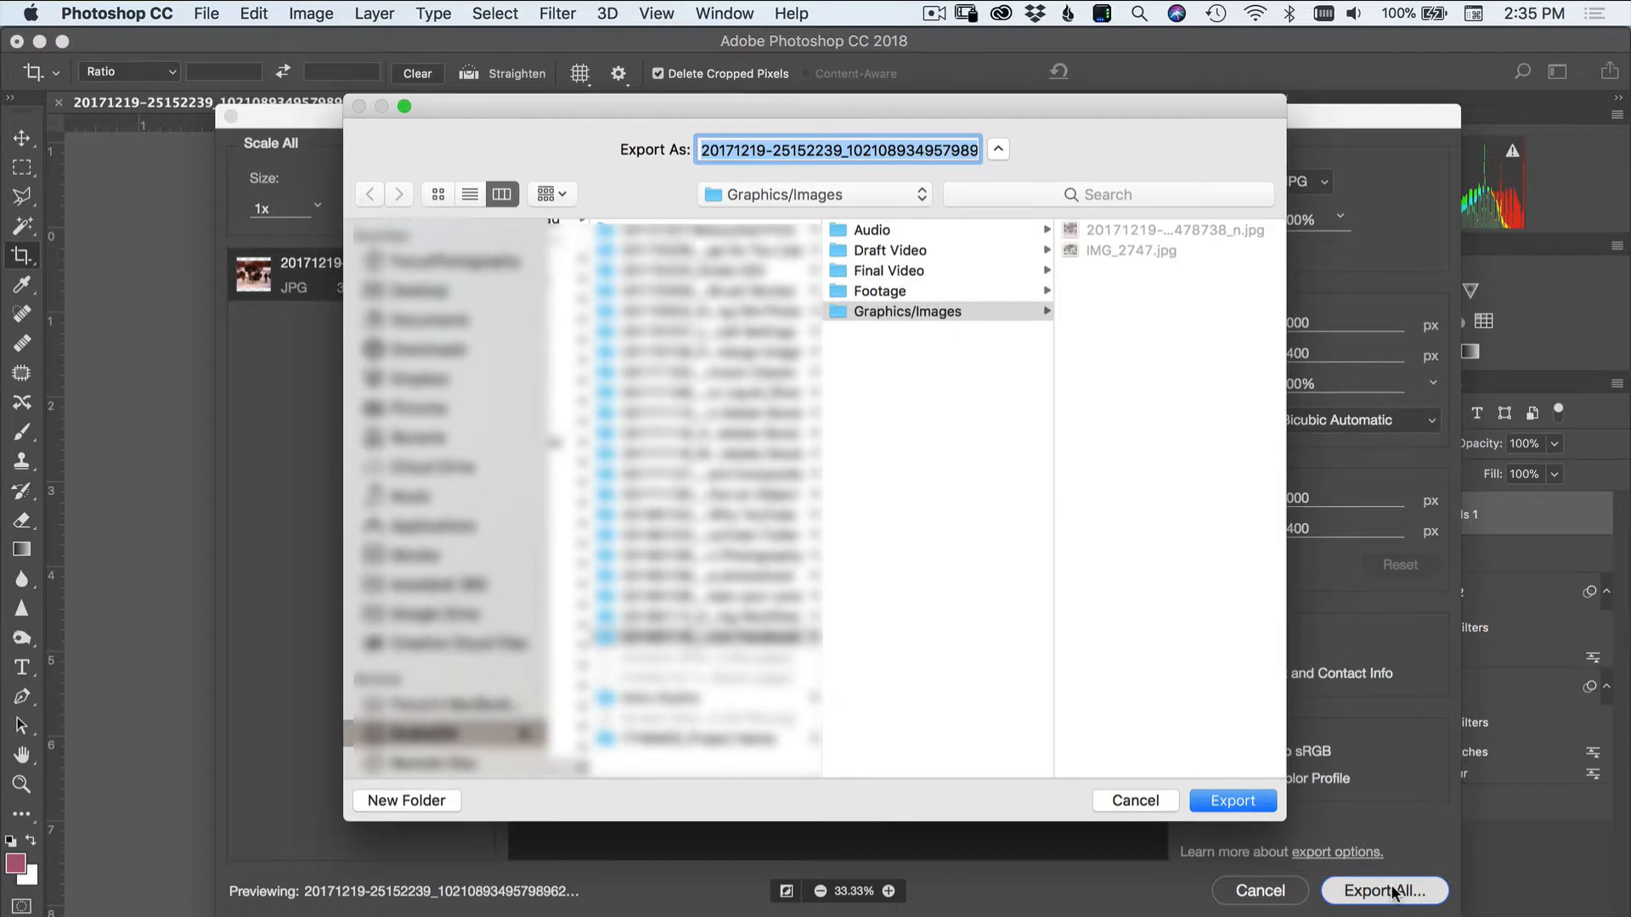
pyautogui.moveTo(851, 265)
pyautogui.write('Sled Enlarged.jpg')
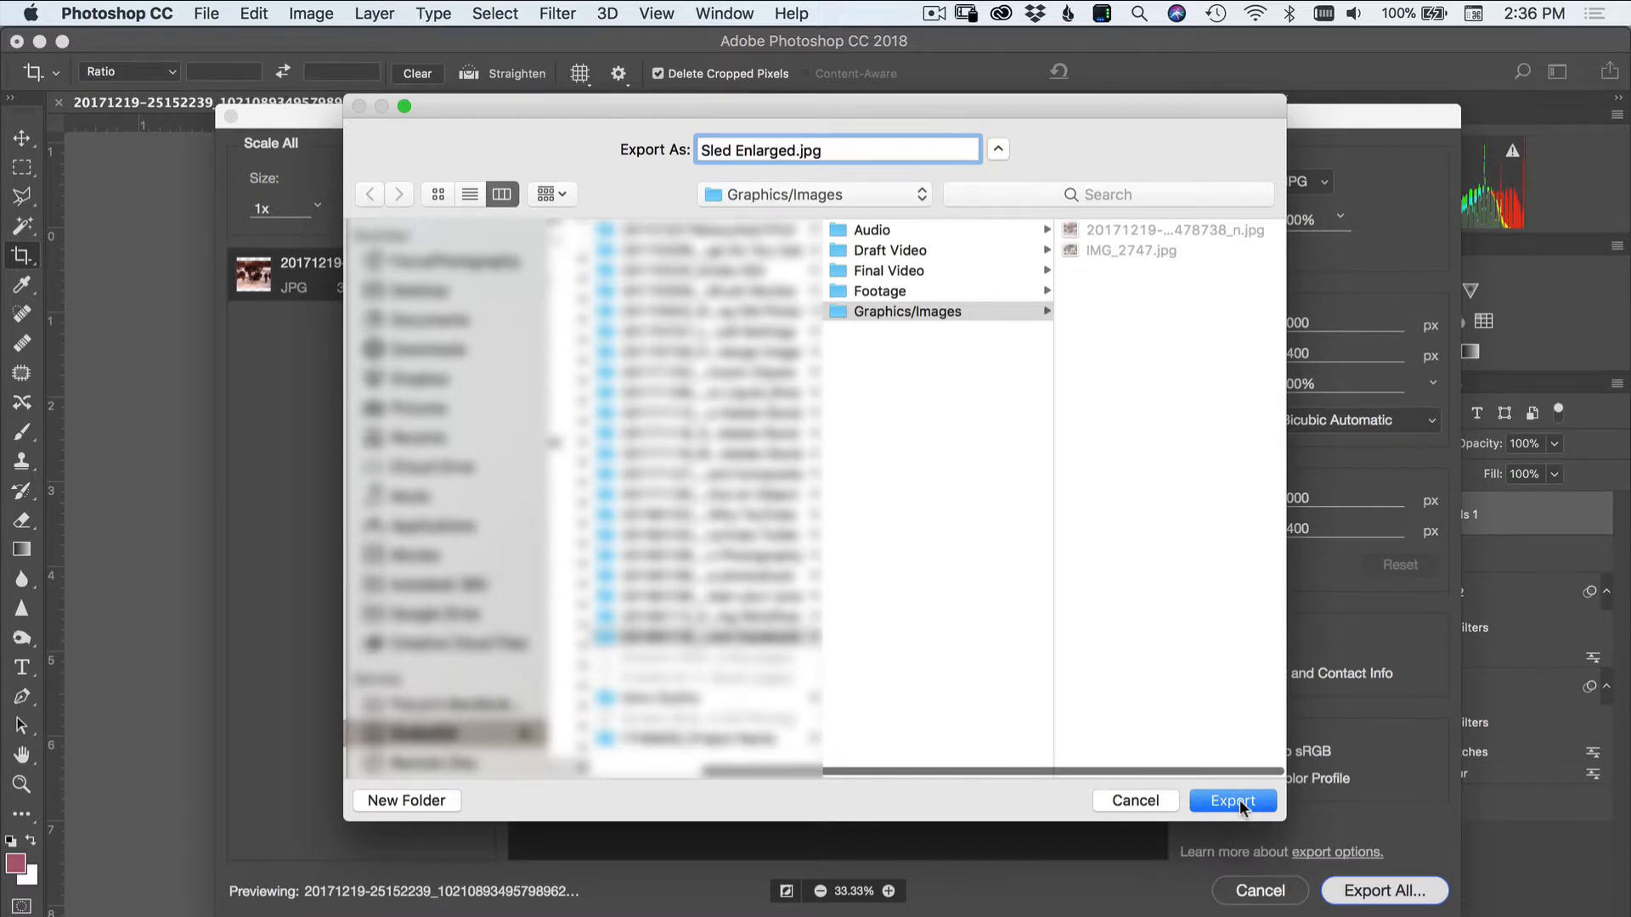
pyautogui.click(1231, 800)
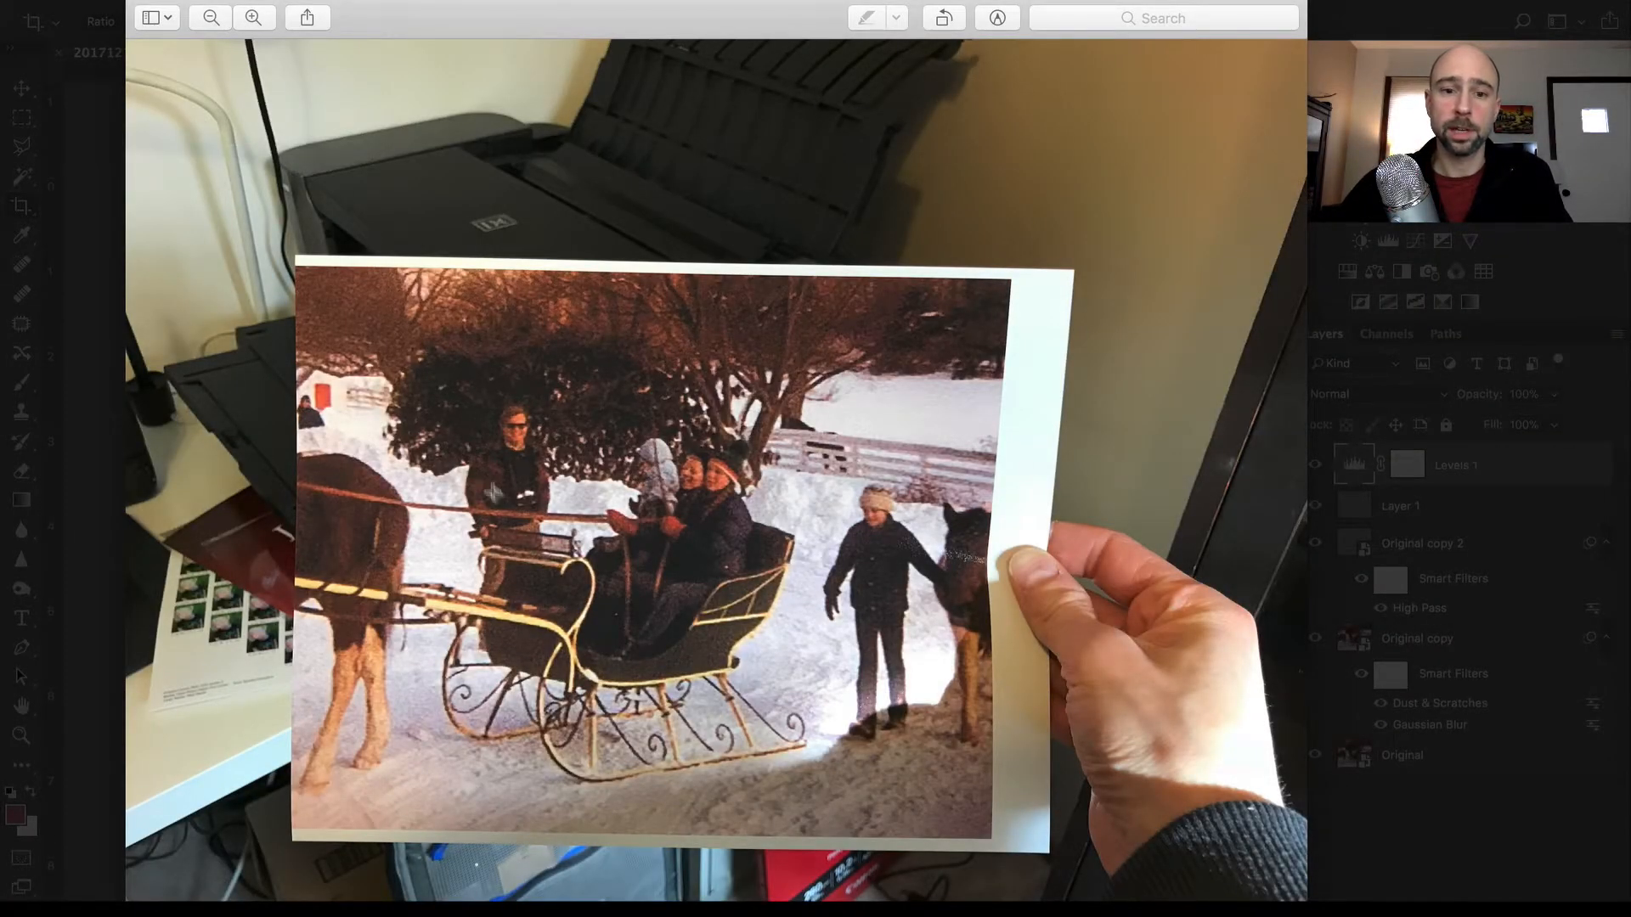
pyautogui.moveTo(967, 613)
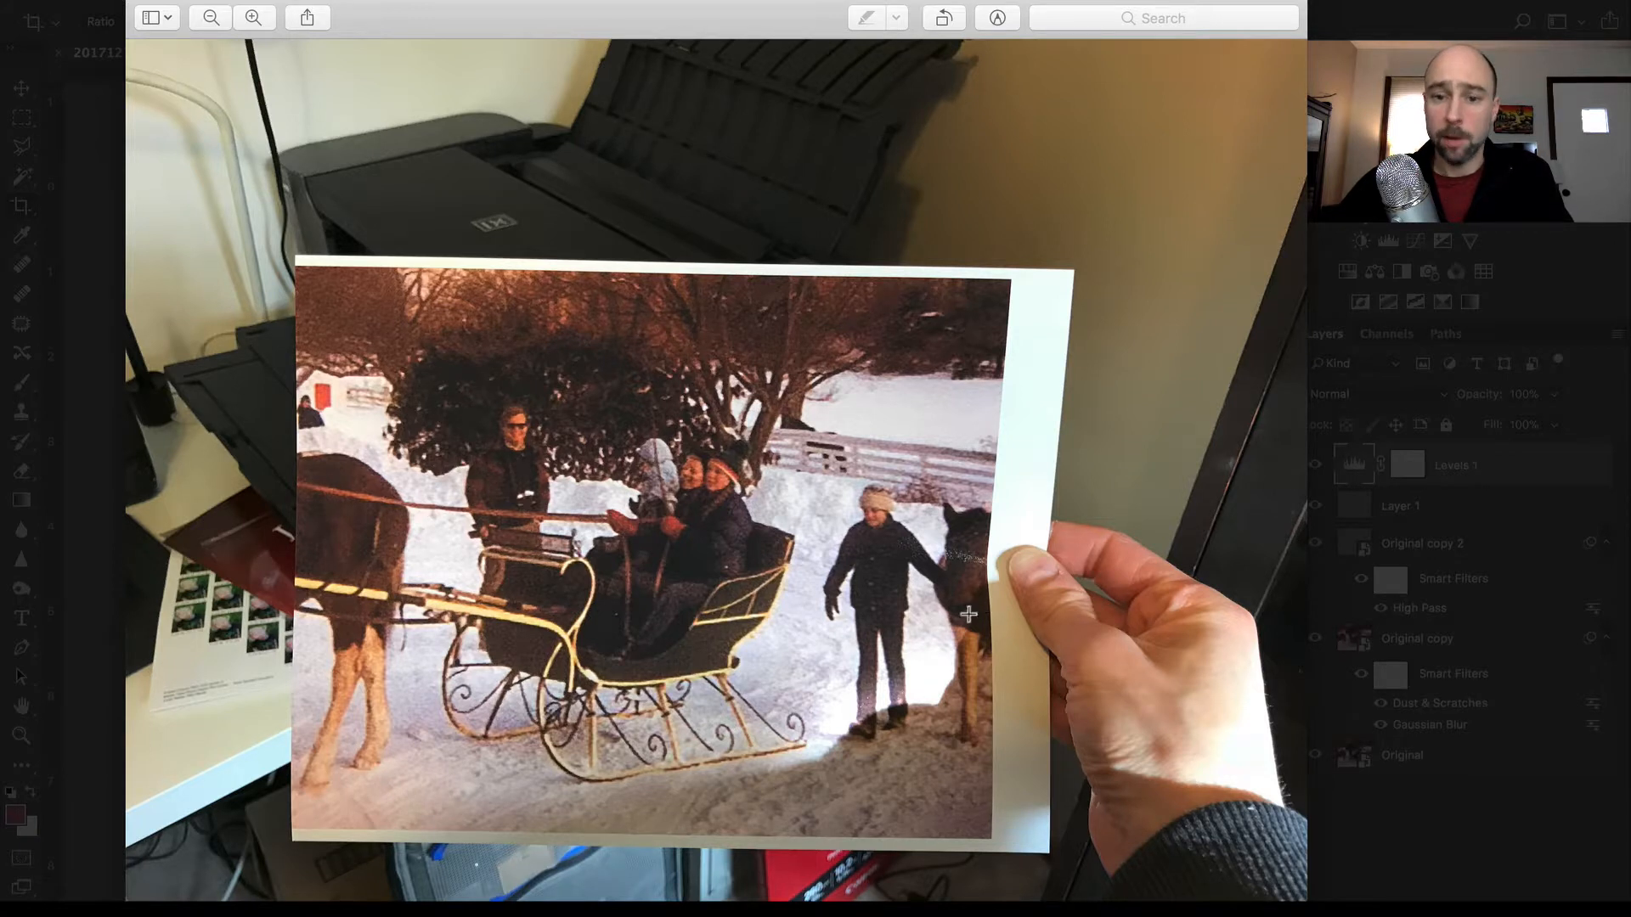